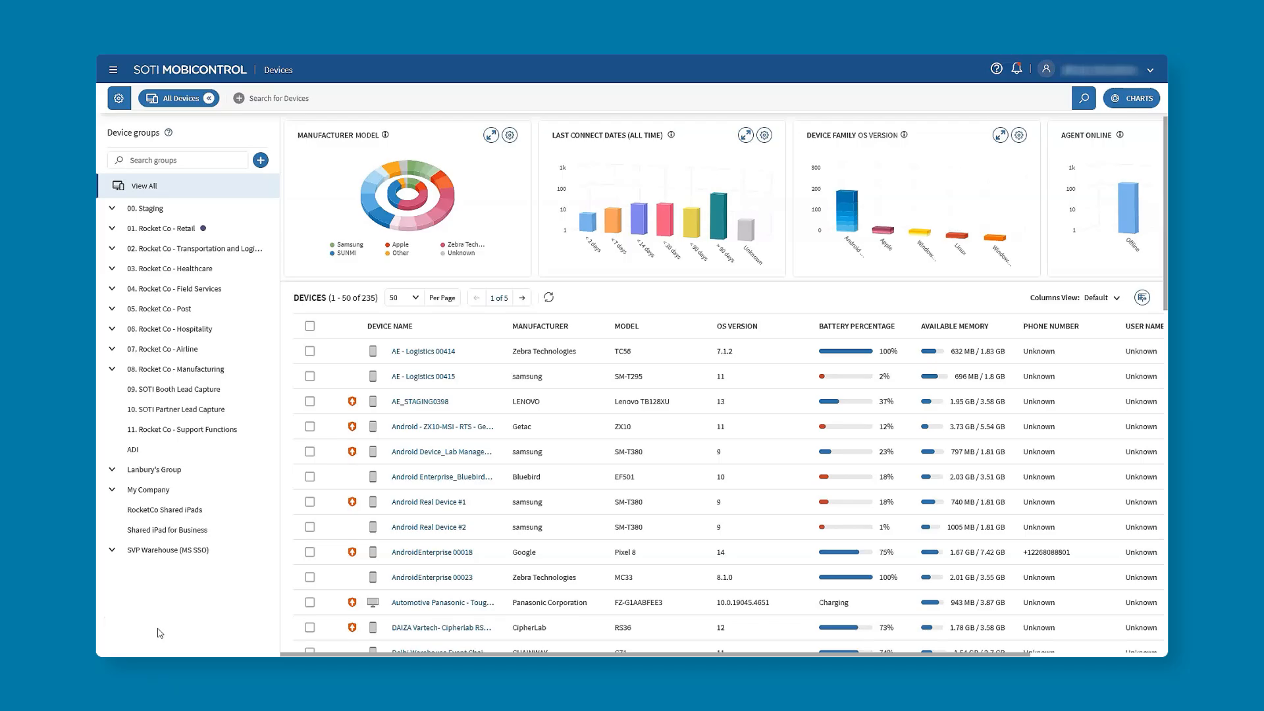
mouse_move(208, 614)
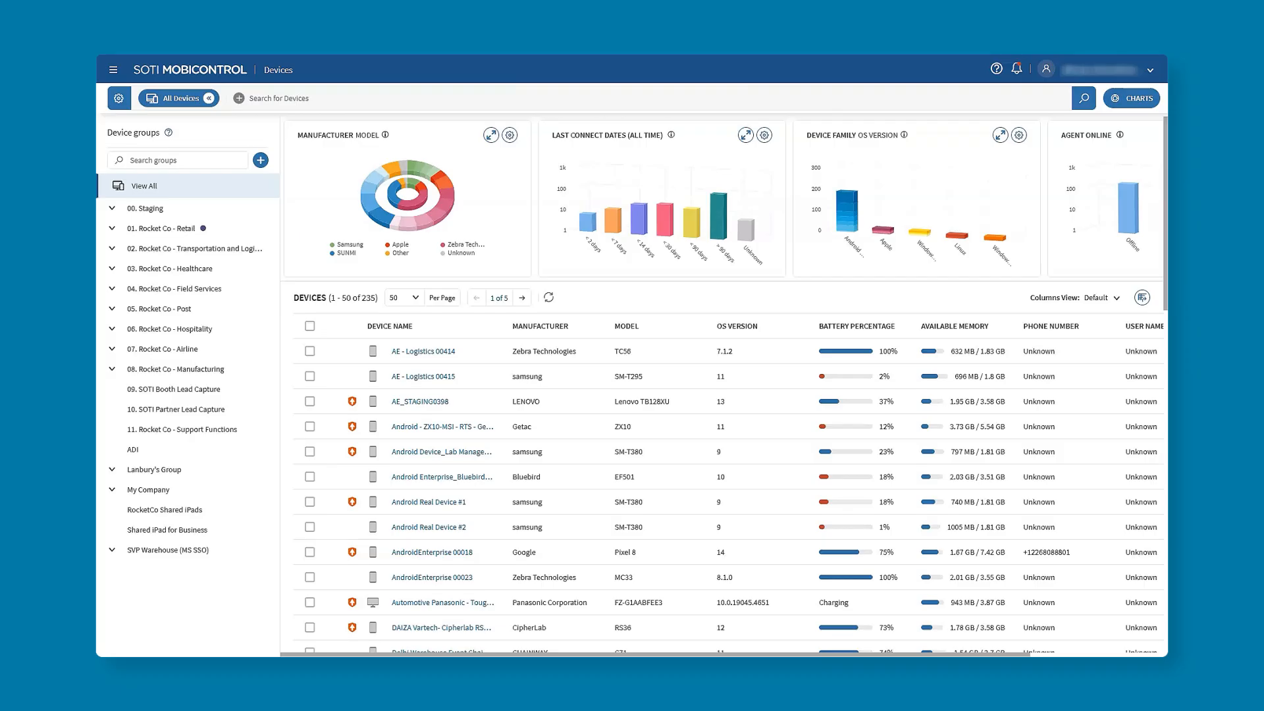
mouse_move(152, 323)
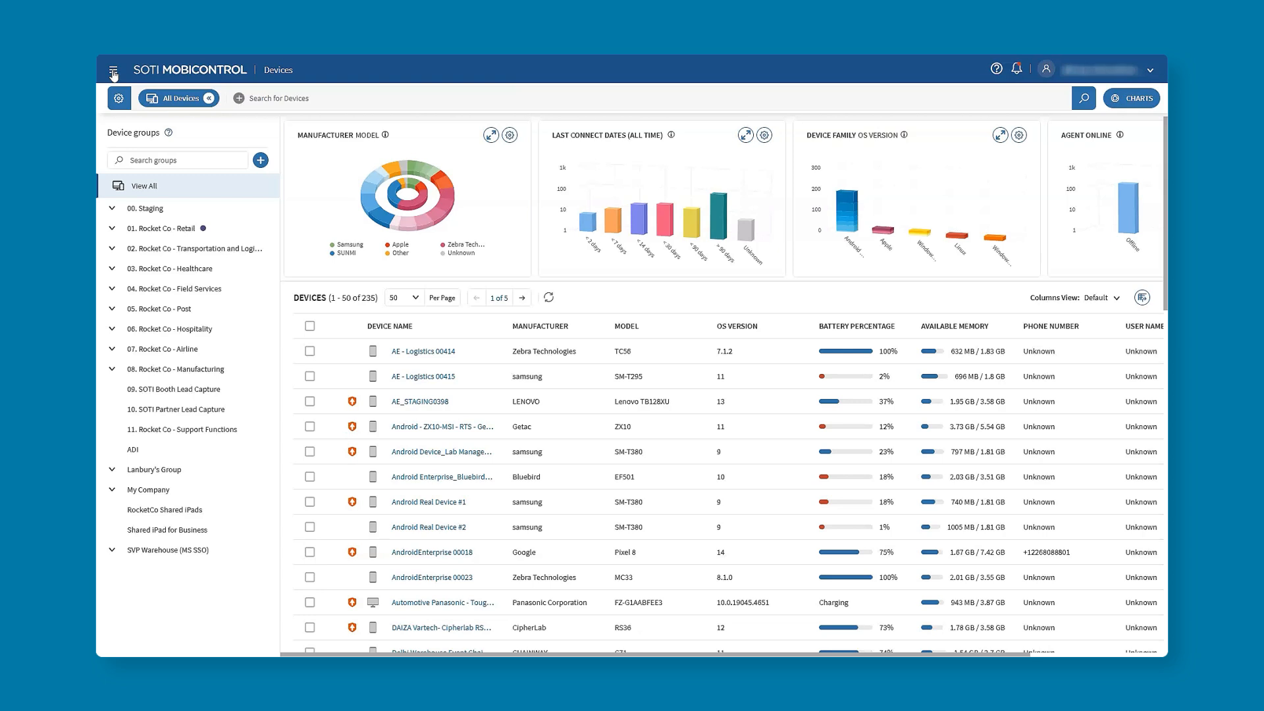
Navigate via the main menu to Profiles and browse the list of 113 profiles.
click(116, 68)
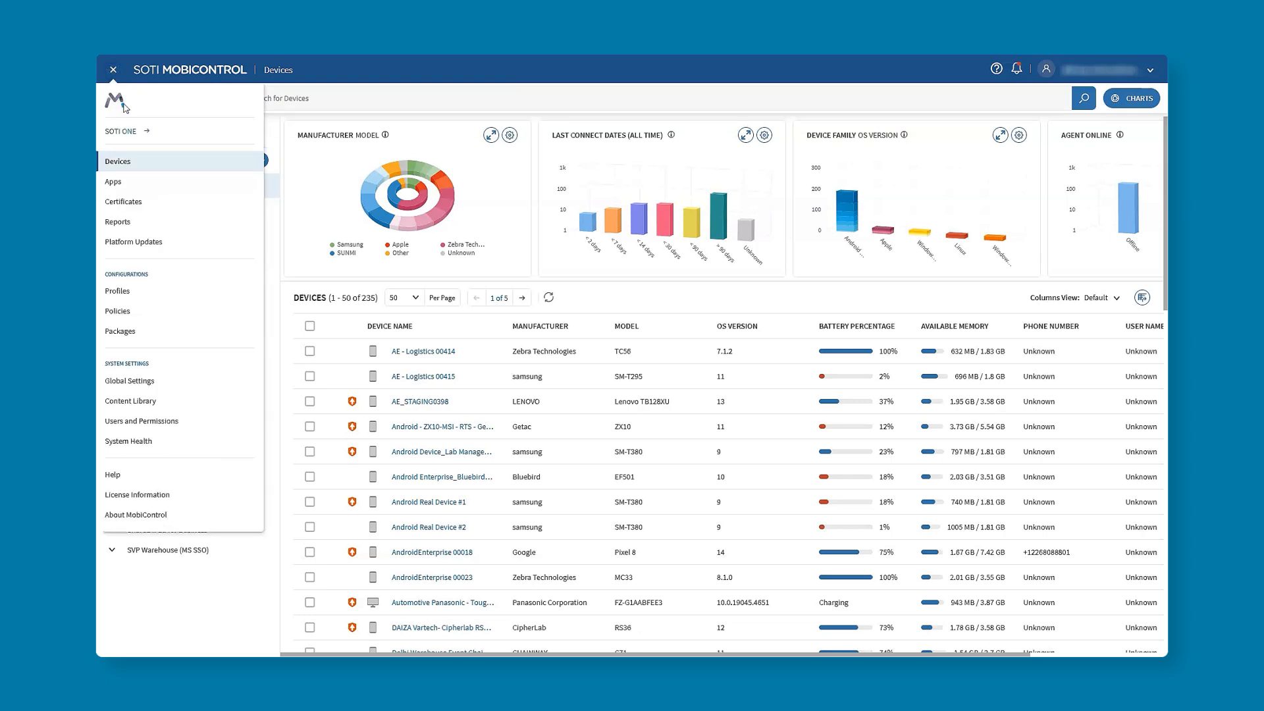
click(117, 290)
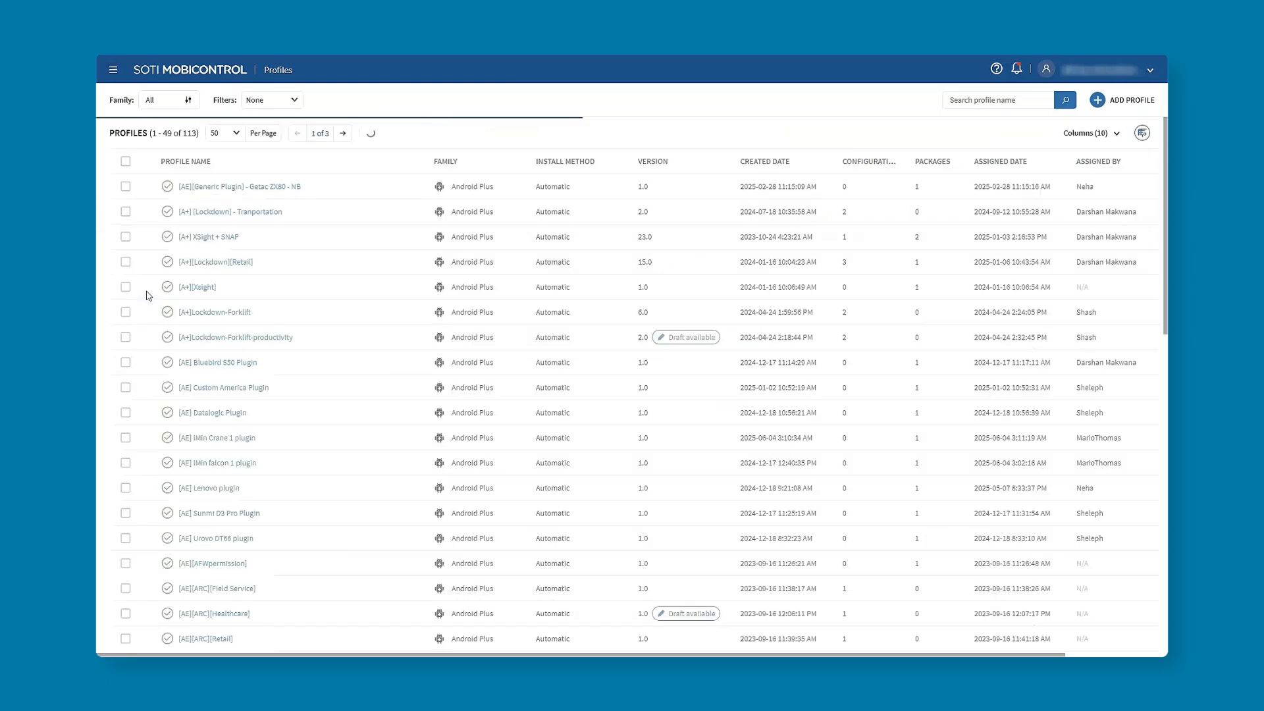
scroll(down, 3)
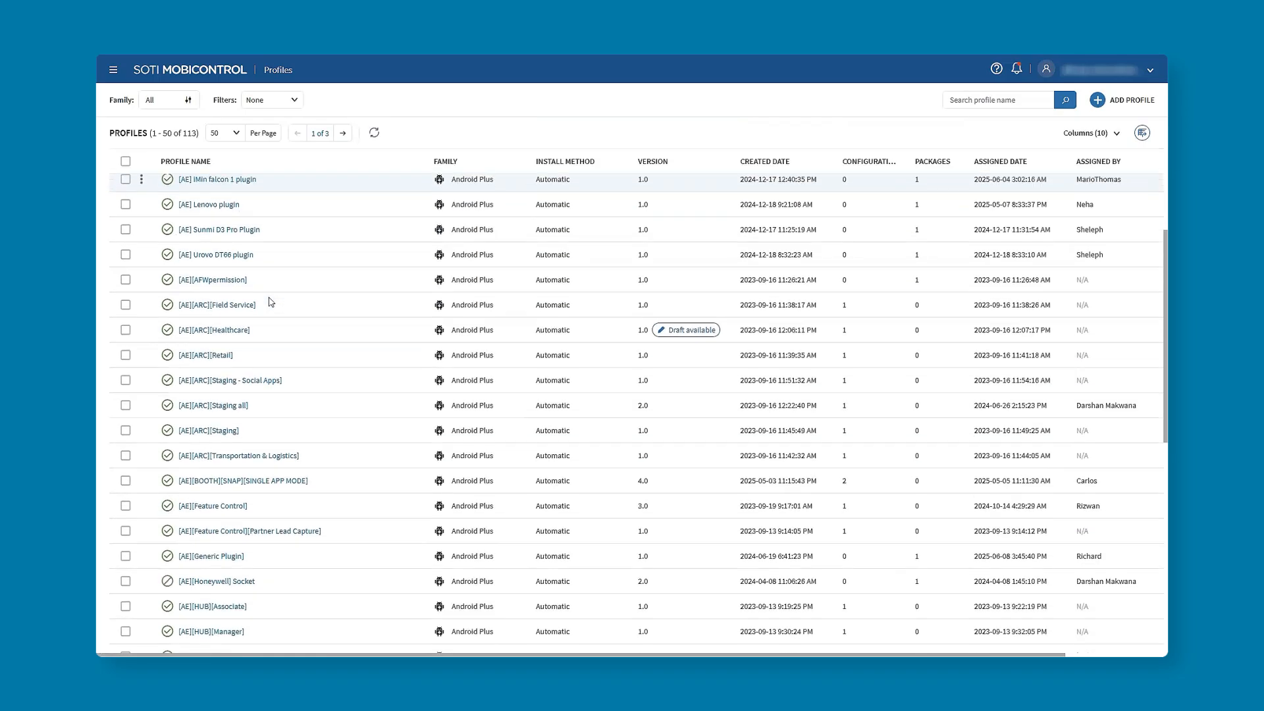
scroll(down, 3)
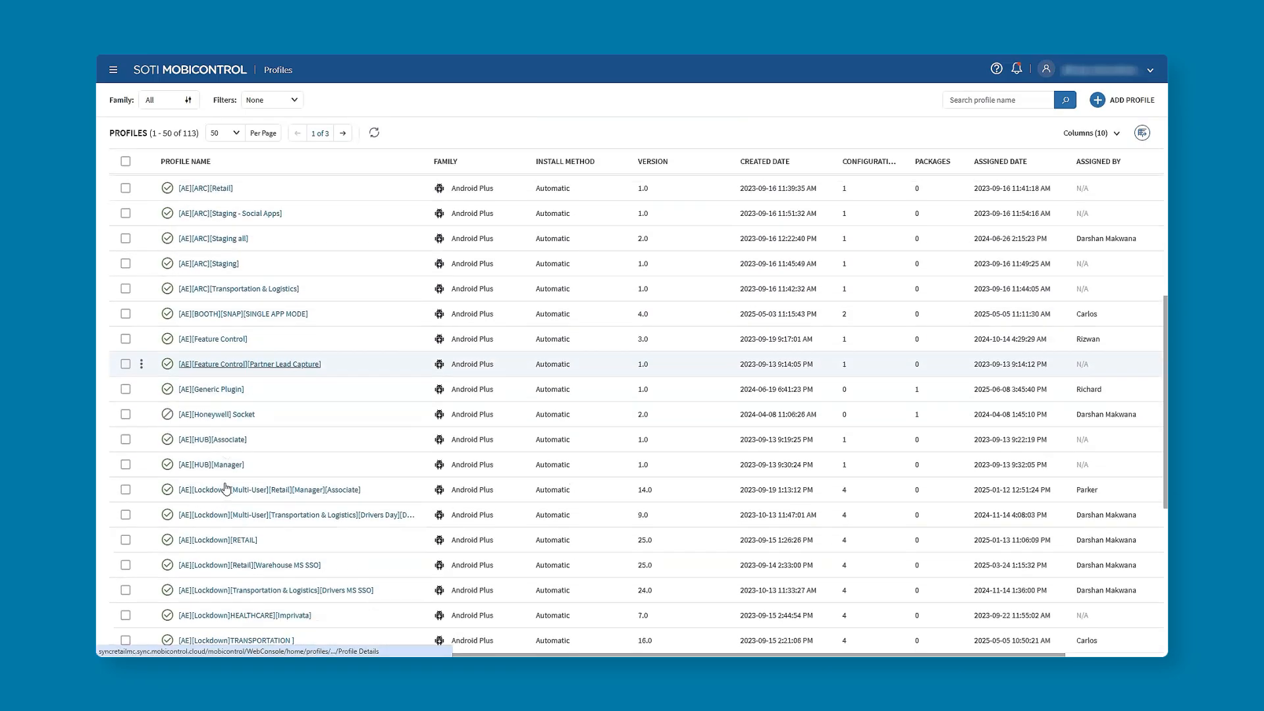
scroll(down, 3)
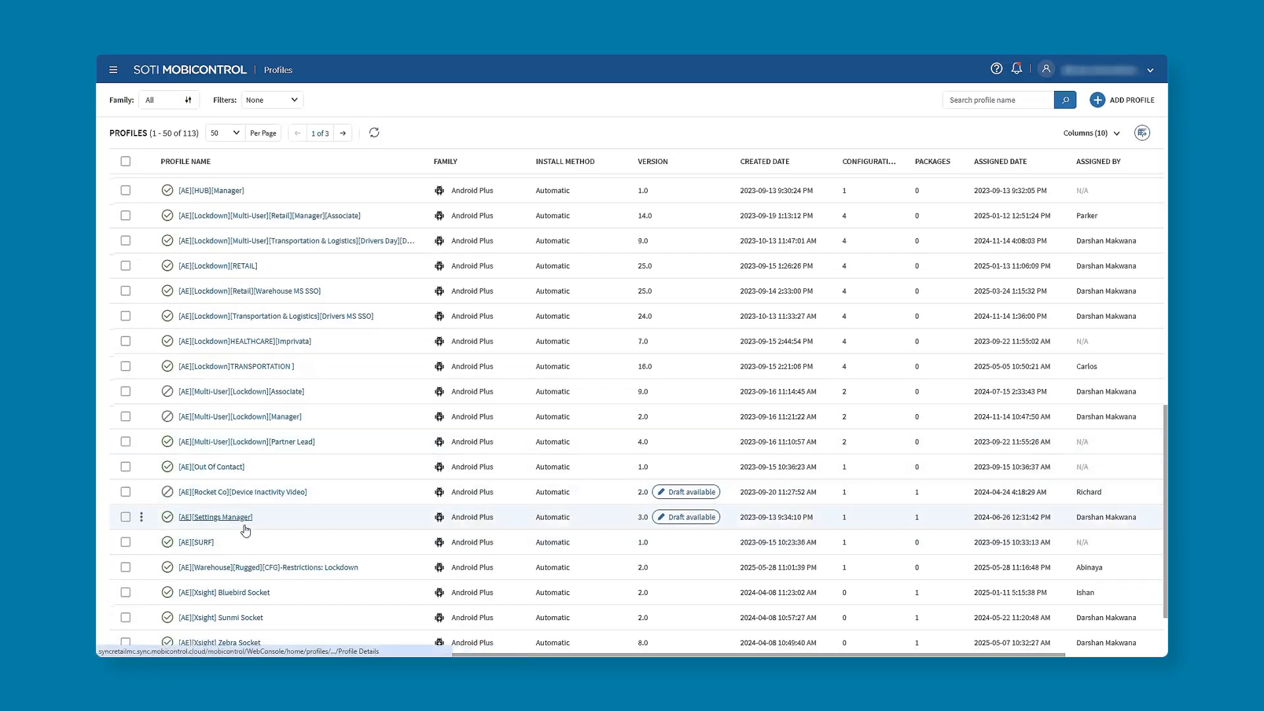
click(250, 566)
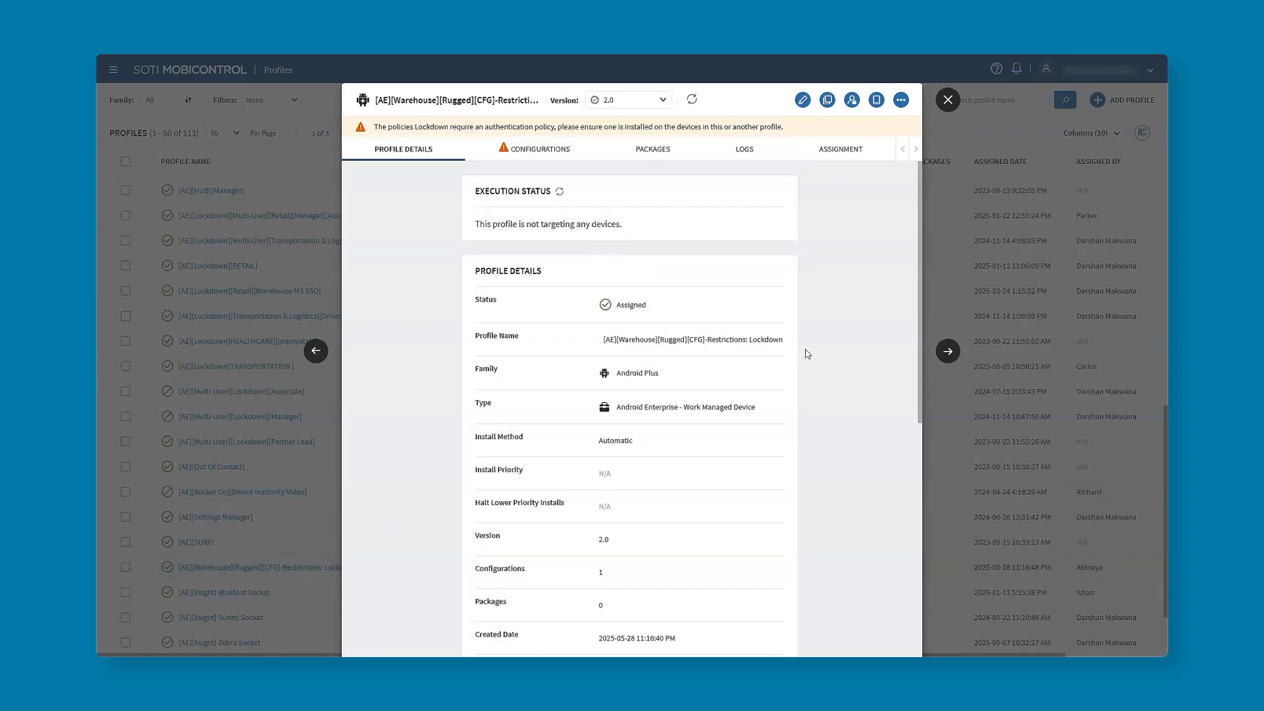
mouse_move(743, 351)
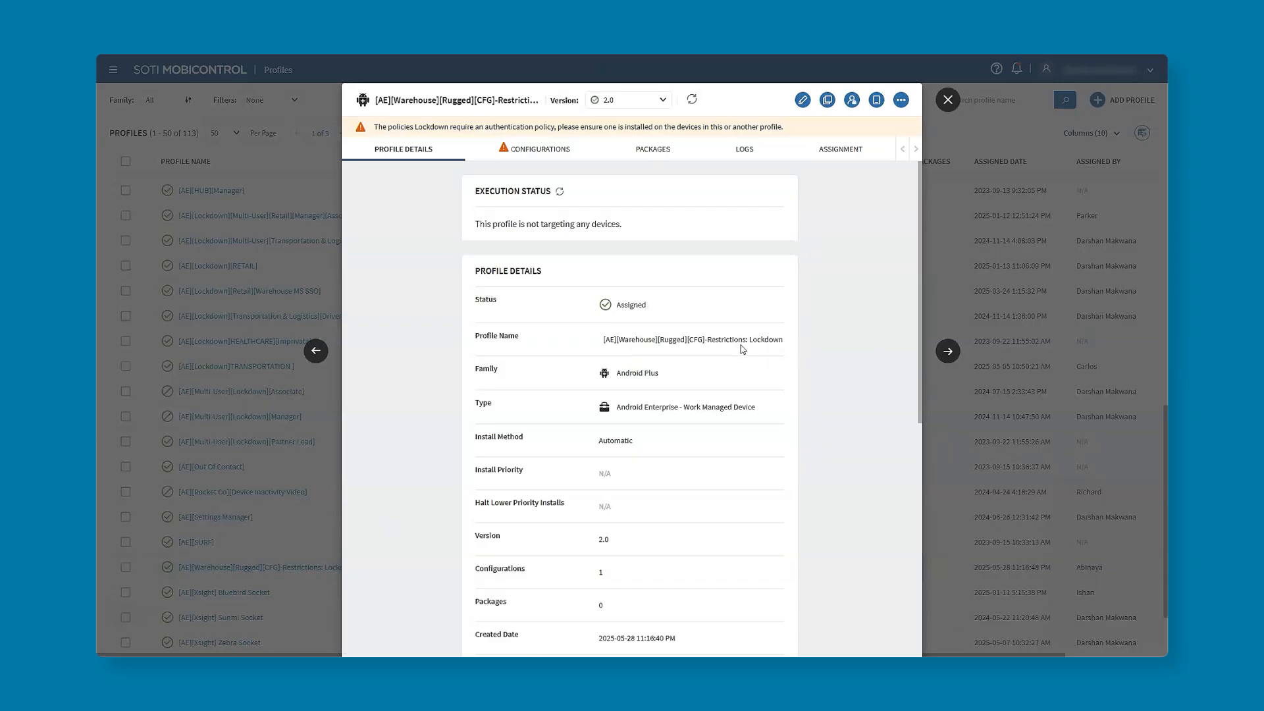
mouse_move(856, 356)
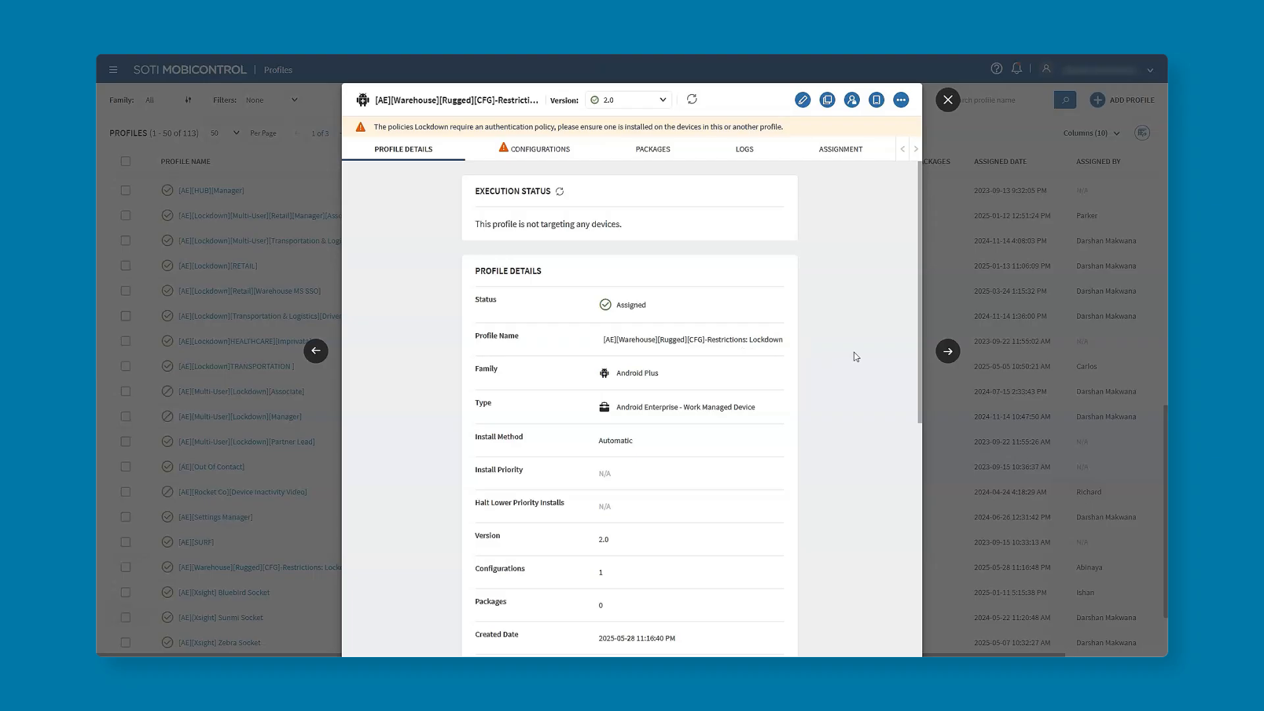
mouse_move(695, 349)
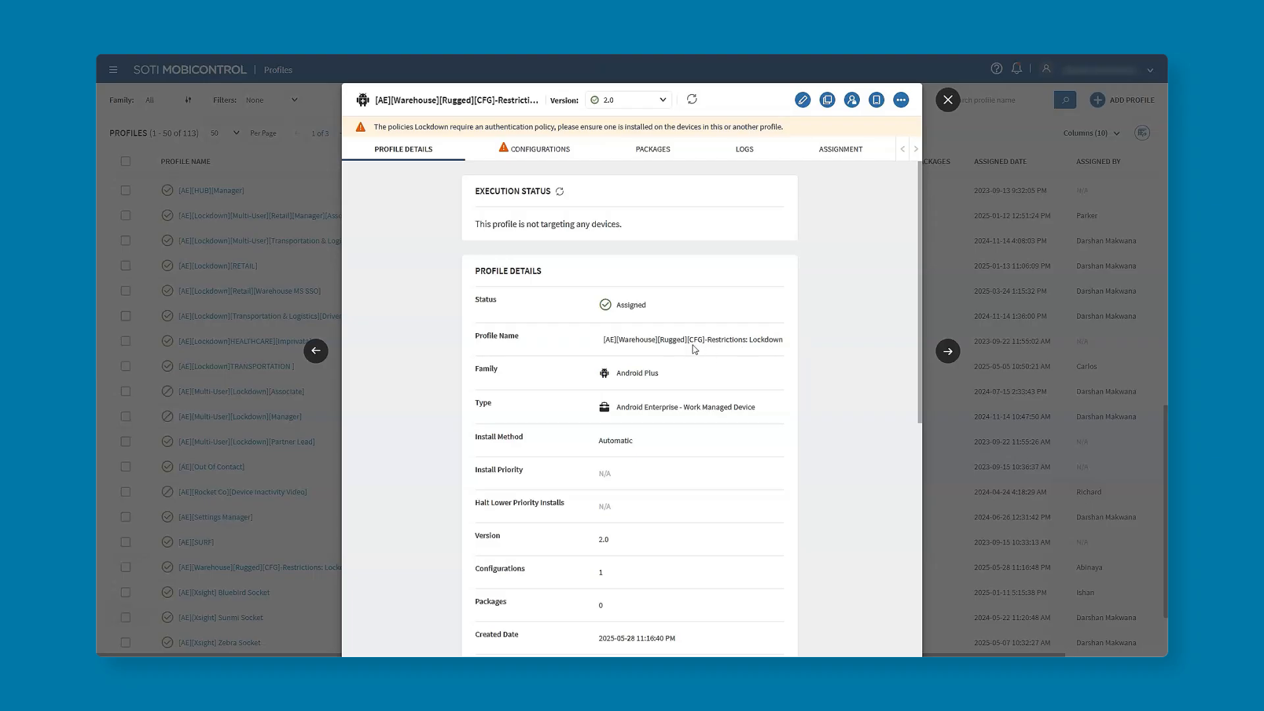
mouse_move(854, 349)
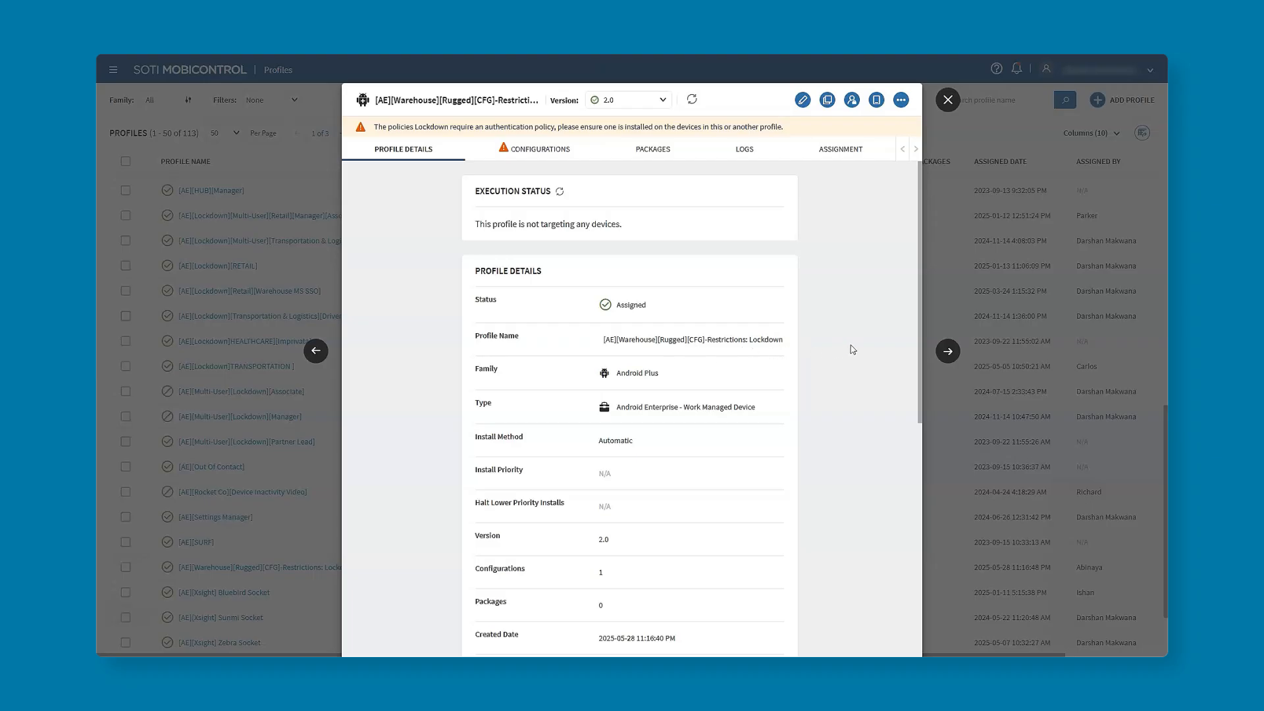
mouse_move(948, 100)
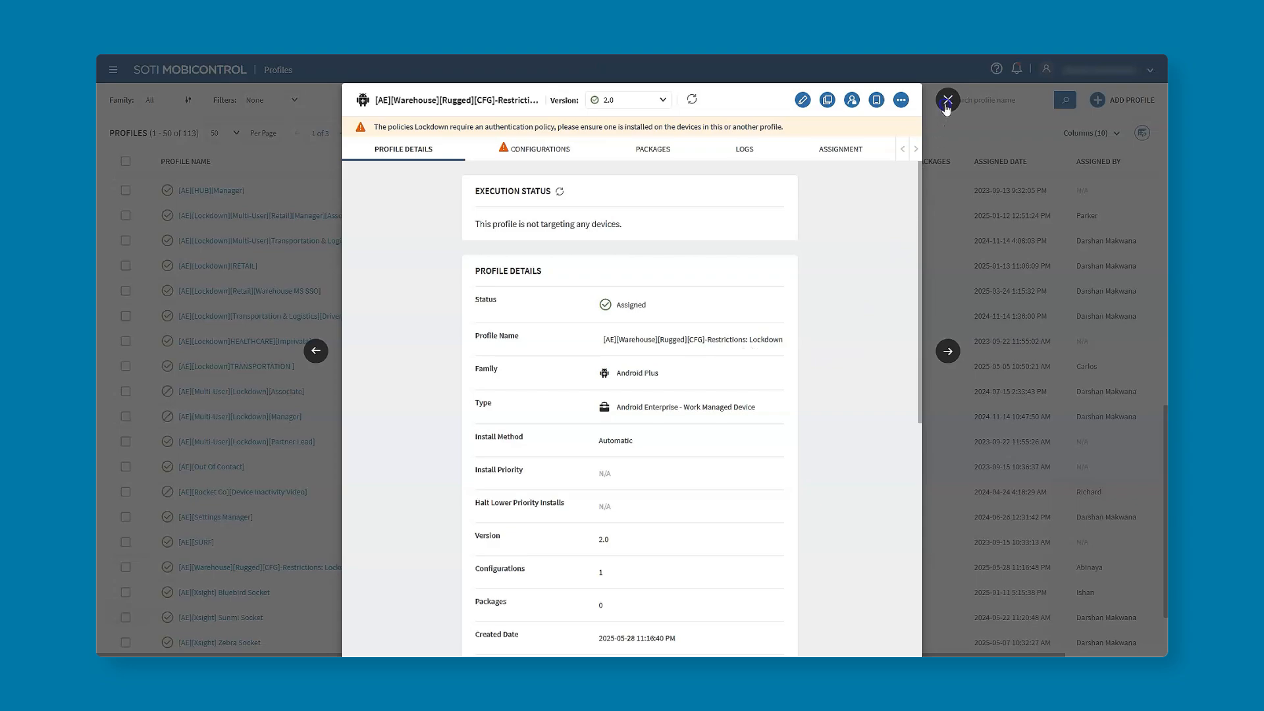
click(948, 100)
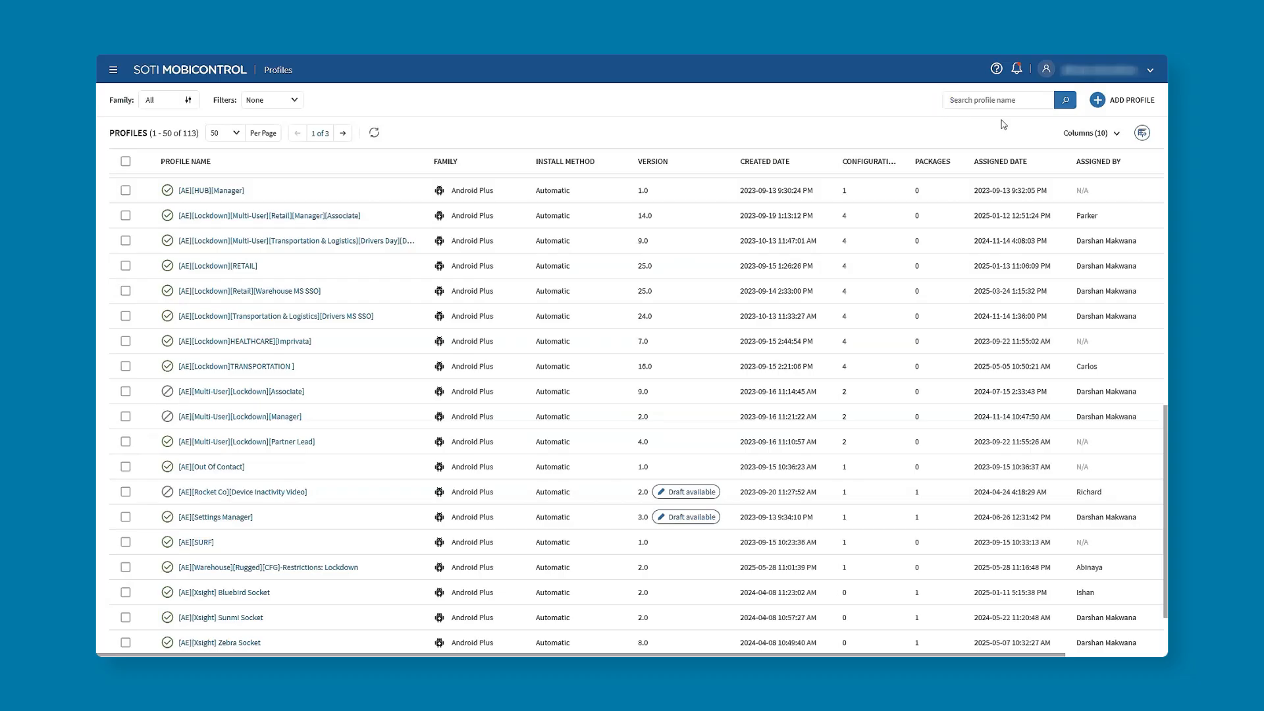
mouse_move(1098, 106)
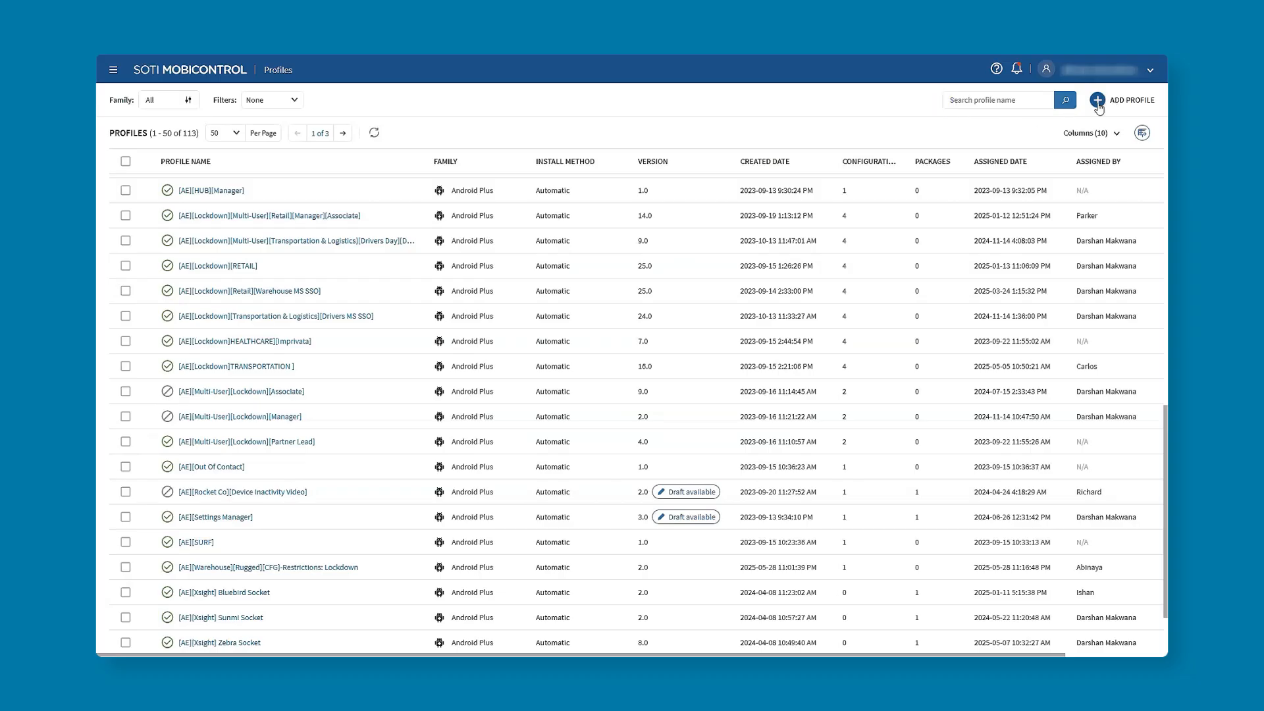
Add a new profile of type Android Enterprise Work Managed Device.
click(1098, 100)
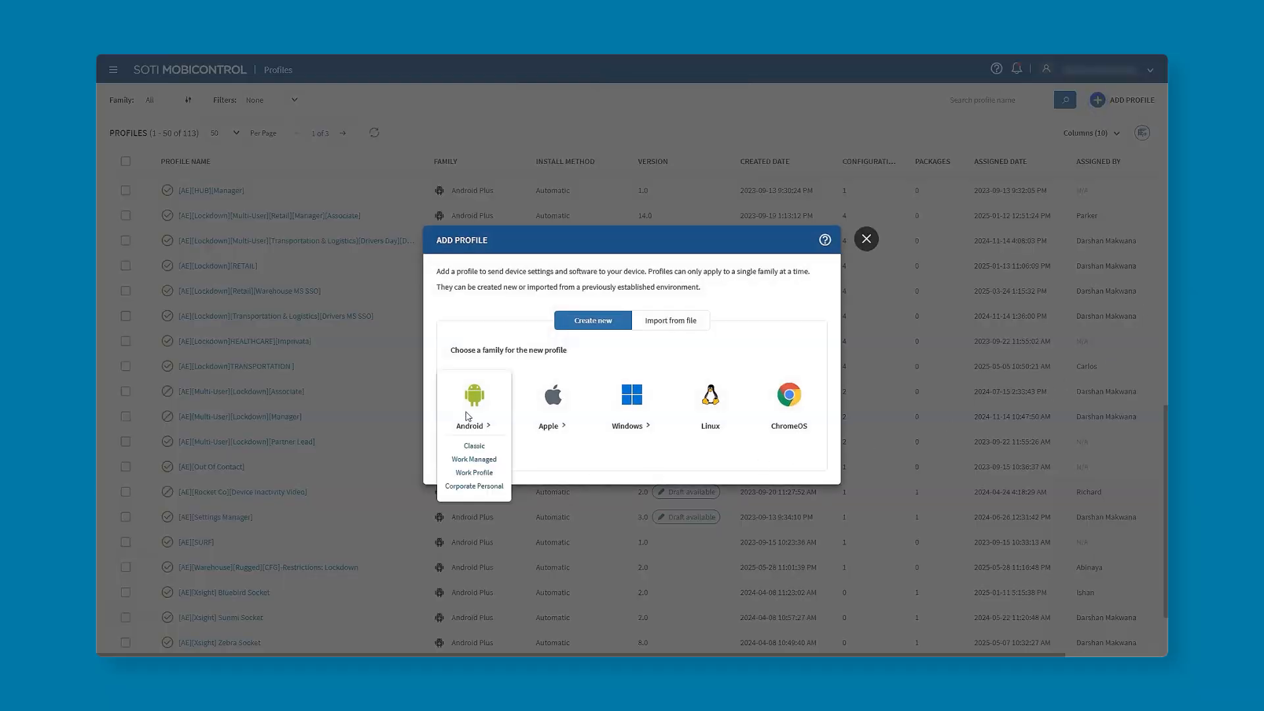
mouse_move(487, 426)
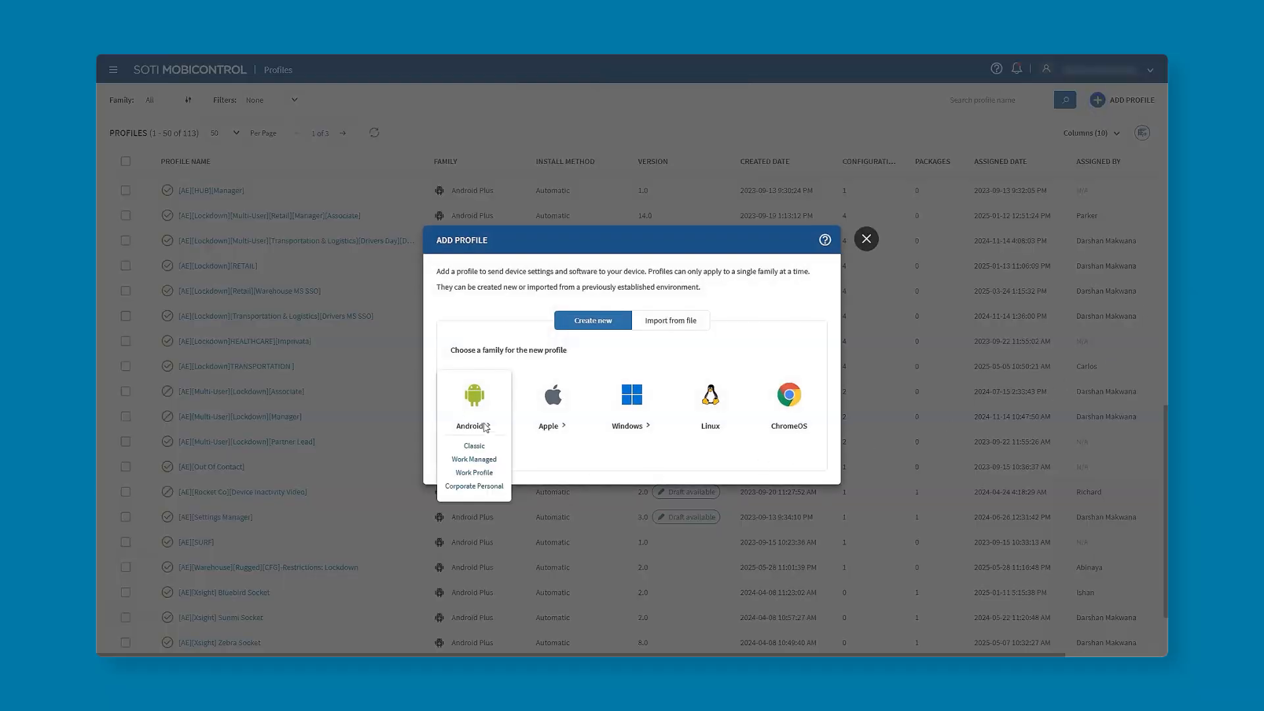
mouse_move(501, 436)
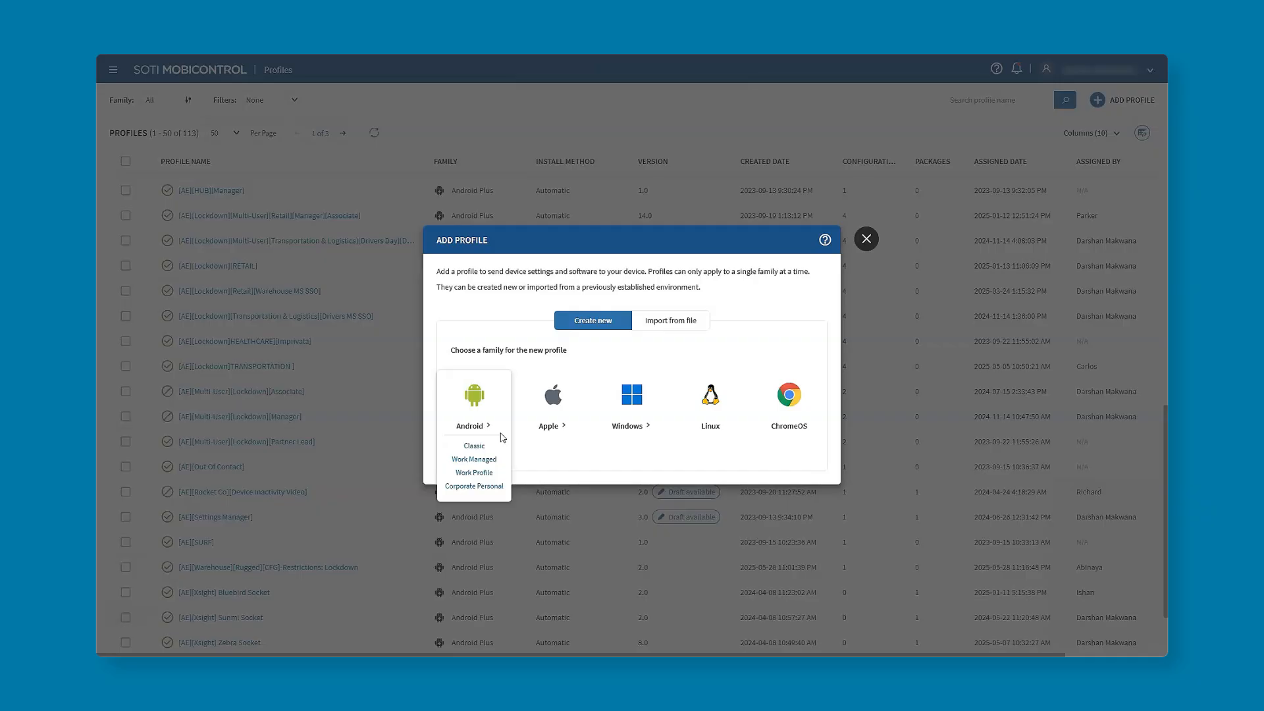
mouse_move(504, 465)
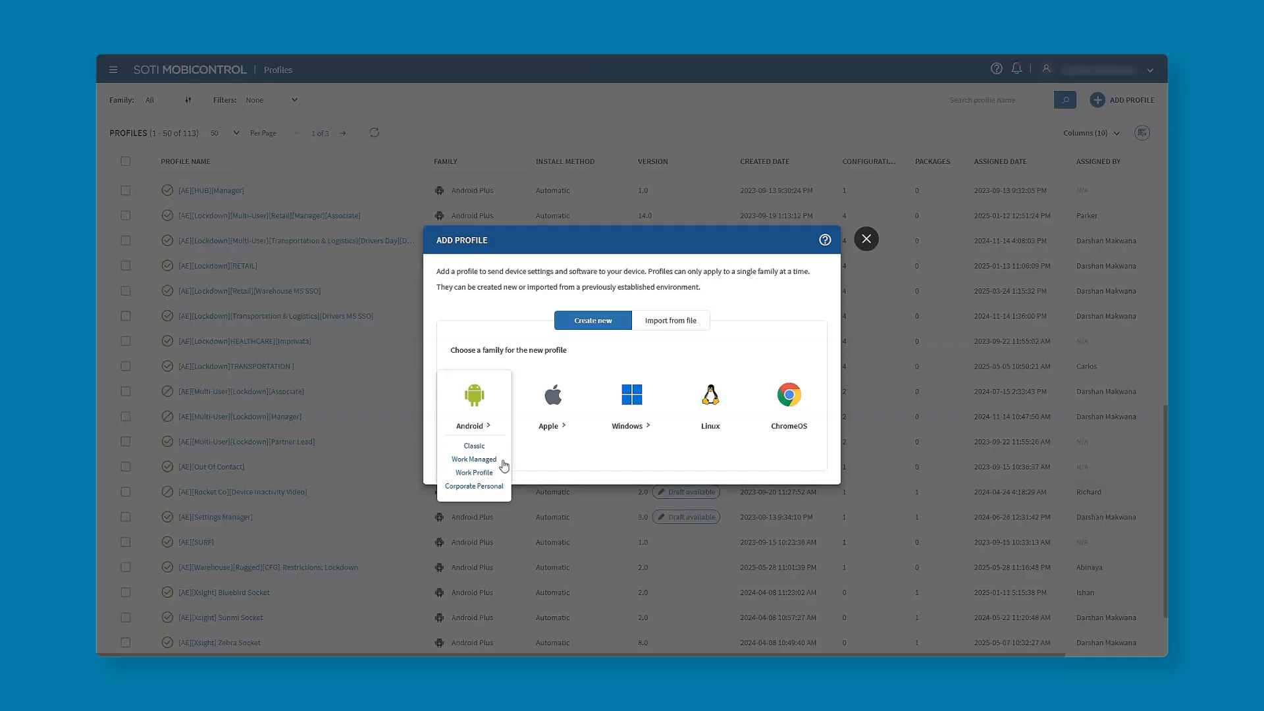
mouse_move(495, 465)
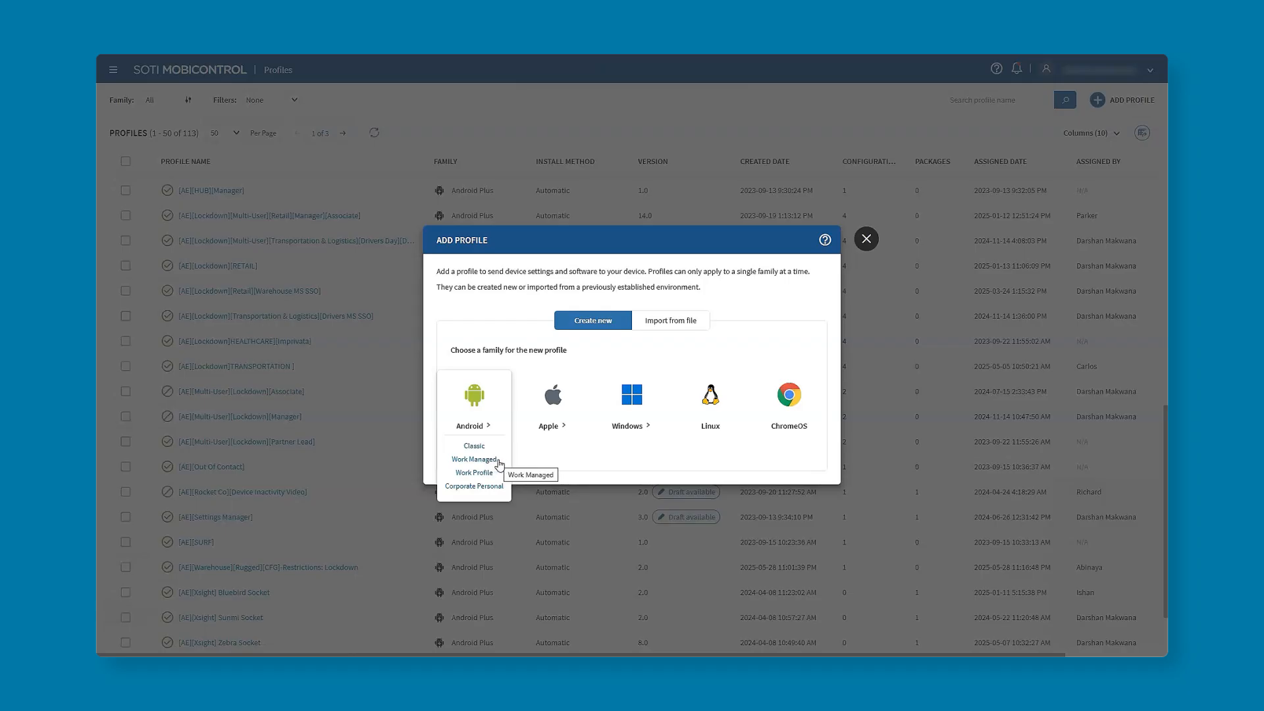
mouse_move(493, 475)
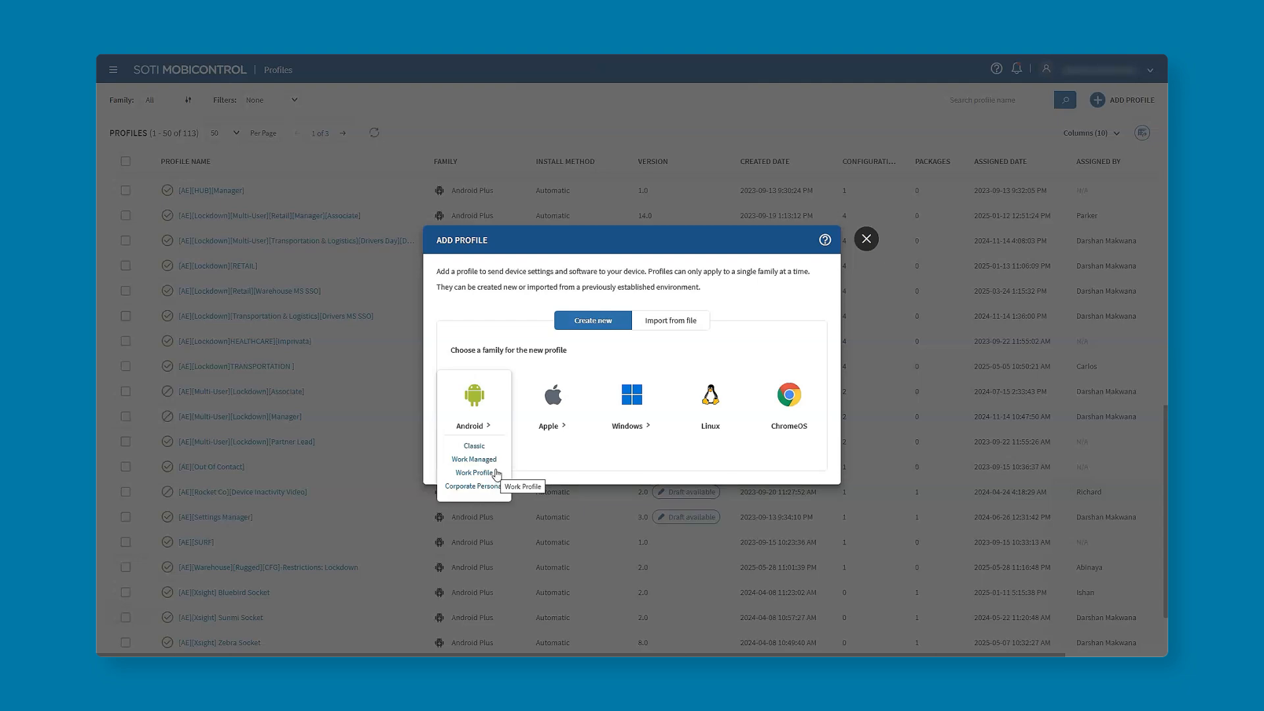
click(474, 459)
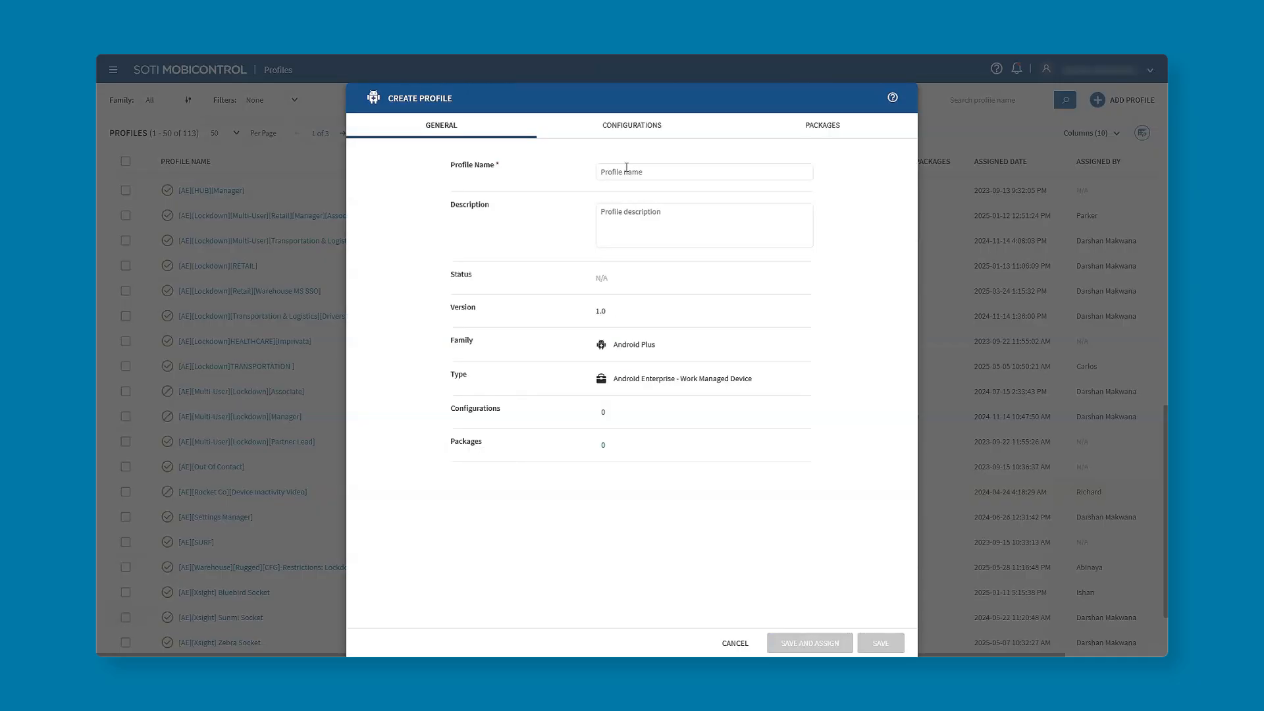
Name the profile [AE][Warehouse][Rugged][CFG]-Authentication and show its empty configurations.
text([AE][Warehouse][Rugged][CFG]-Restrictions: Lockdown)
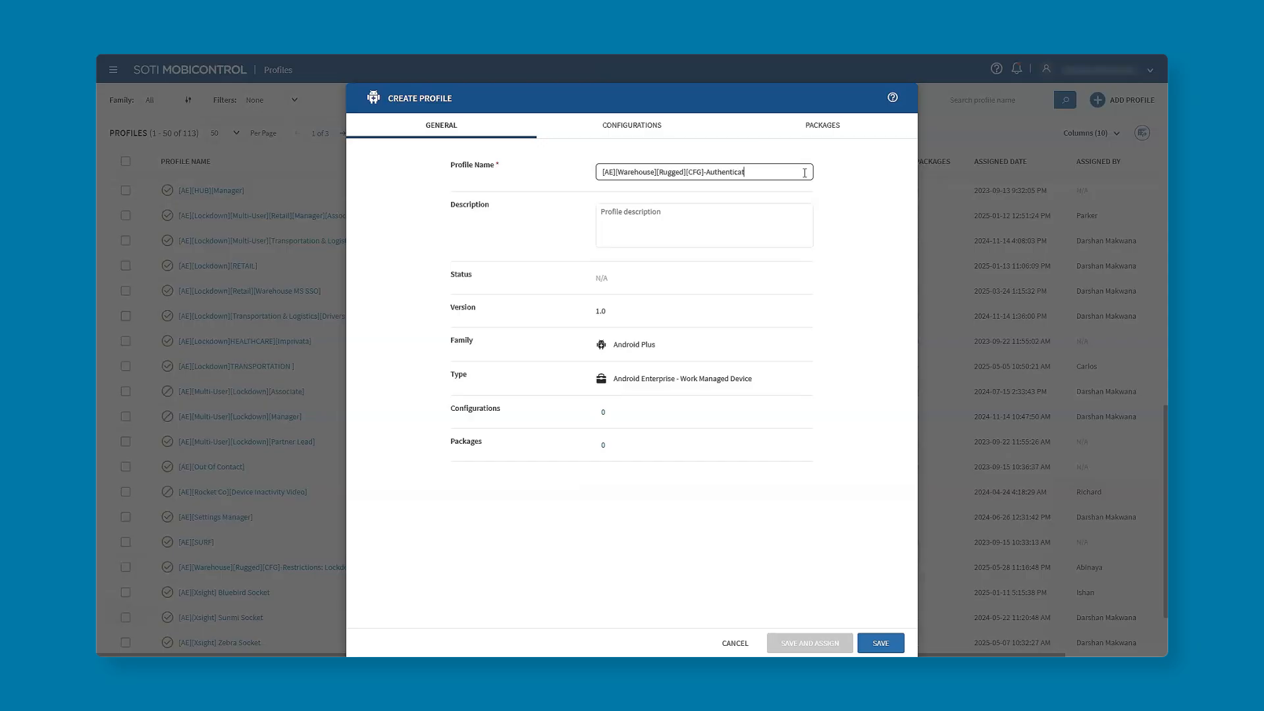
text(ion)
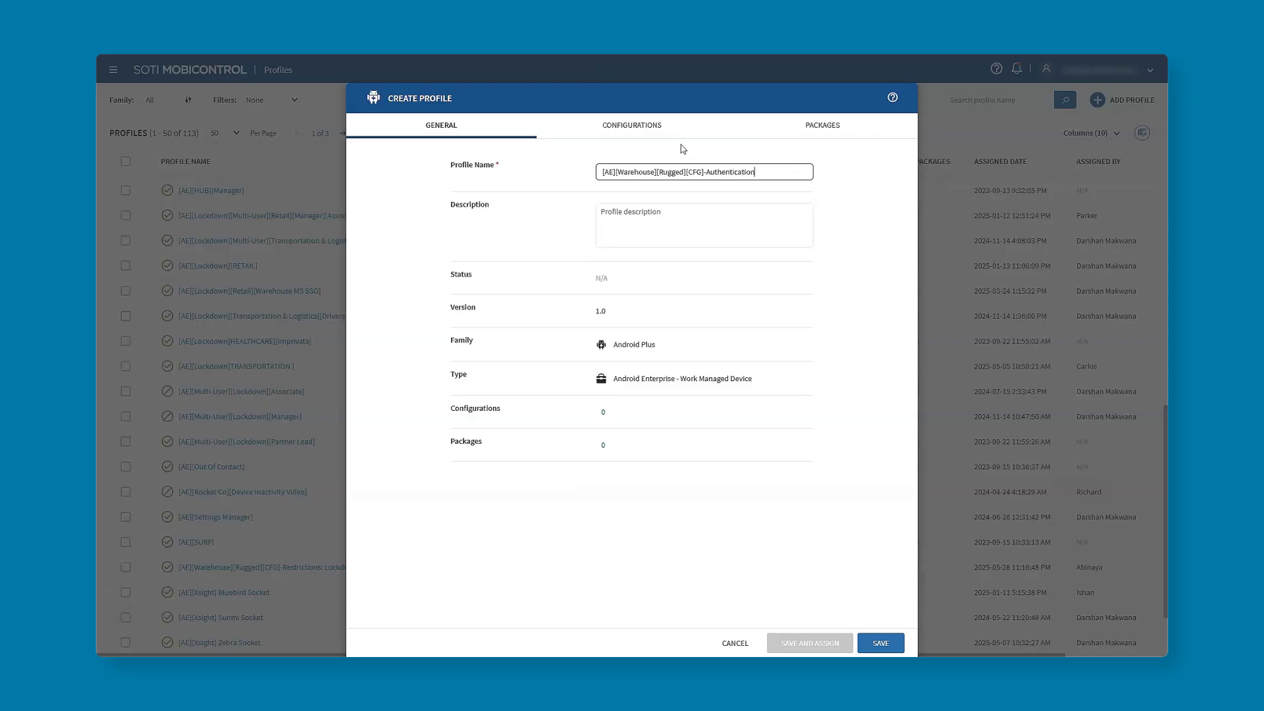
click(633, 125)
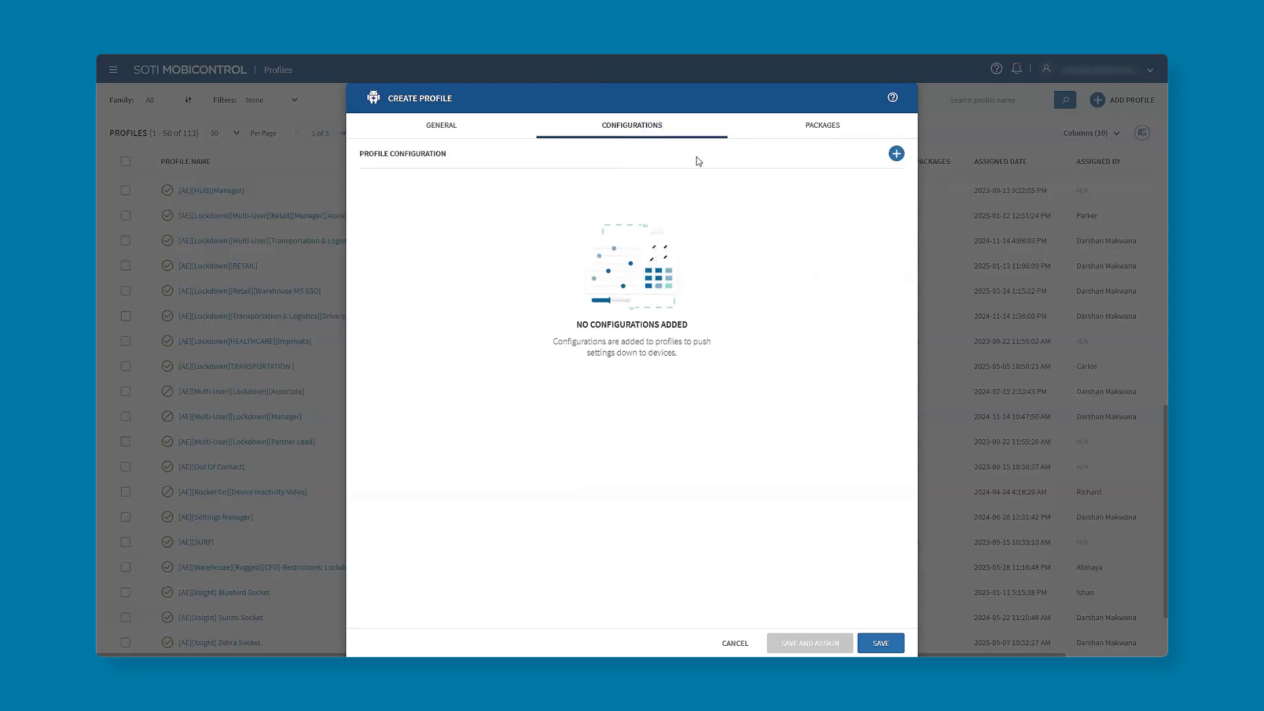
Bring up the Add profile configuration panel listing available configuration types.
click(895, 152)
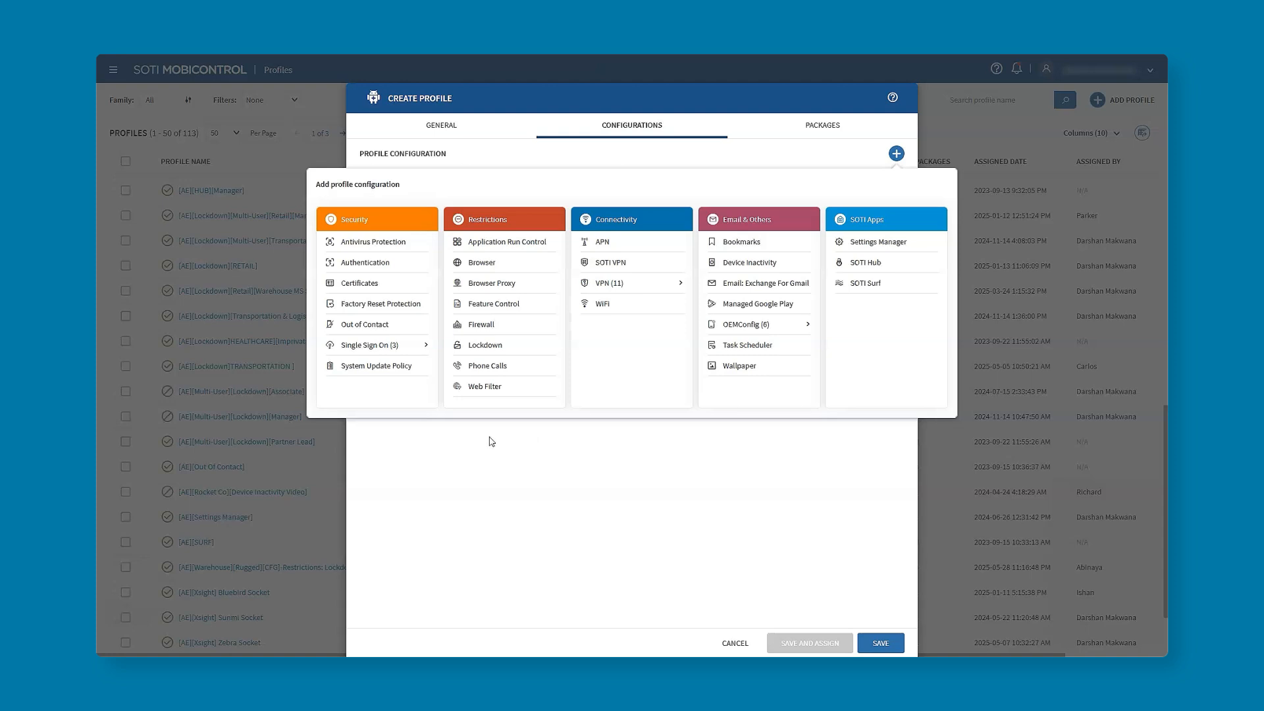
mouse_move(619, 219)
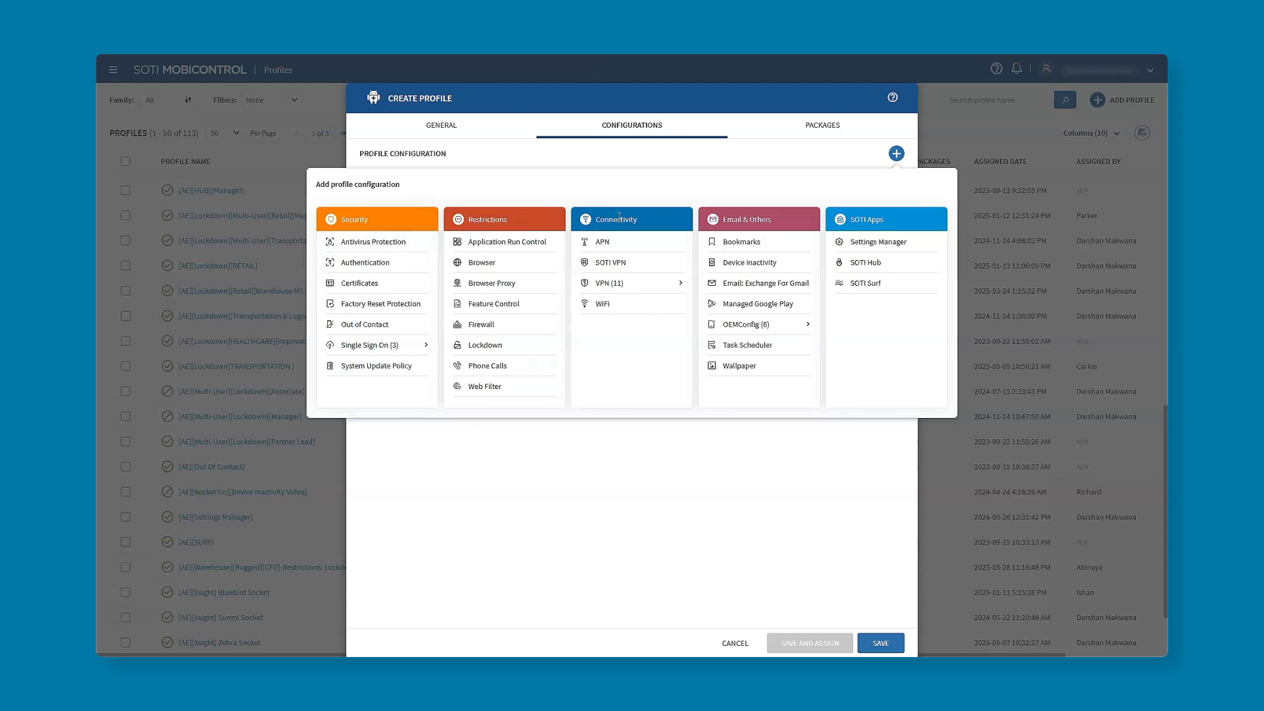
mouse_move(560, 315)
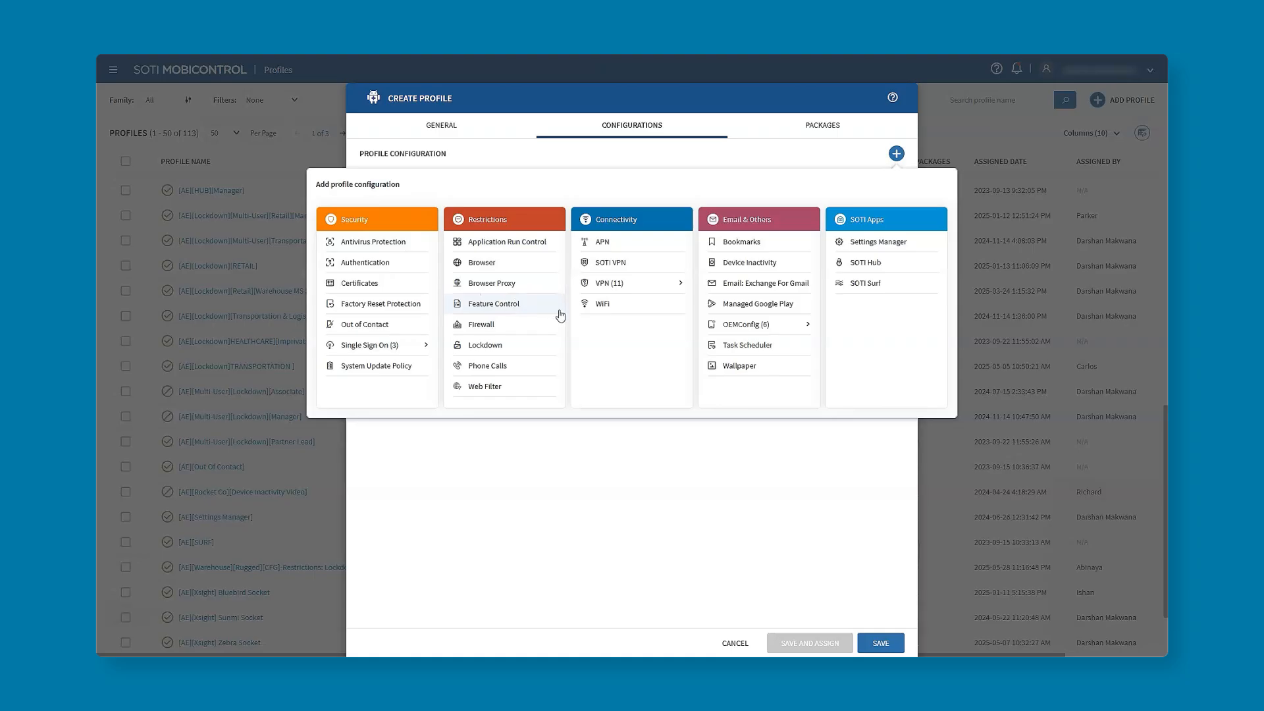
mouse_move(627, 337)
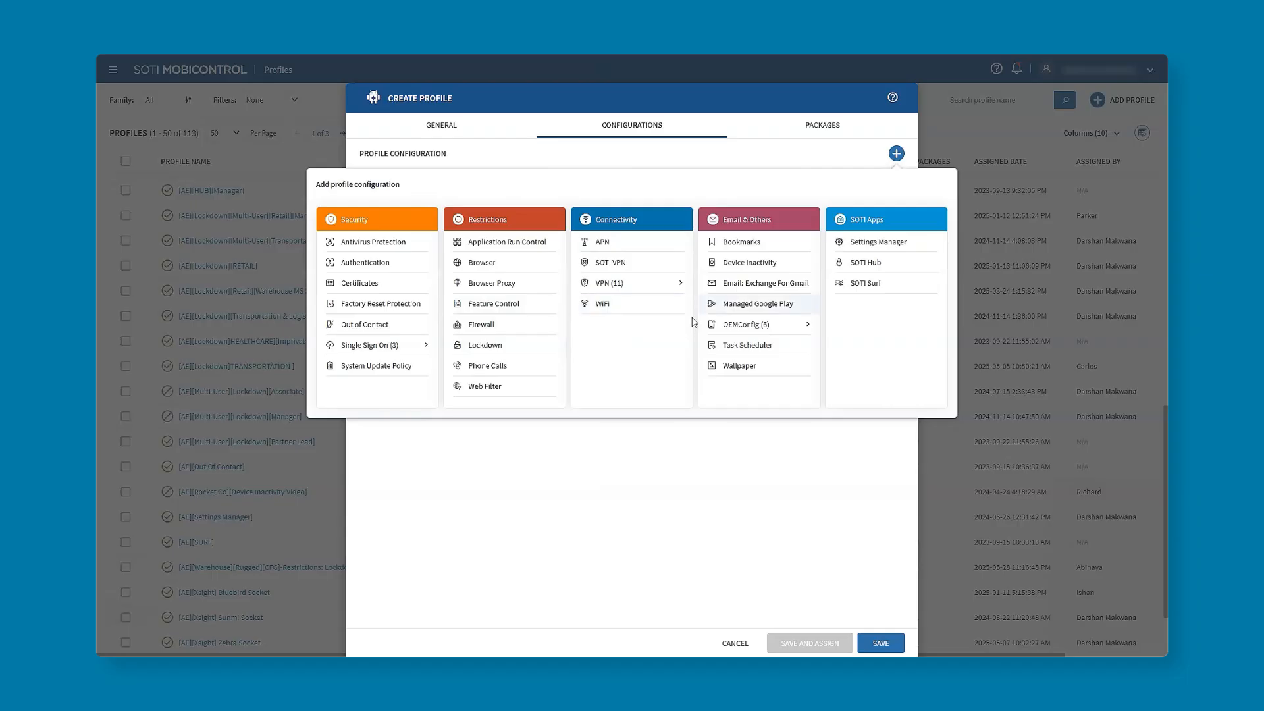
mouse_move(897, 337)
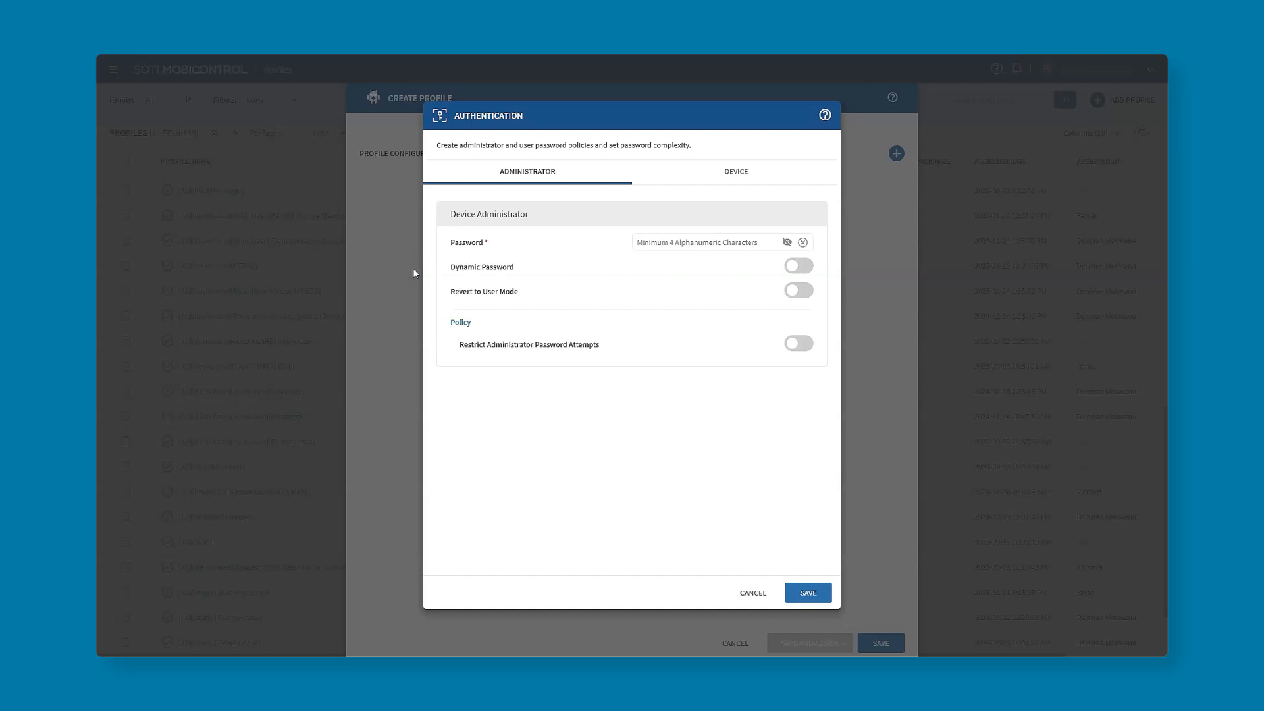
mouse_move(614, 256)
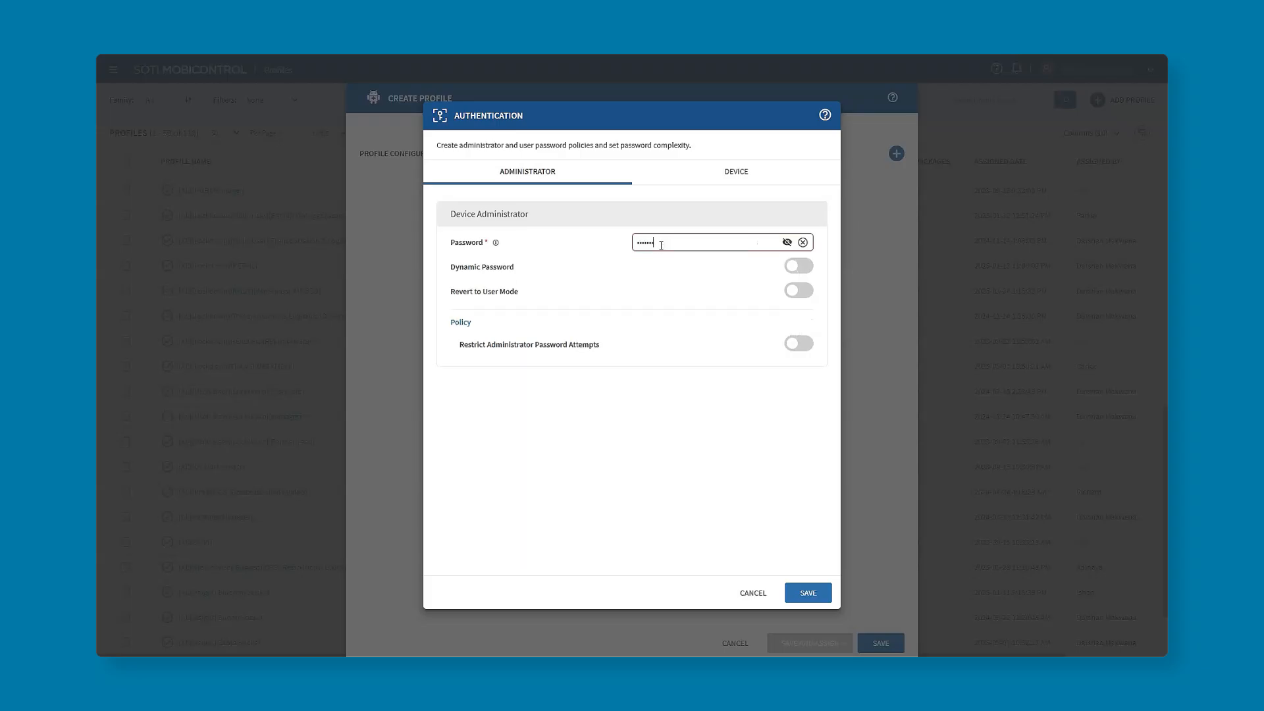
Enter the administrator password and enable Dynamic Password and Revert to User Mode (30 minutes).
text(****)
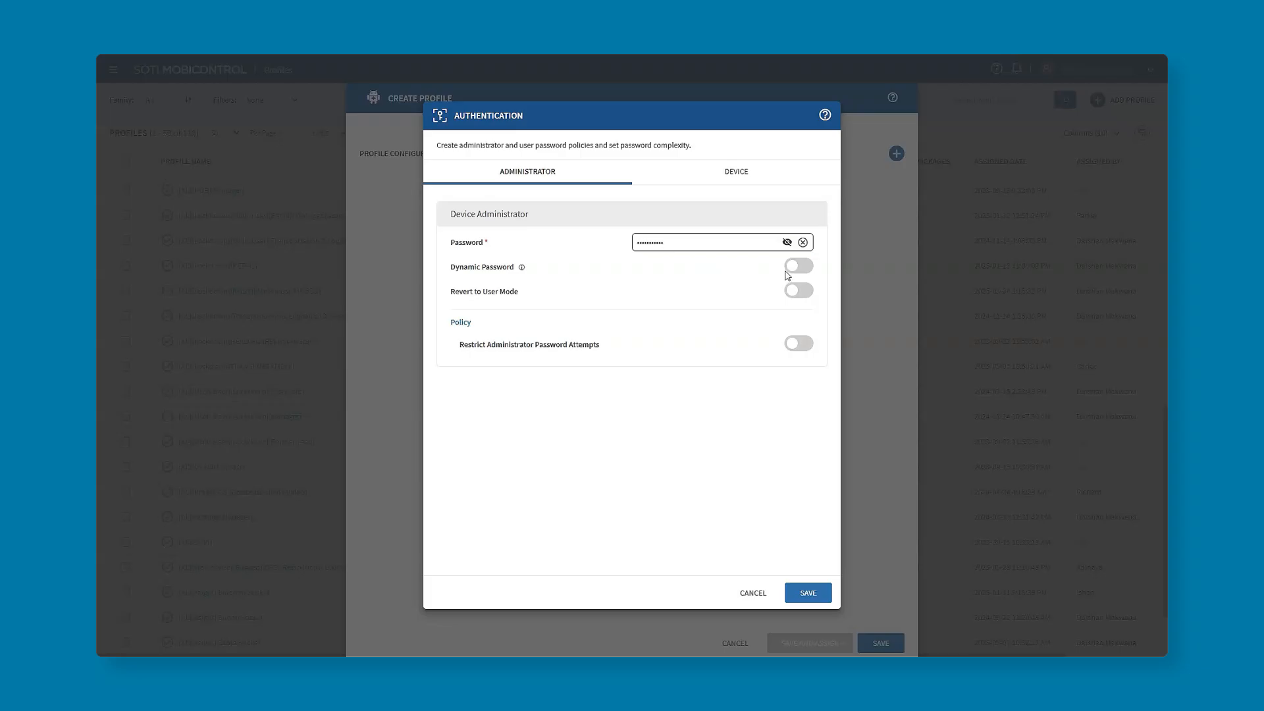
click(798, 266)
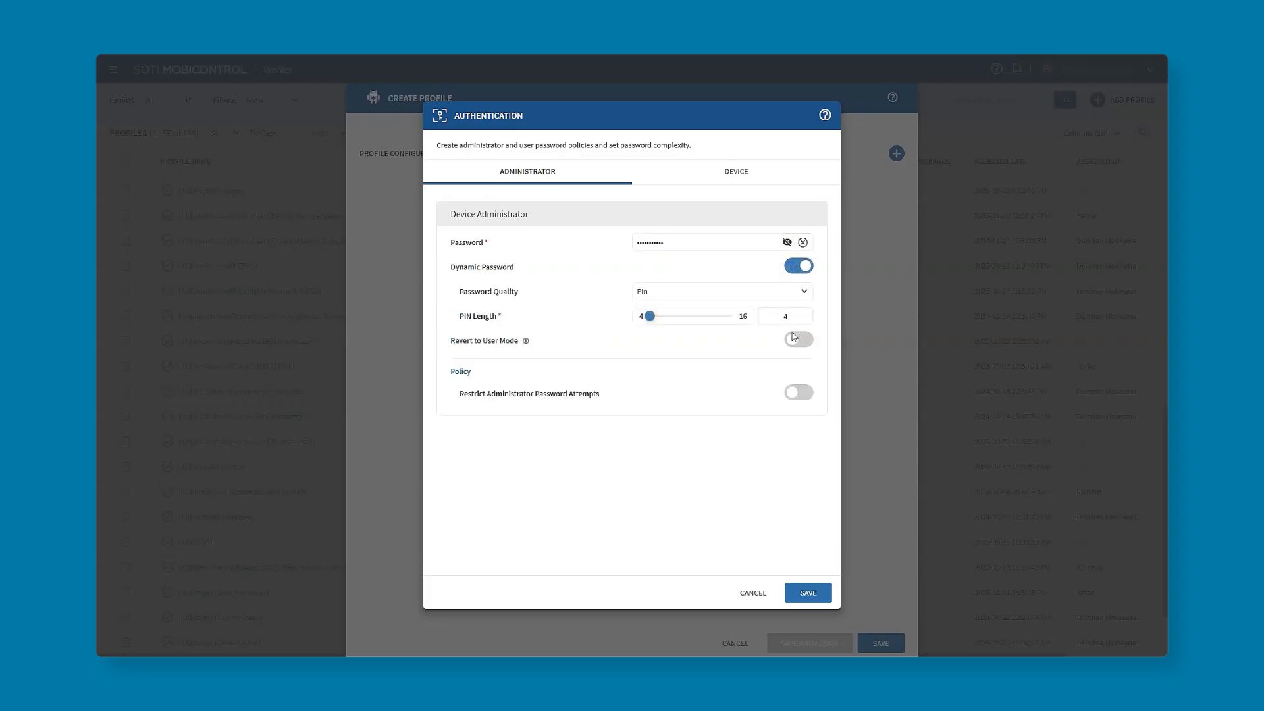
click(798, 340)
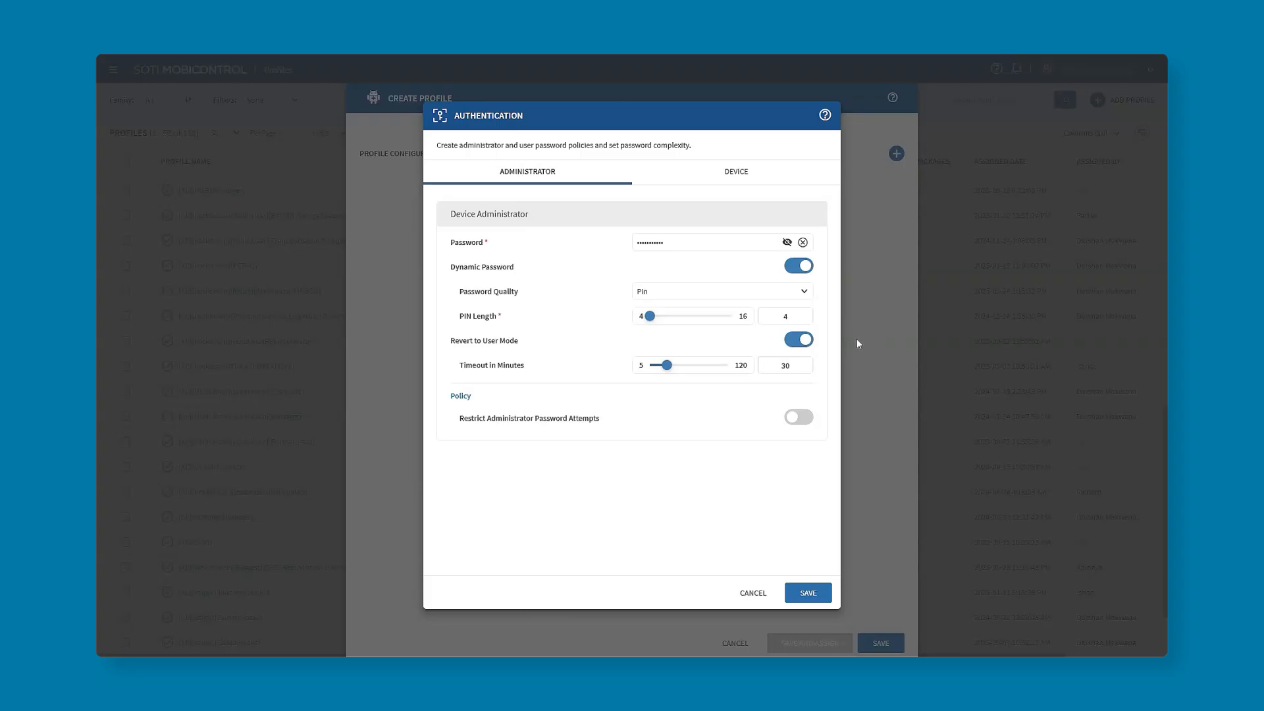
Try password enforcement with Biometric quality on the Device policy, then revert to Allow User to Configure.
click(736, 172)
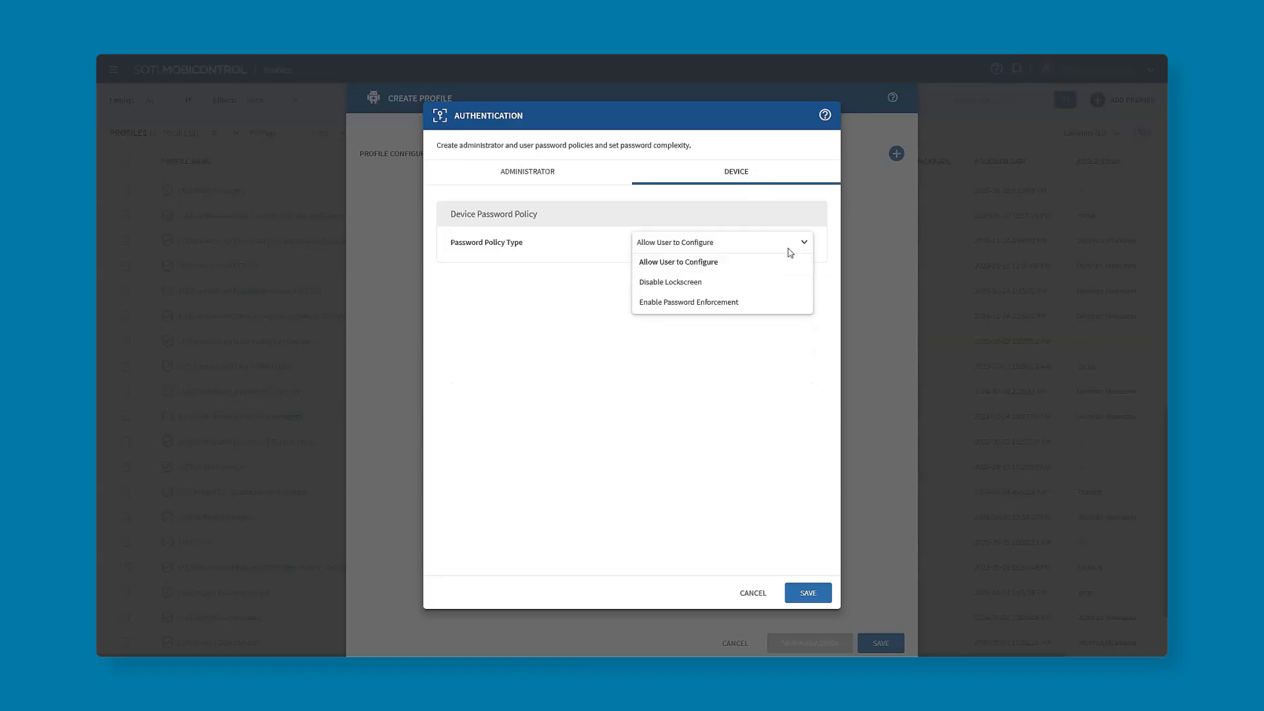
mouse_move(787, 275)
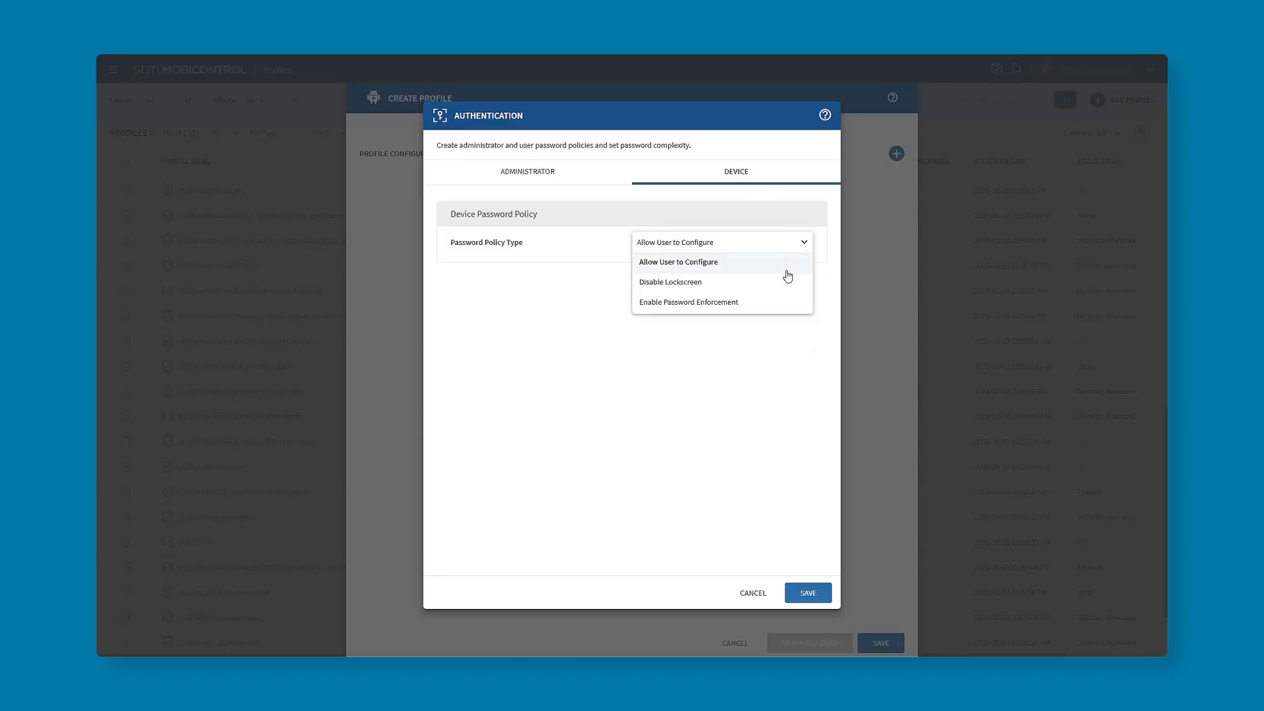
mouse_move(791, 266)
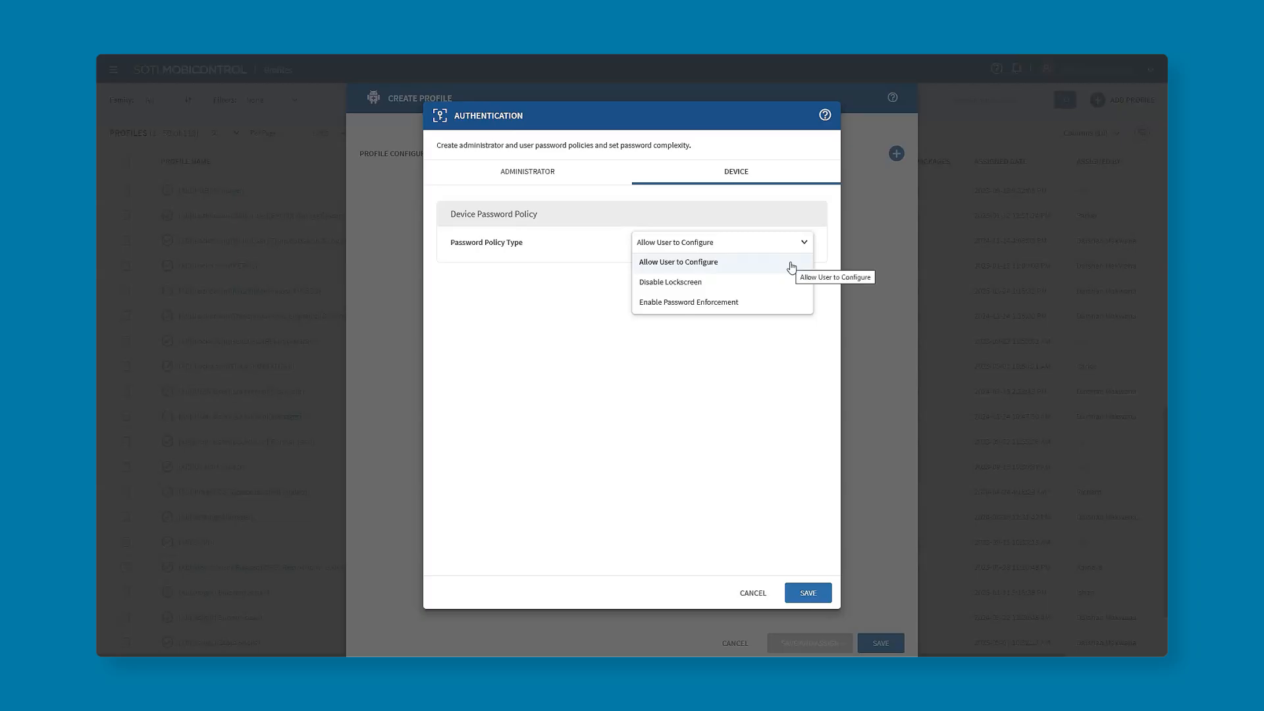
click(689, 302)
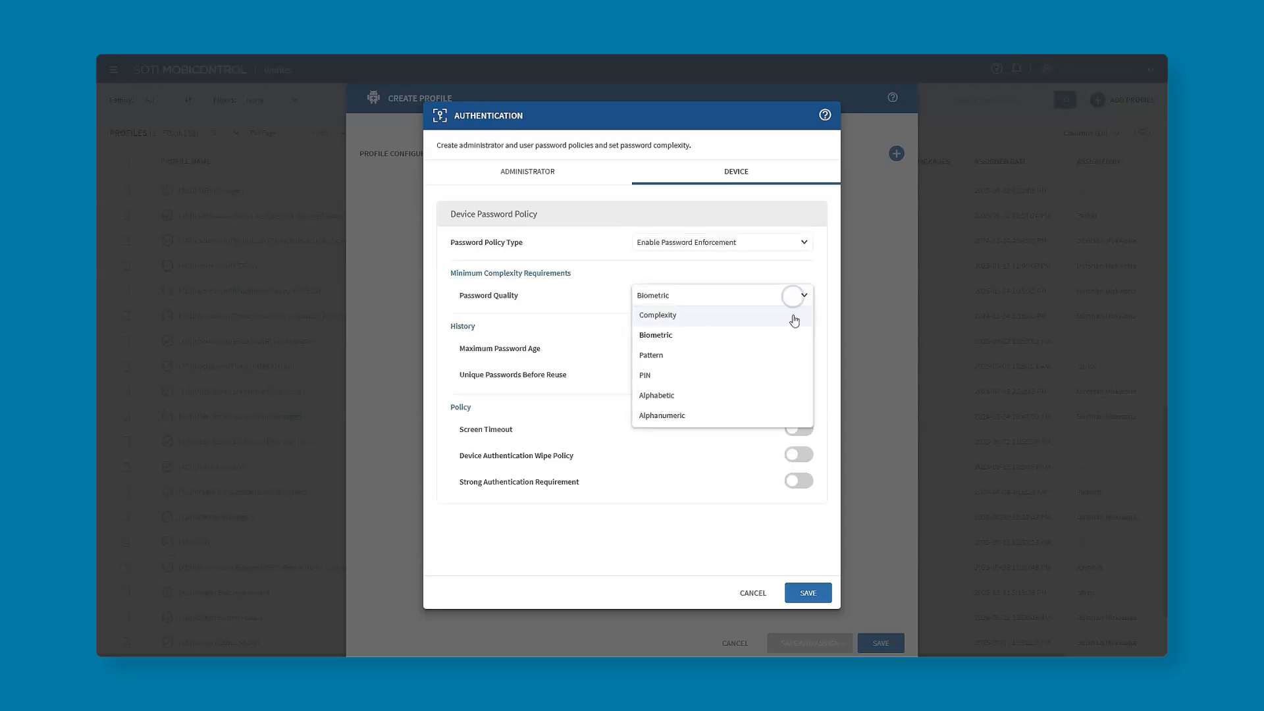
click(656, 335)
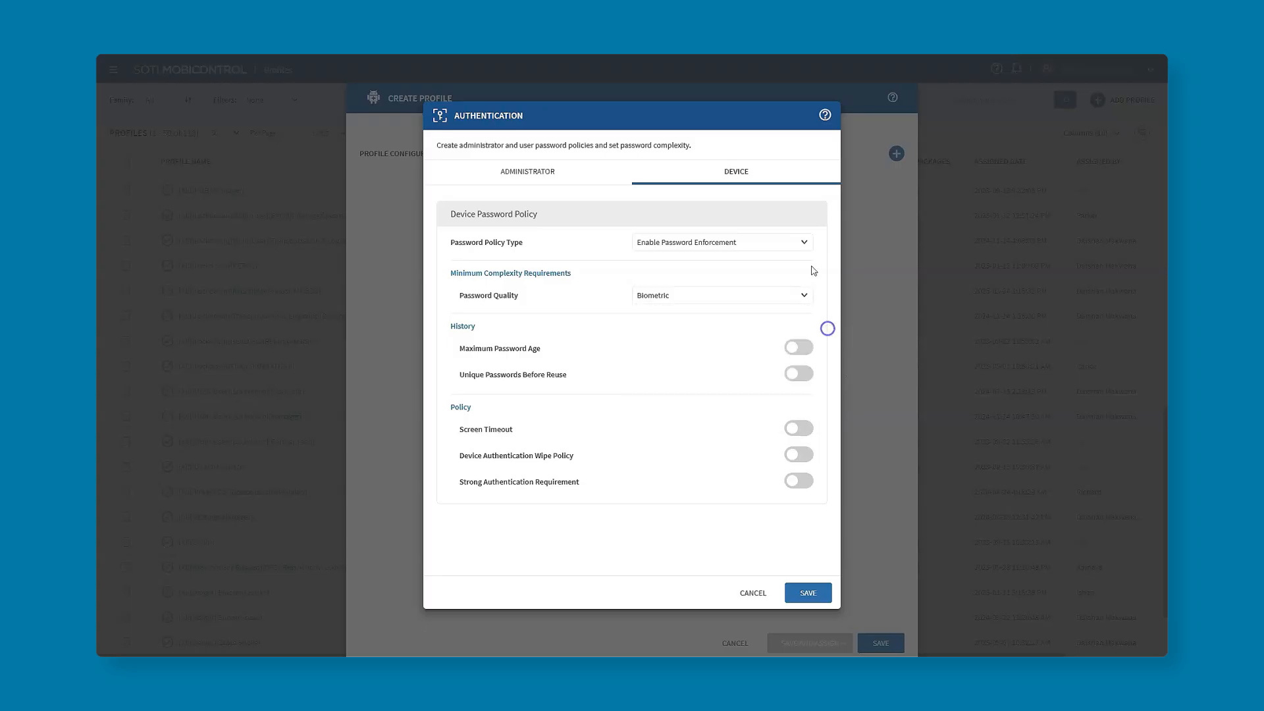
click(722, 243)
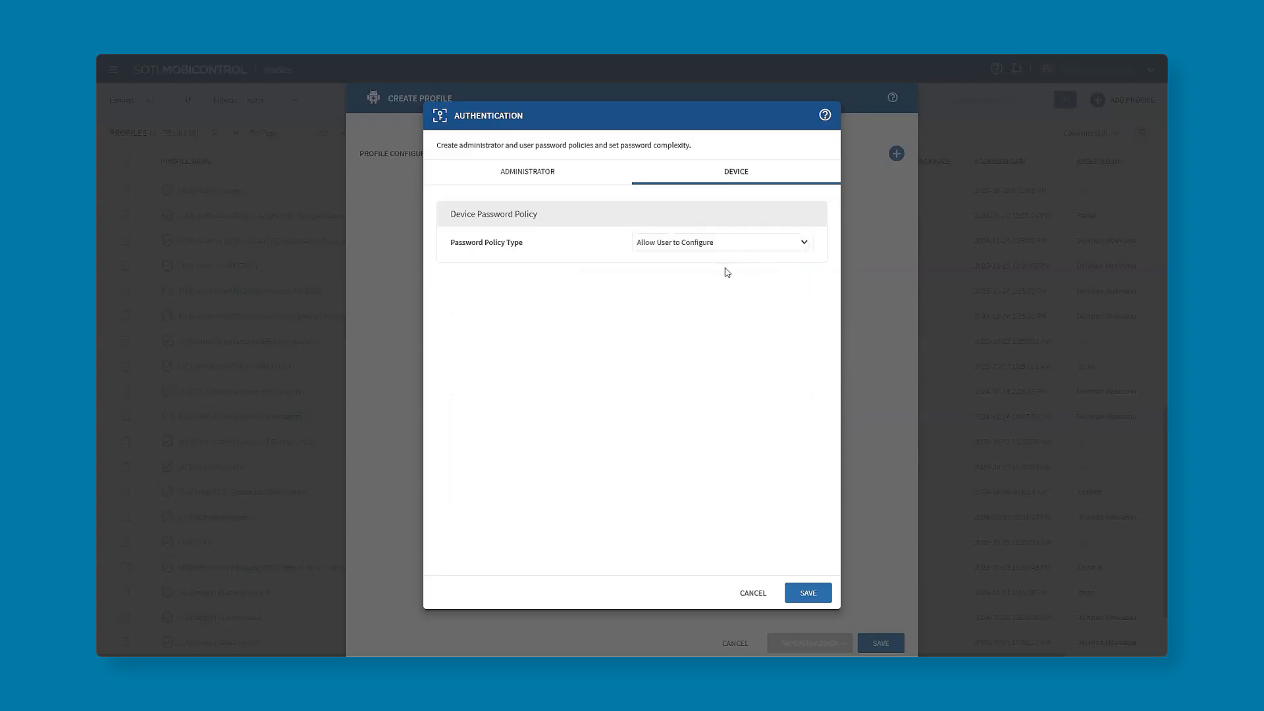
Switch Dynamic Password back off in the Administrator settings, keeping the 30-minute timeout.
click(527, 172)
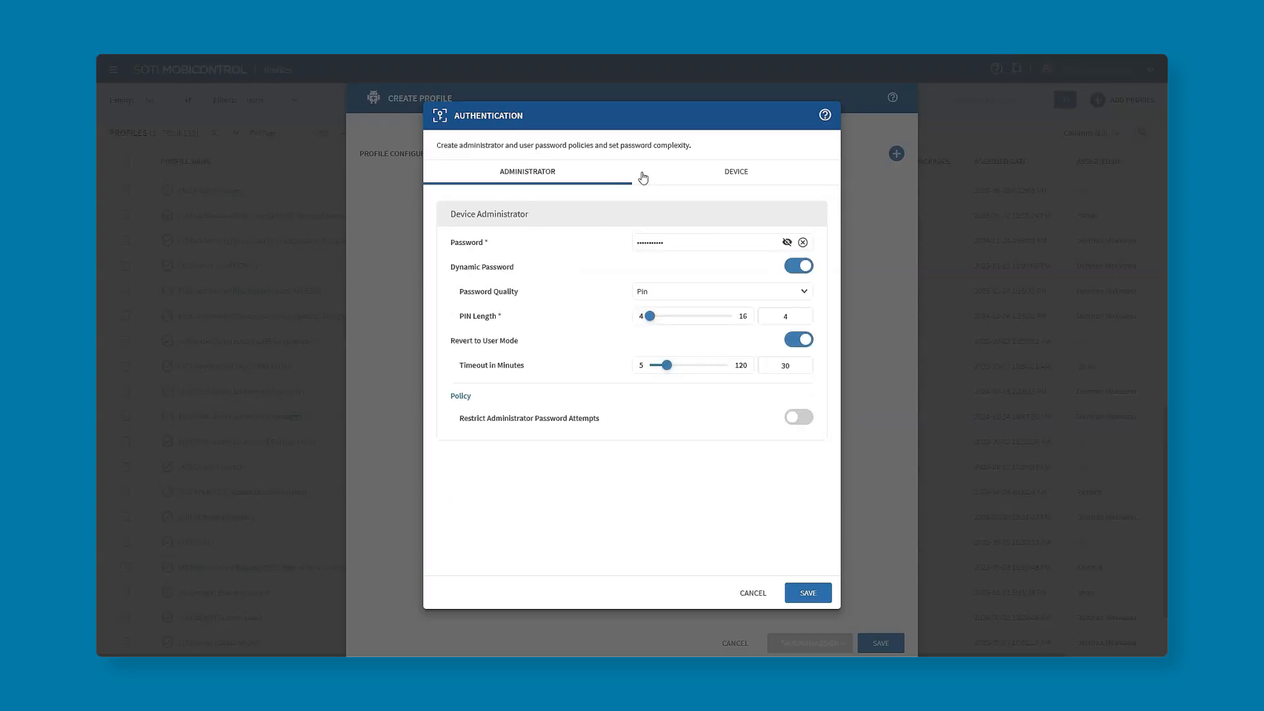
click(798, 266)
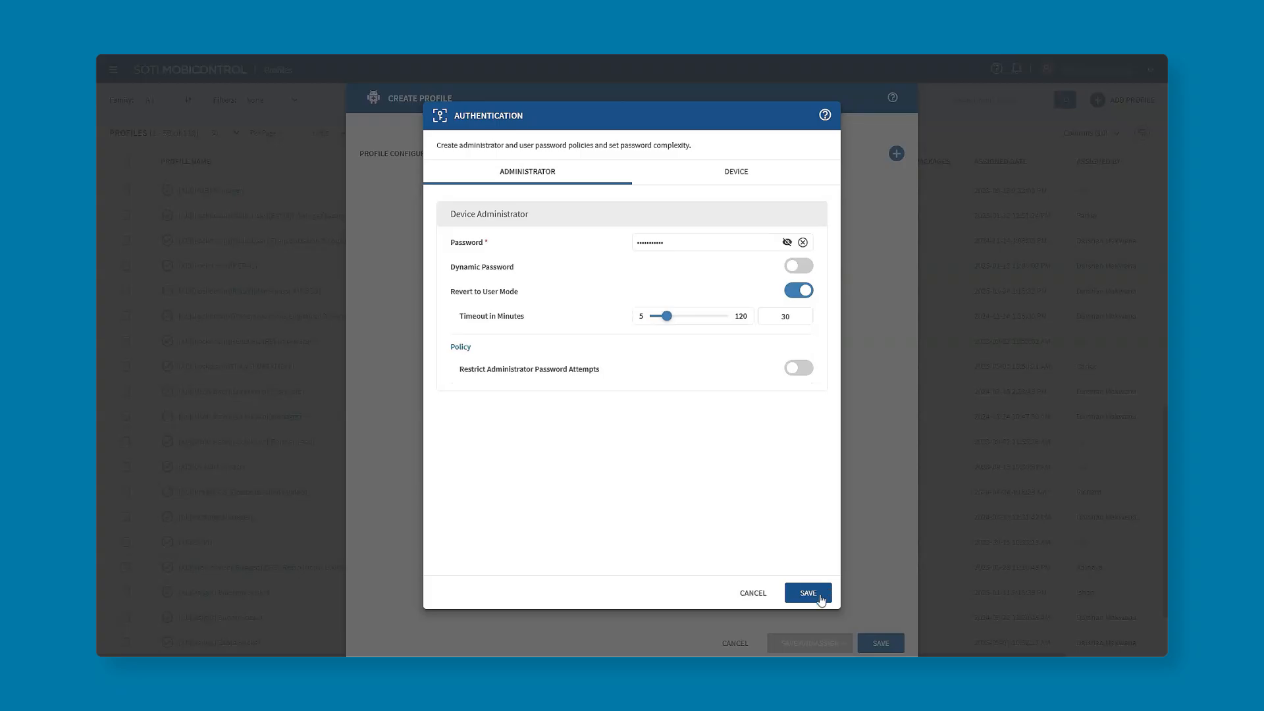
Save the Authentication profile and target the 1. Canada group under Transportation and Logistics.
click(808, 592)
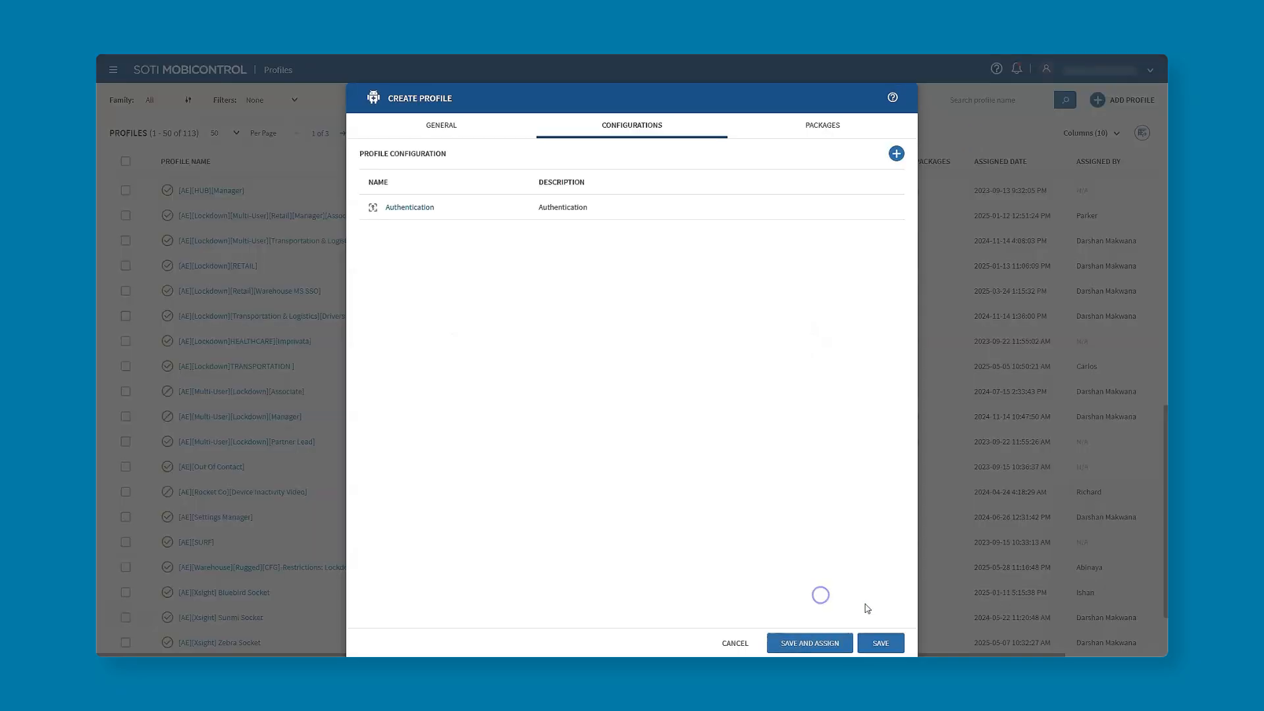
click(810, 643)
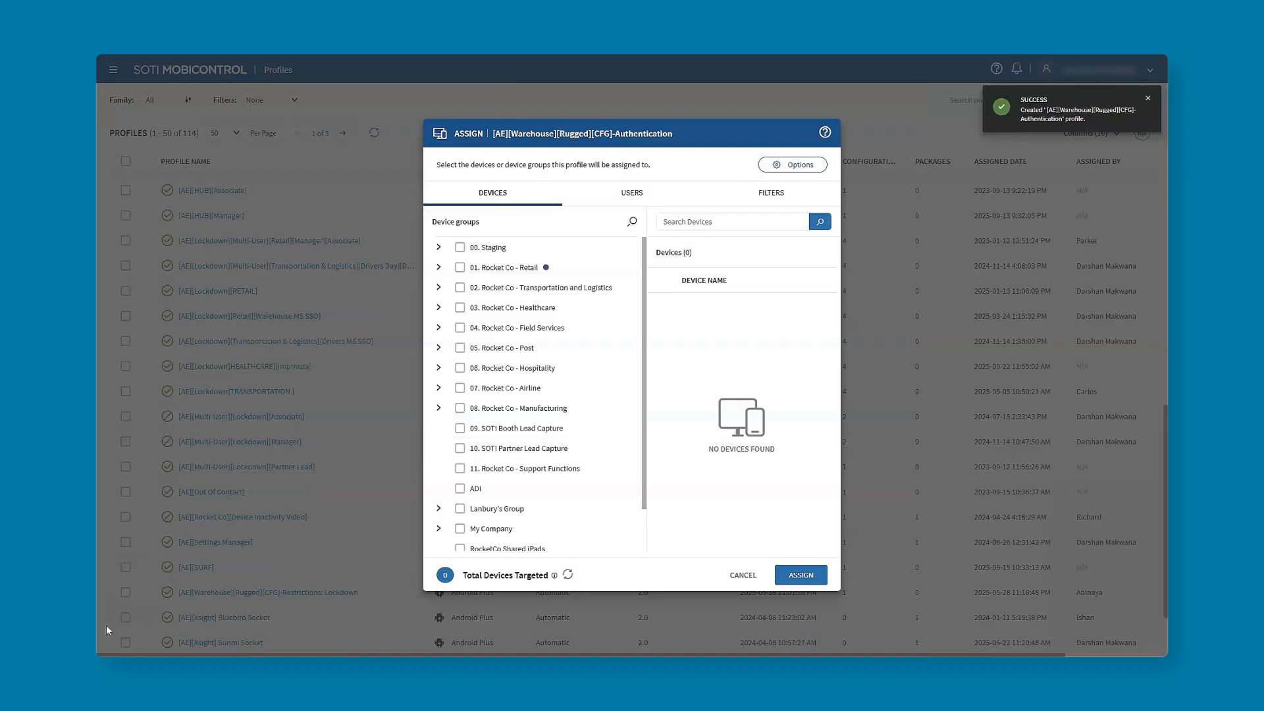
click(472, 308)
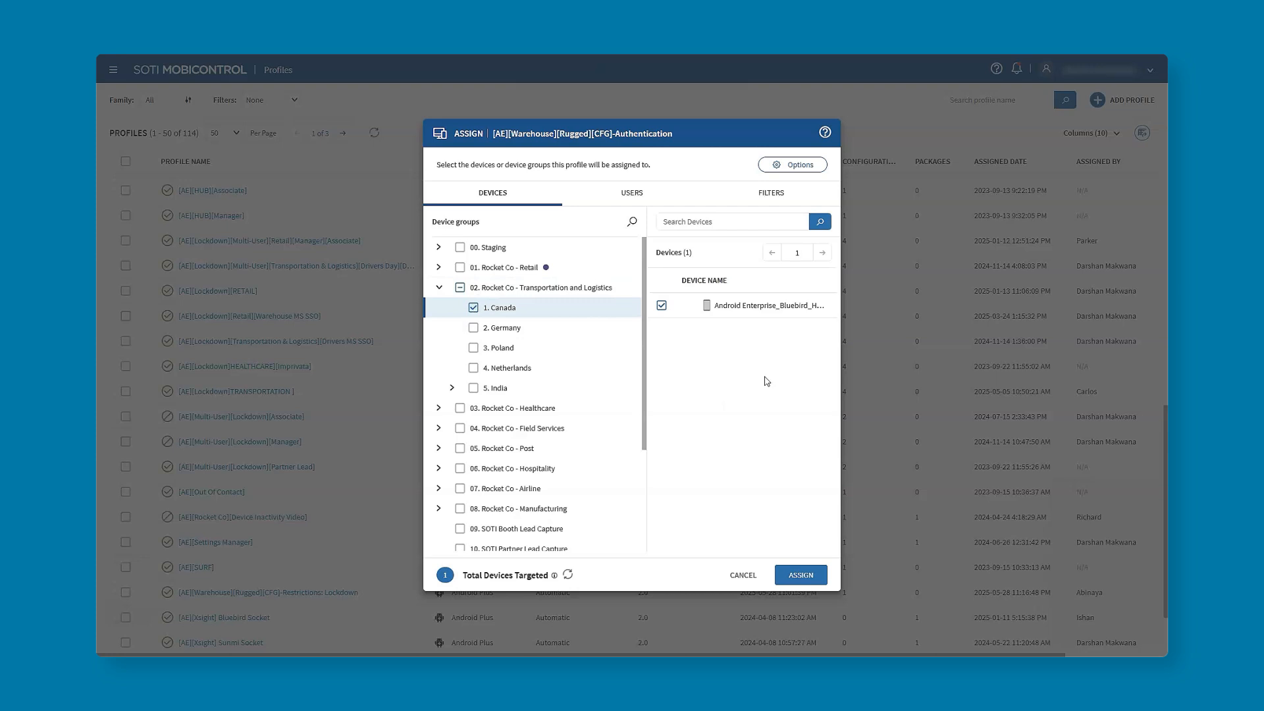
mouse_move(769, 191)
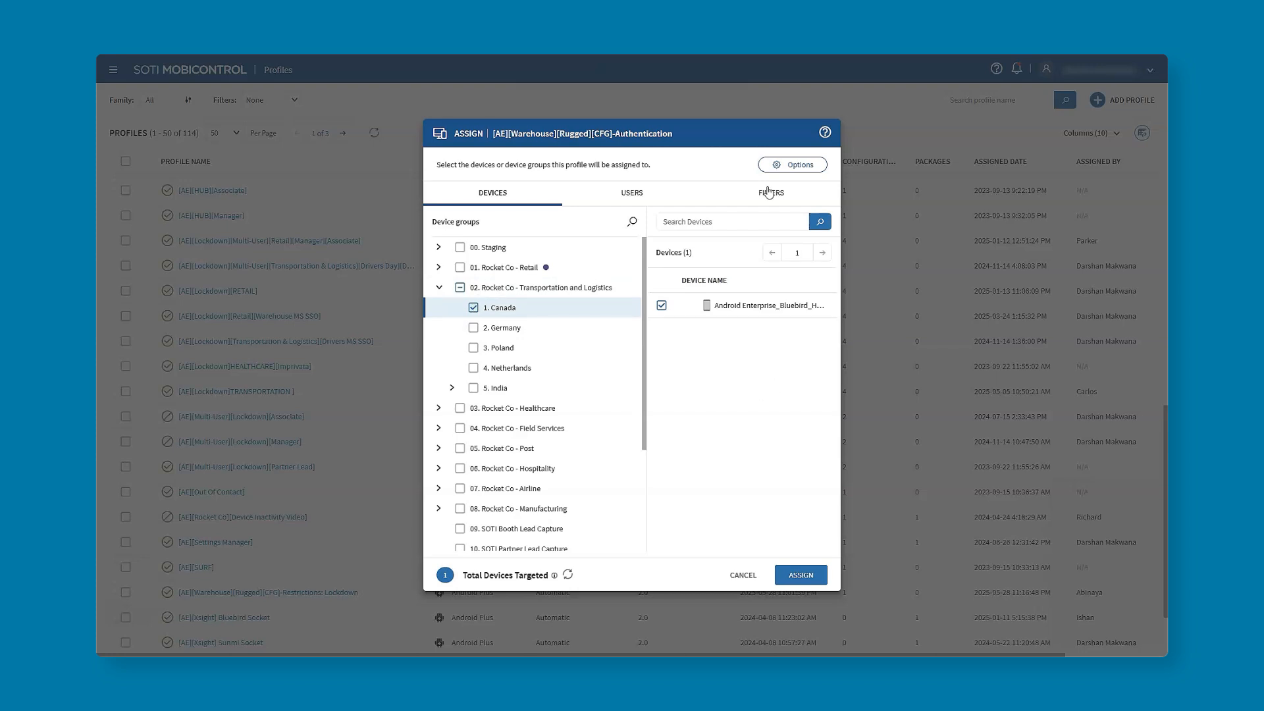
Explore assignment Filters, adding a criterion with Manufacturer as the filter property.
click(772, 192)
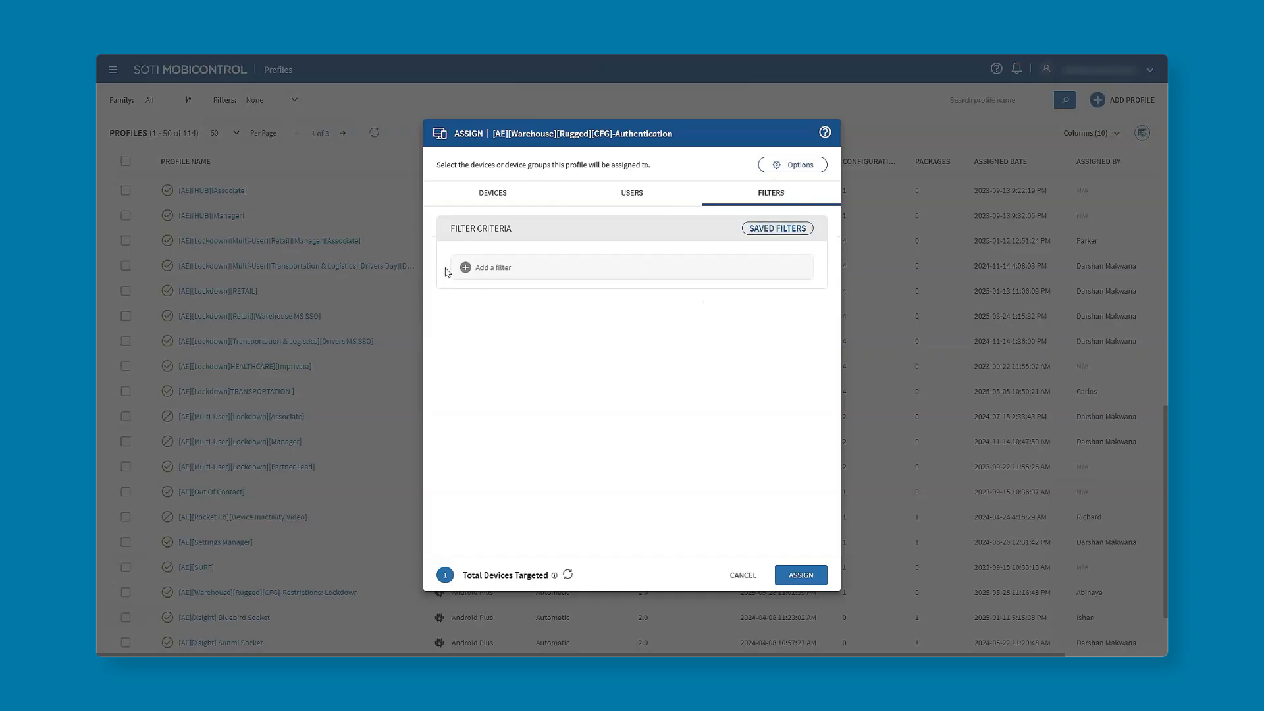
click(493, 267)
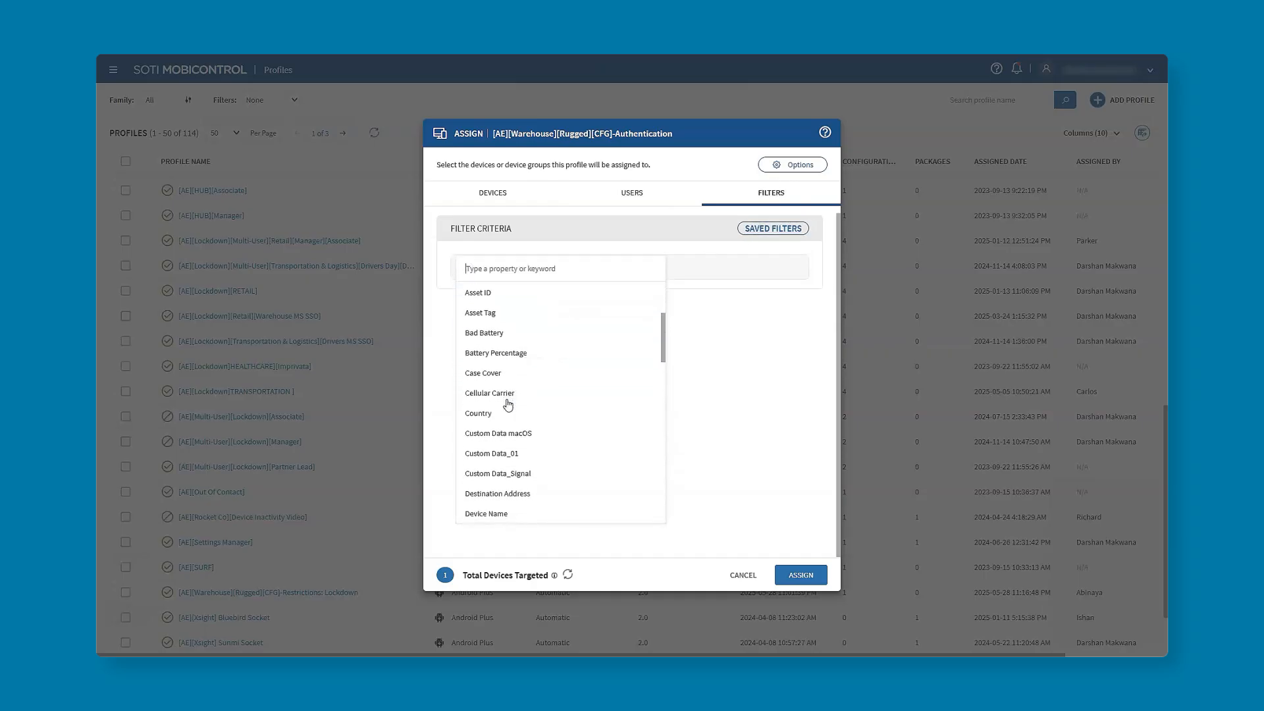
scroll(down, 3)
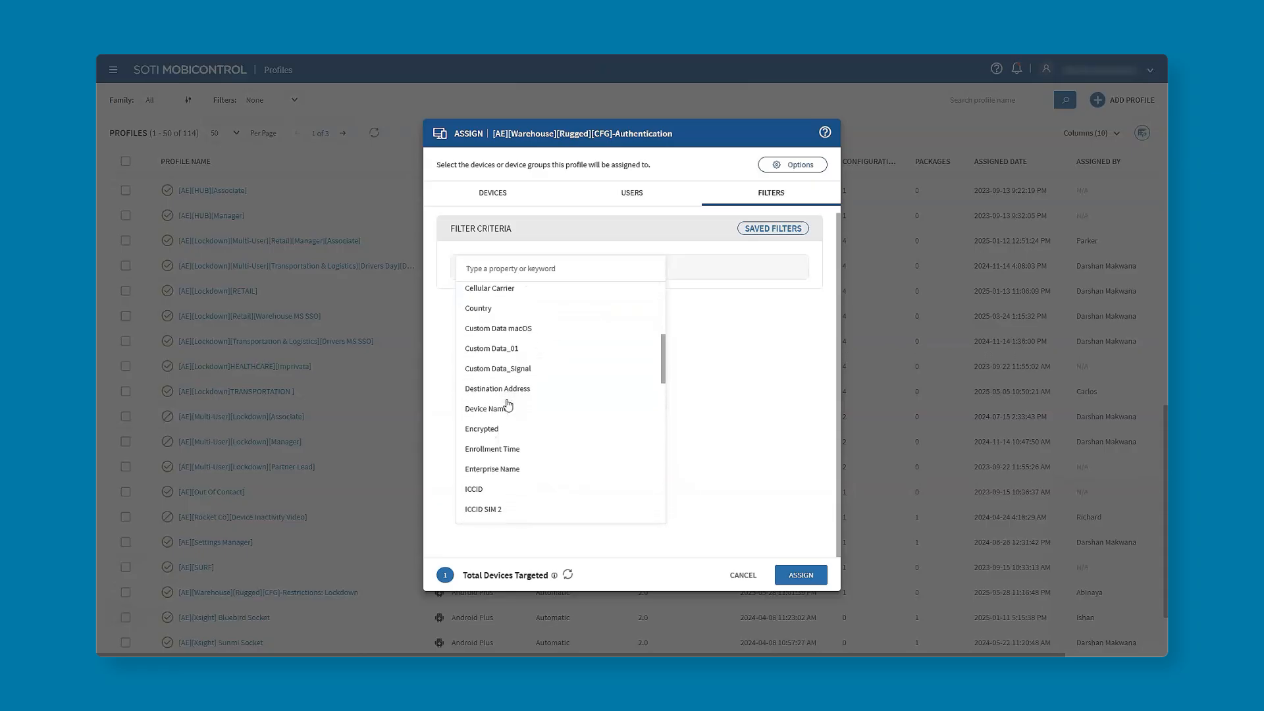
scroll(down, 3)
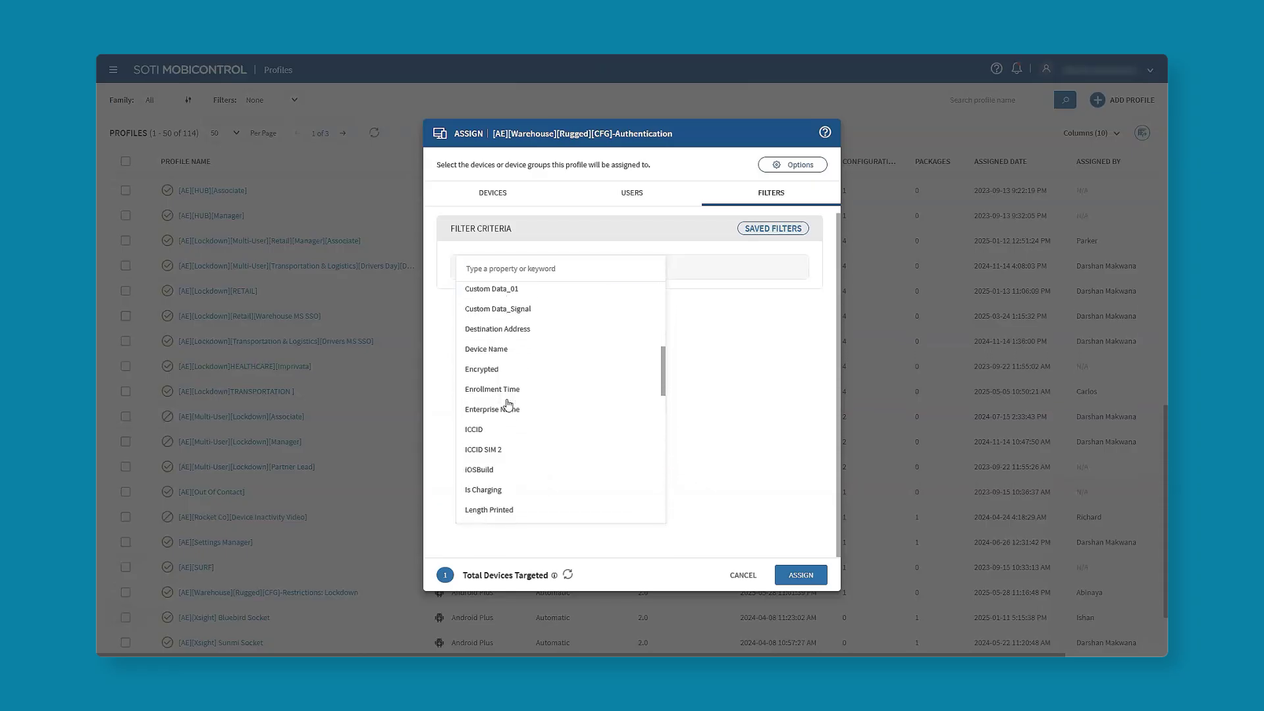
scroll(down, 3)
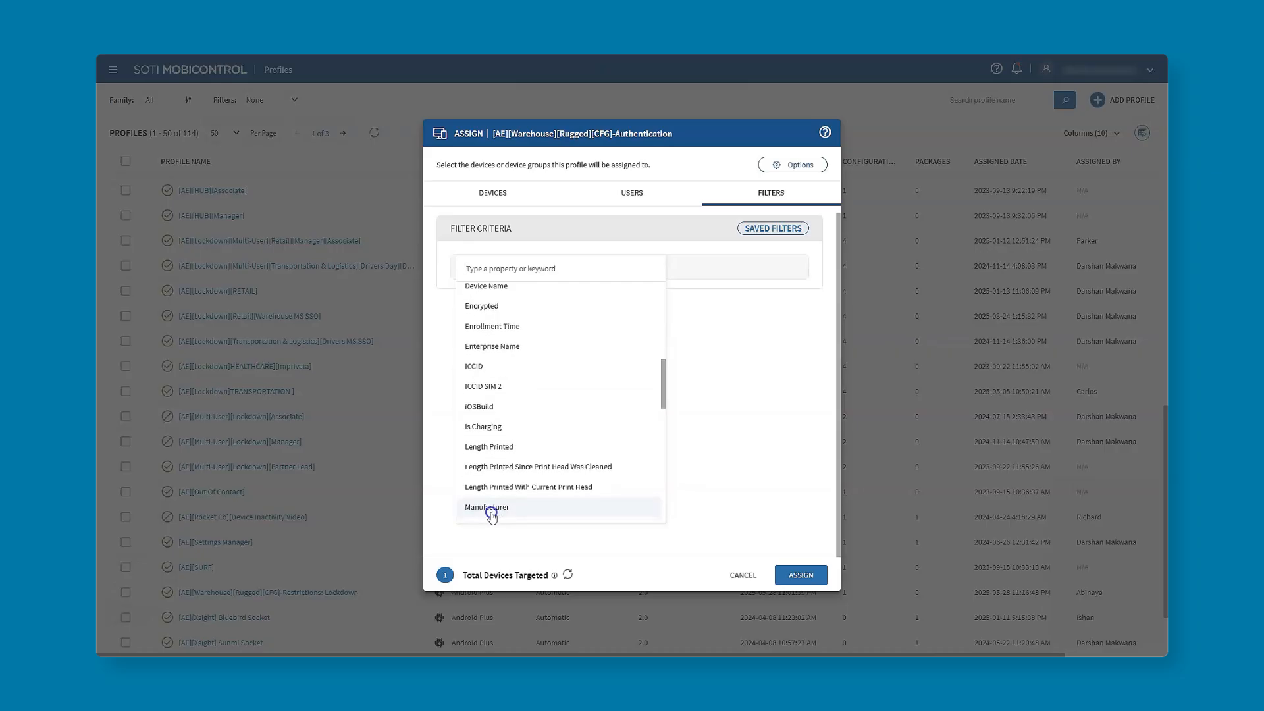
click(487, 507)
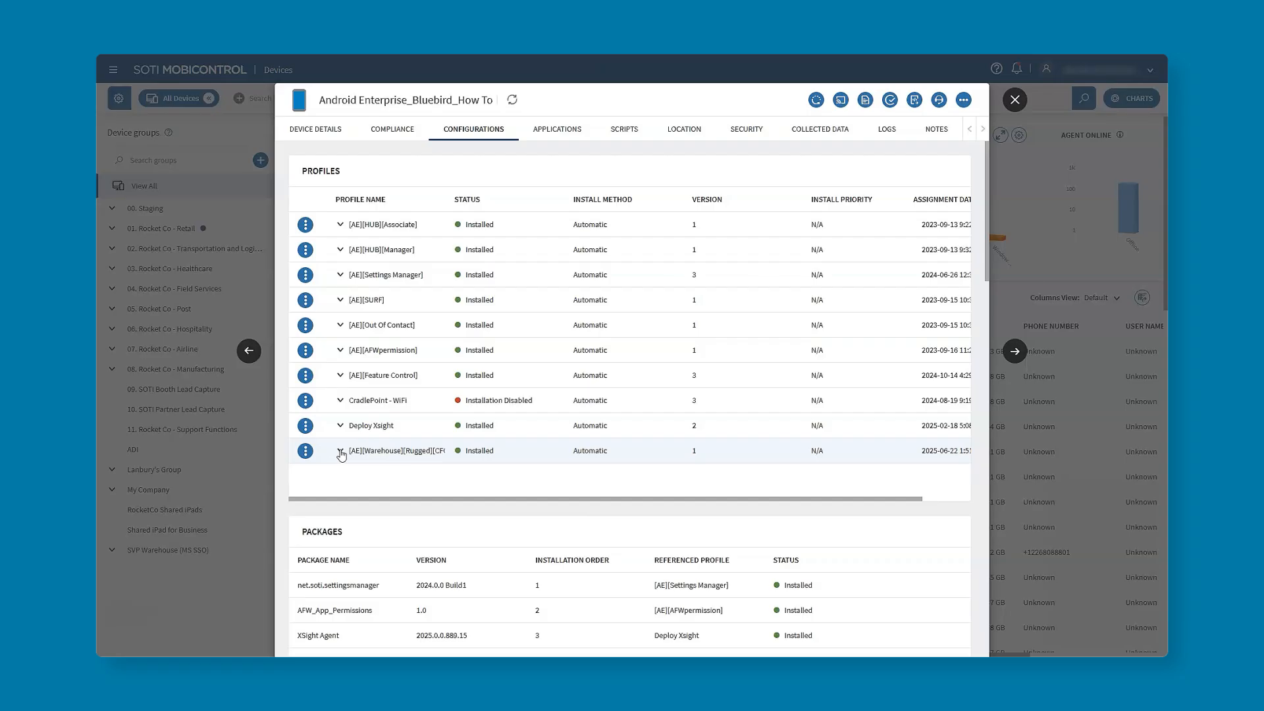
Start another new profile, [AE][Warehouse][Rugged][CFG]-Restrictions-Lockdown, as Android Work Managed.
click(340, 451)
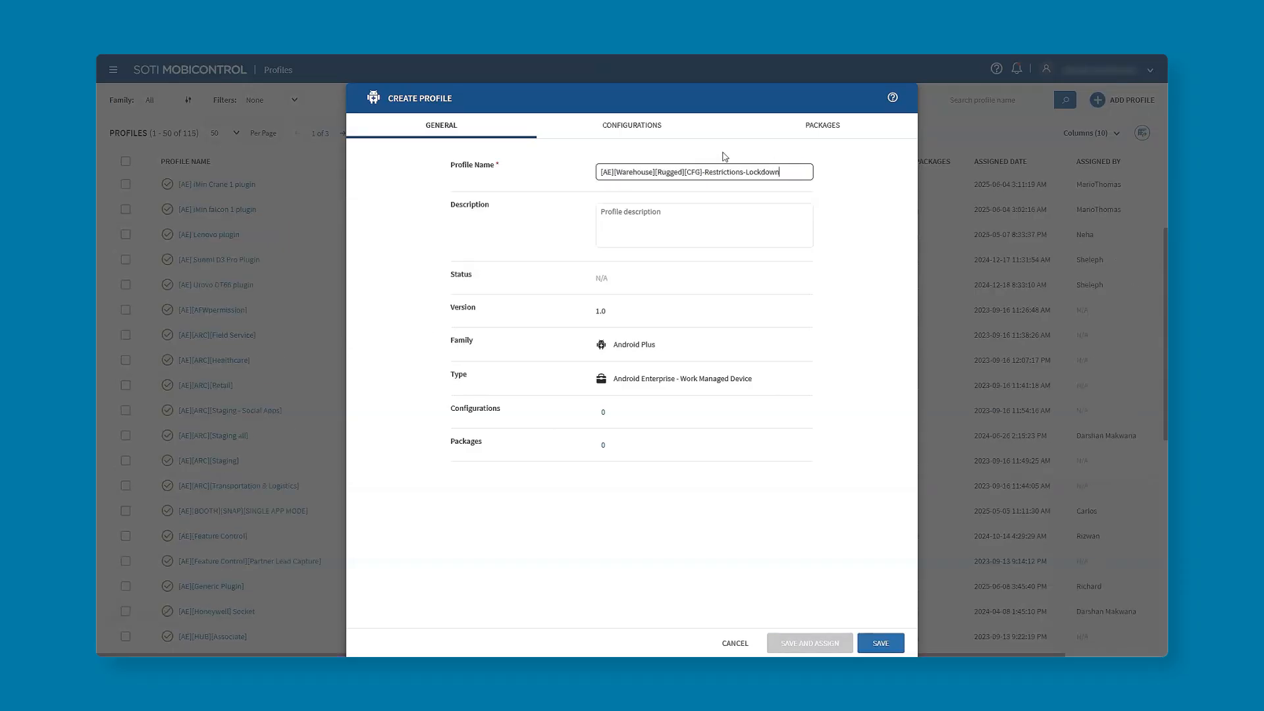
Add a Lockdown configuration to the second profile's configurations.
click(637, 126)
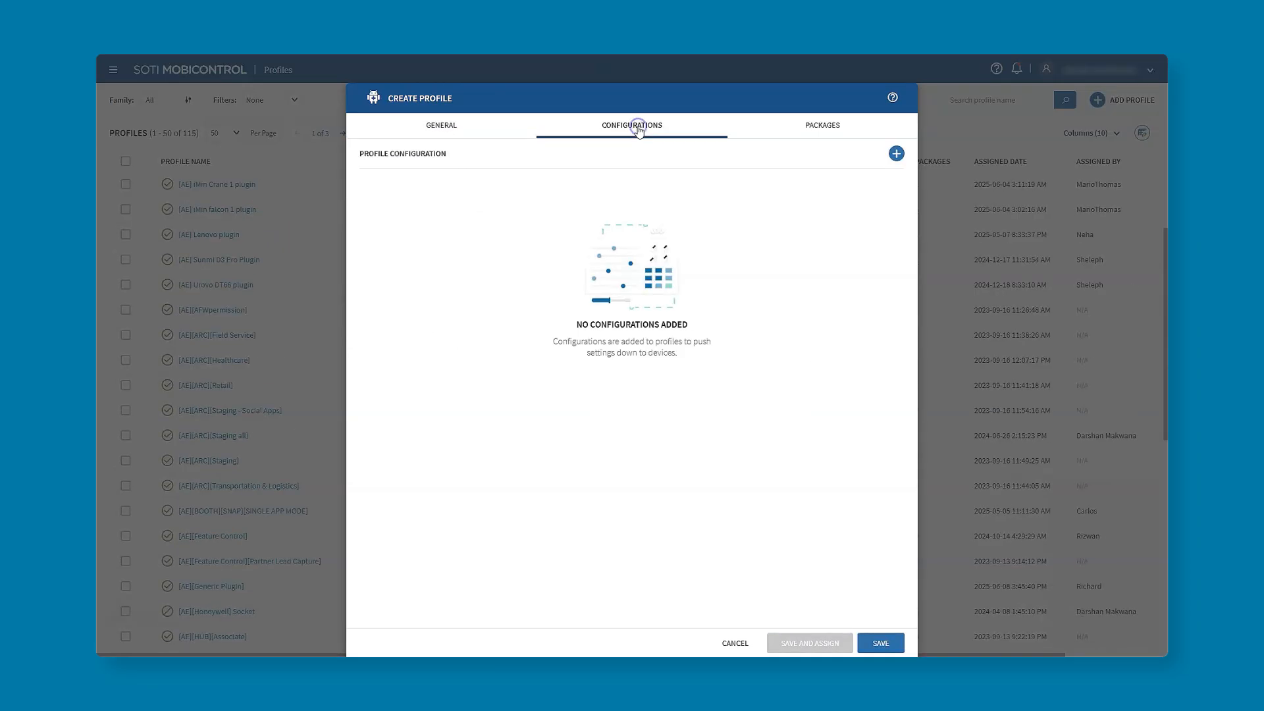
click(895, 153)
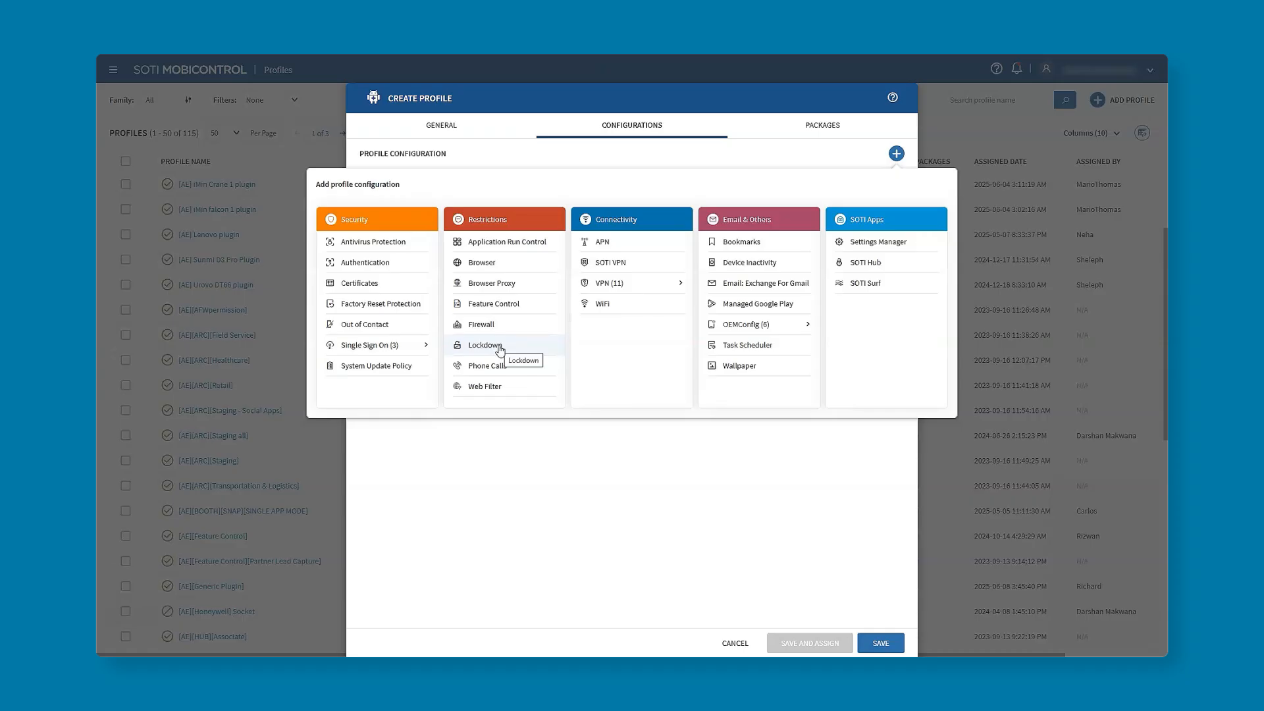
click(481, 345)
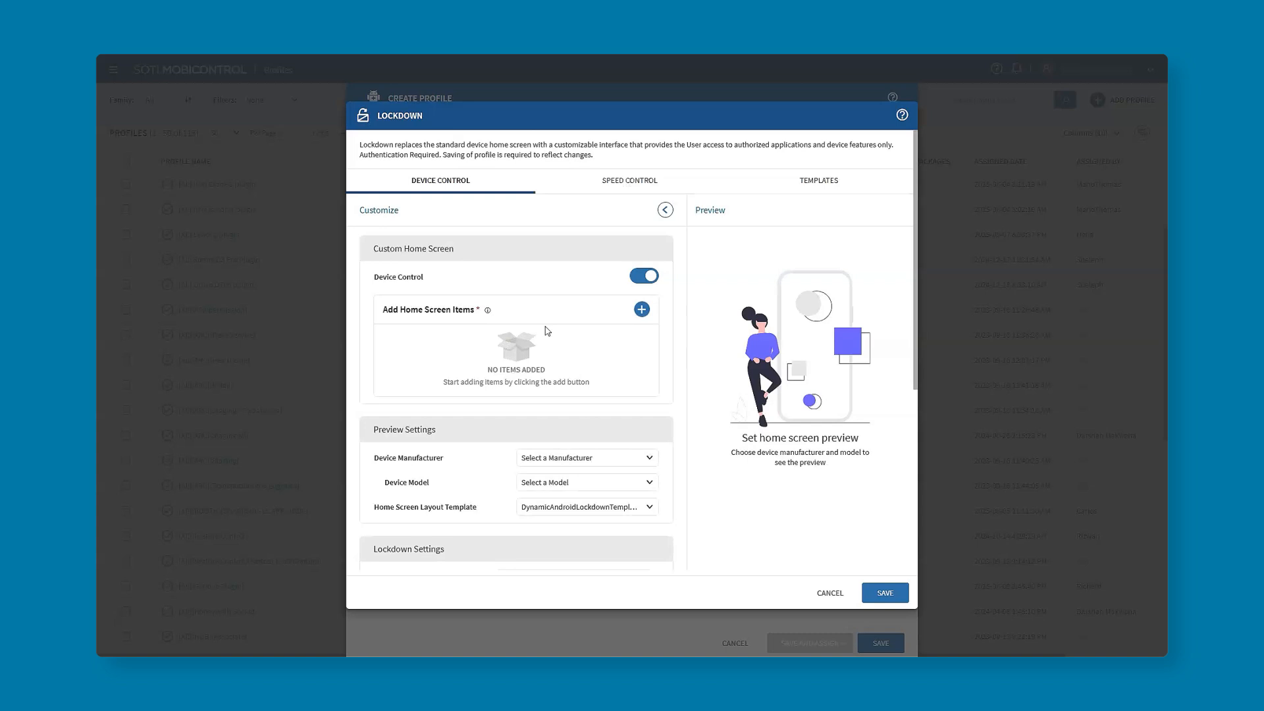
mouse_move(643, 319)
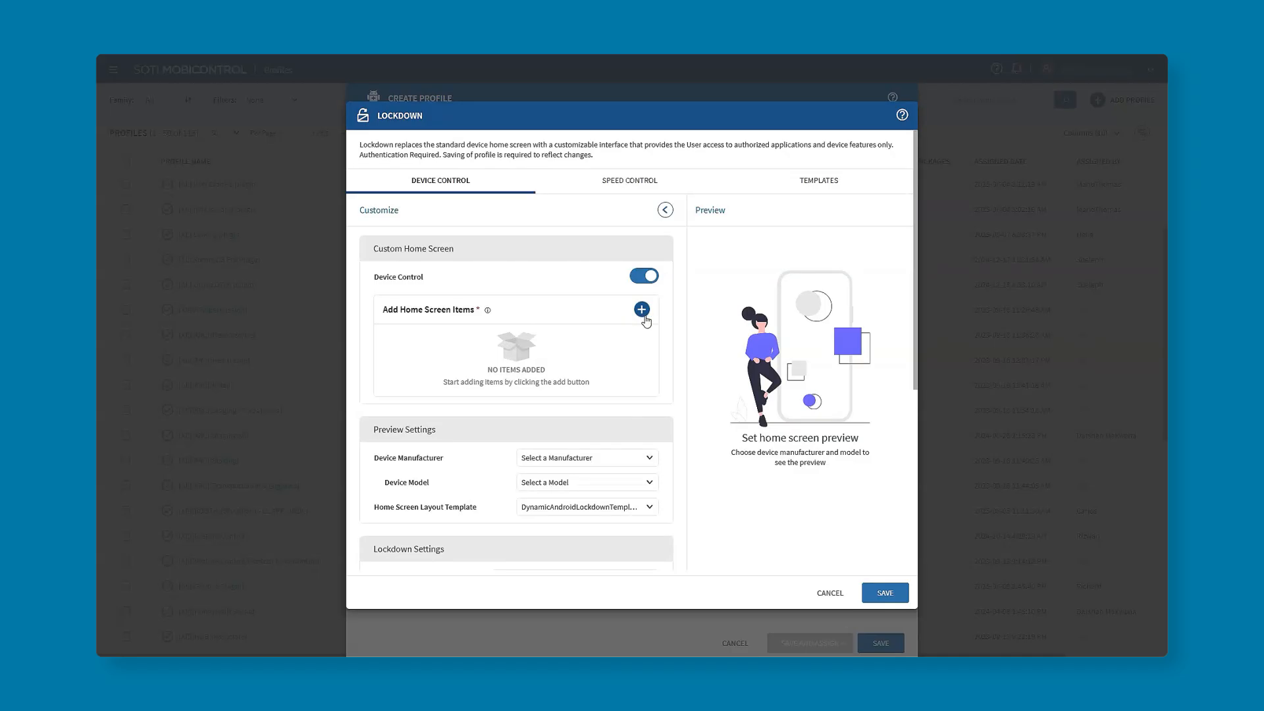
Add a home screen item named SOTI Hub launching package net.soti.hub to the lockdown list.
click(641, 310)
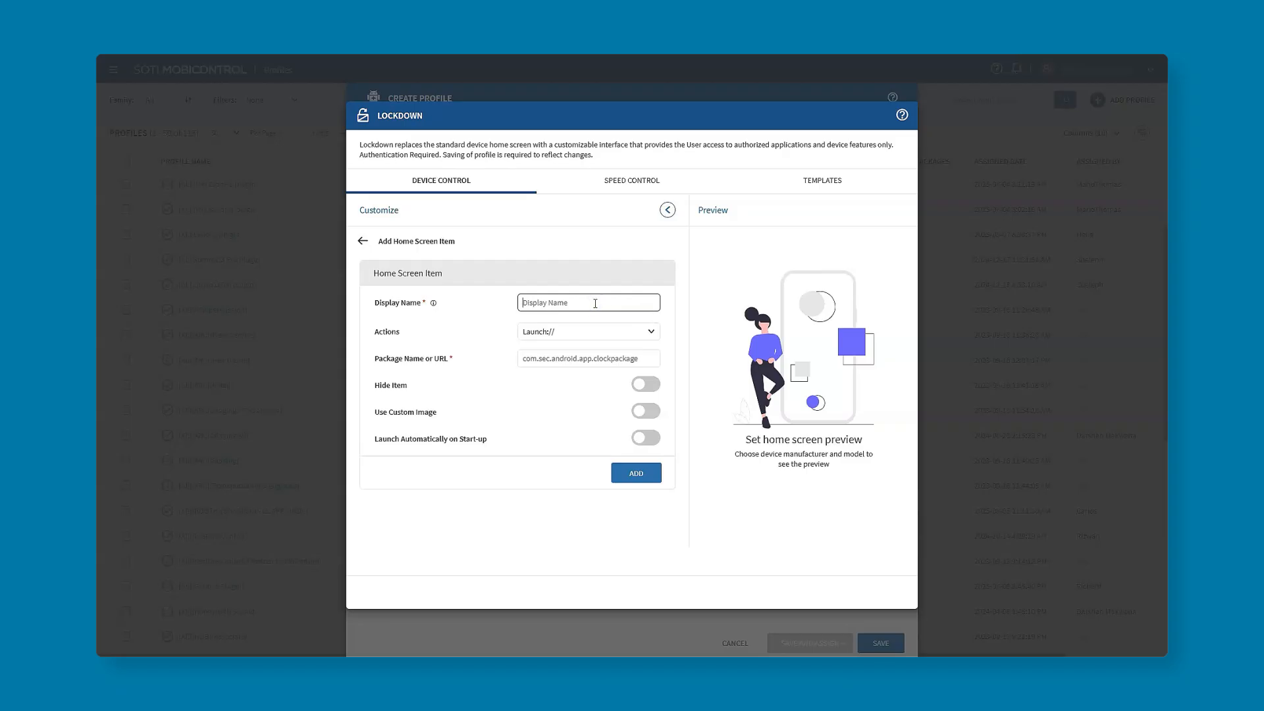
text(SOTI Hub)
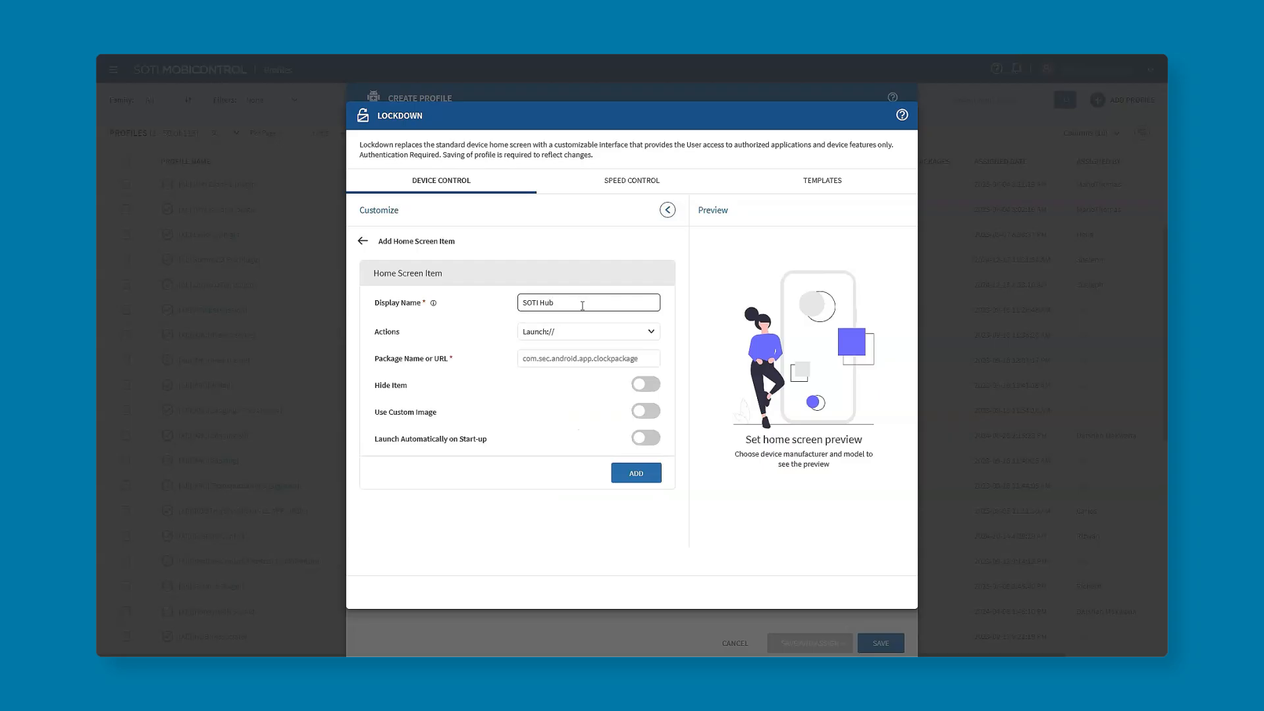
text(hub)
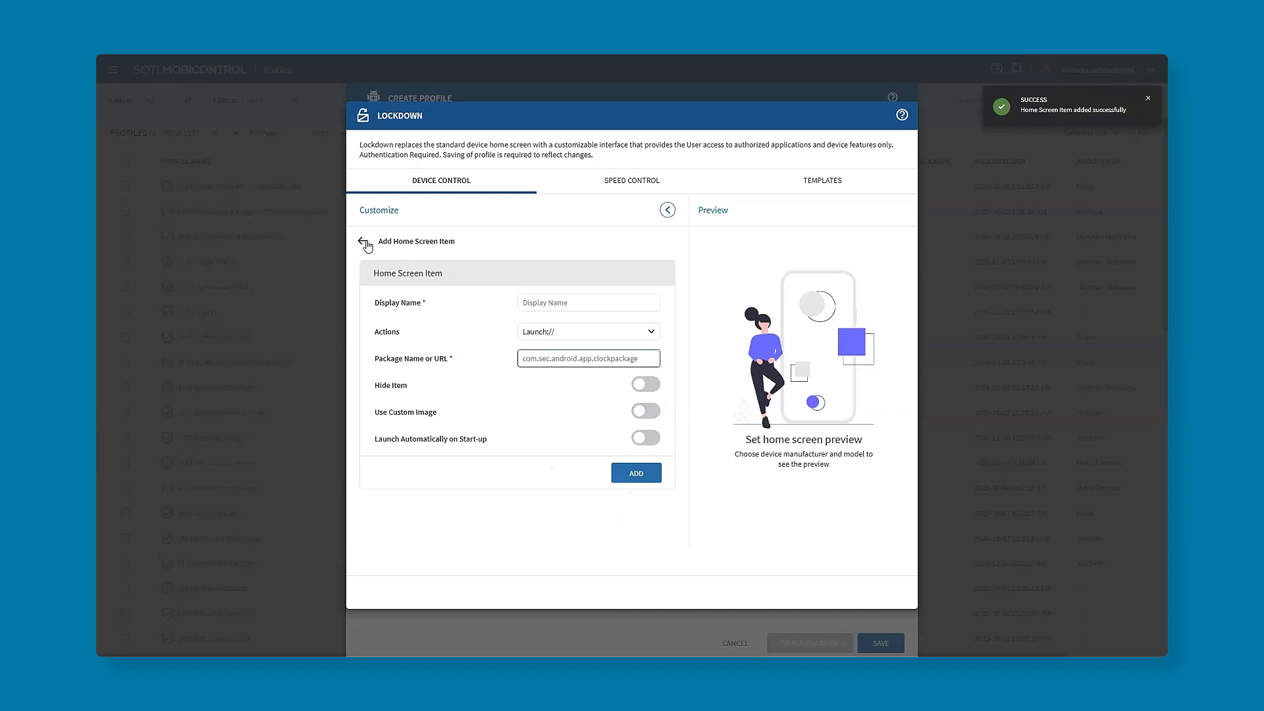
click(588, 331)
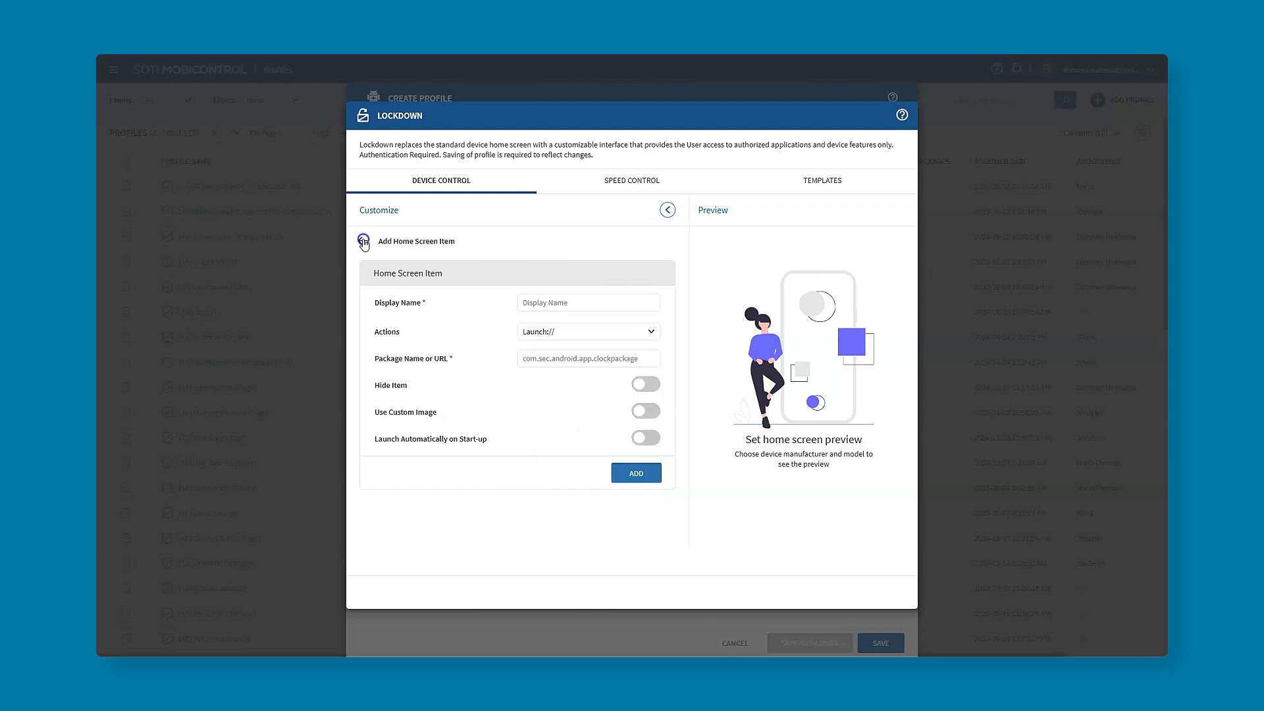
click(636, 473)
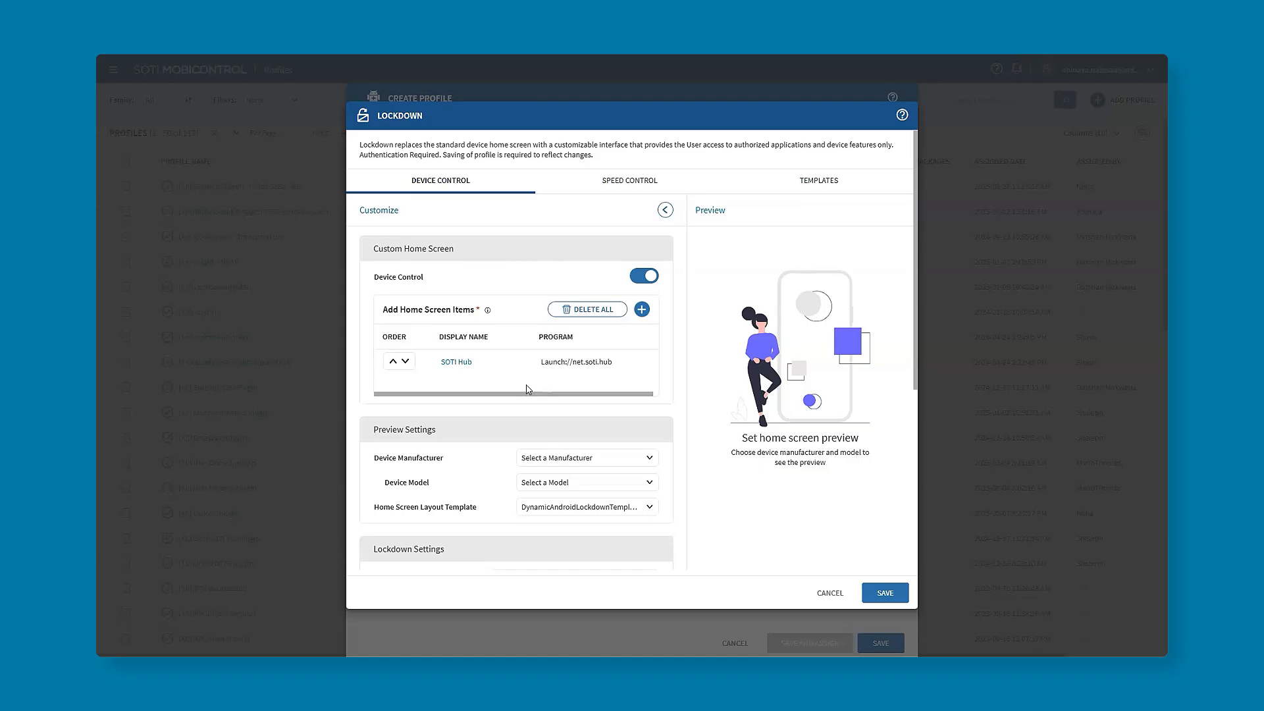
Preview the home screen on a Bluebird EF500 using the New MobiControl lockdown layout template.
text(blue)
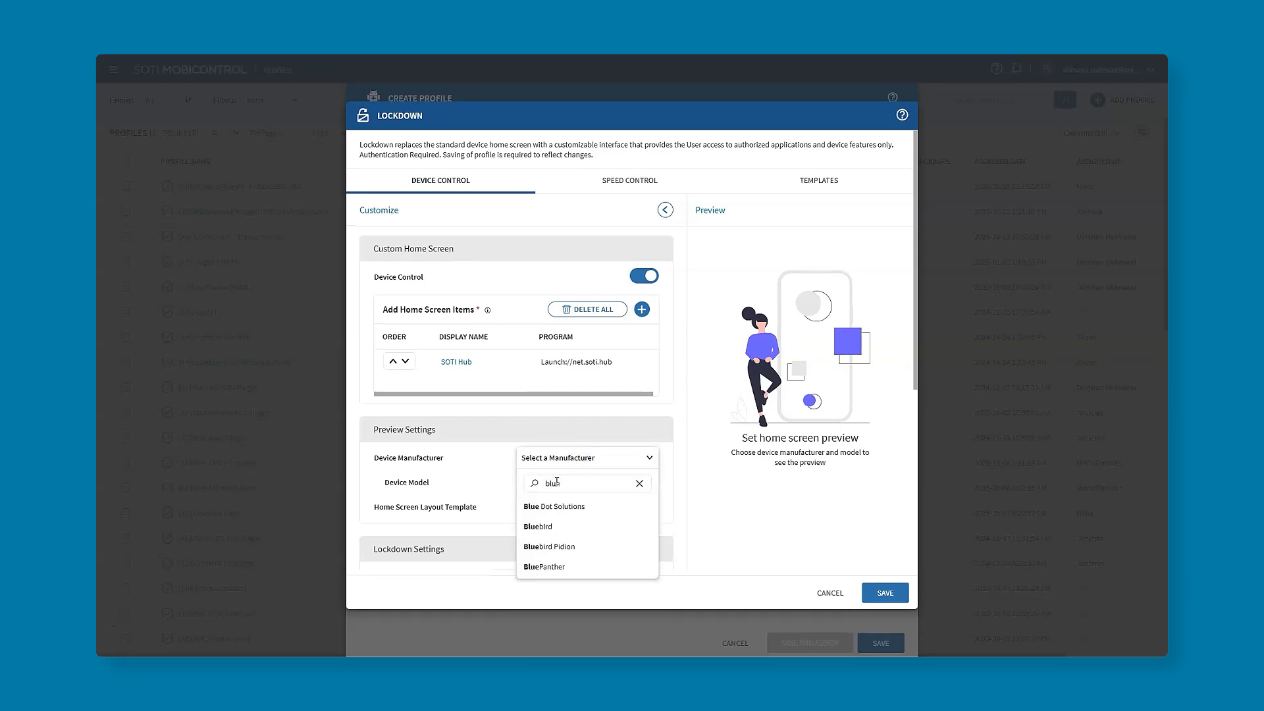
click(538, 527)
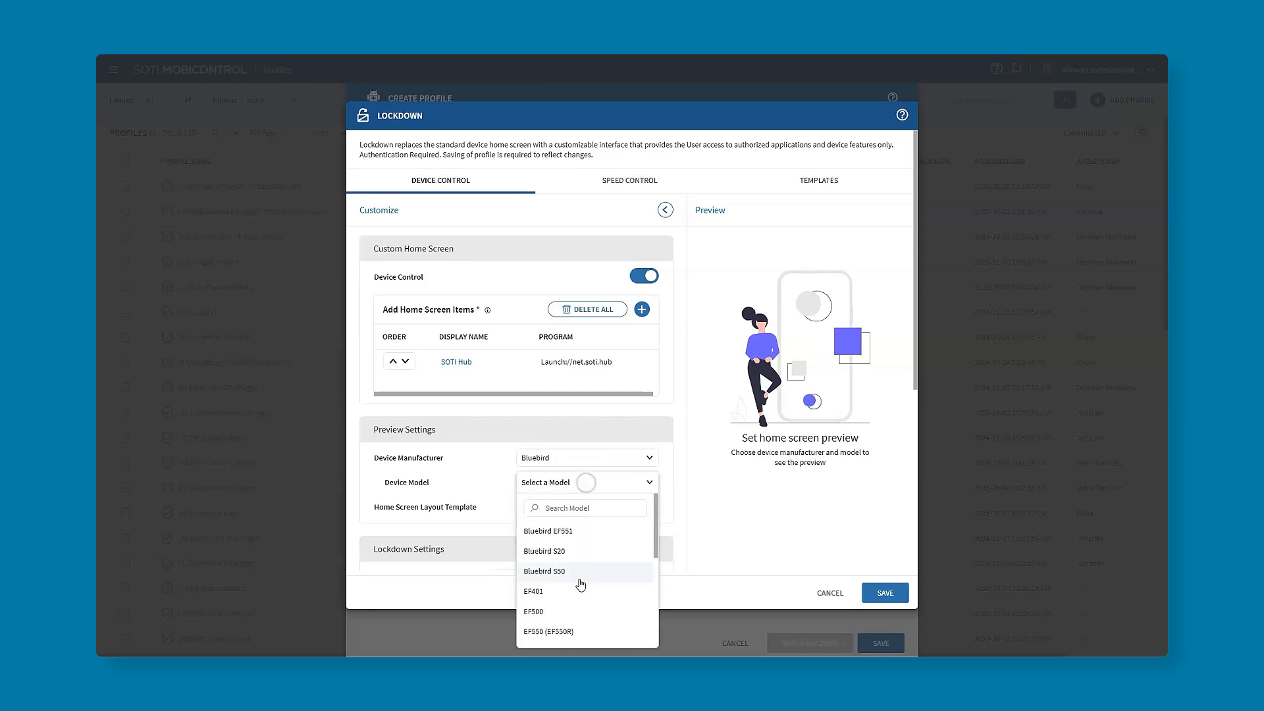
click(533, 611)
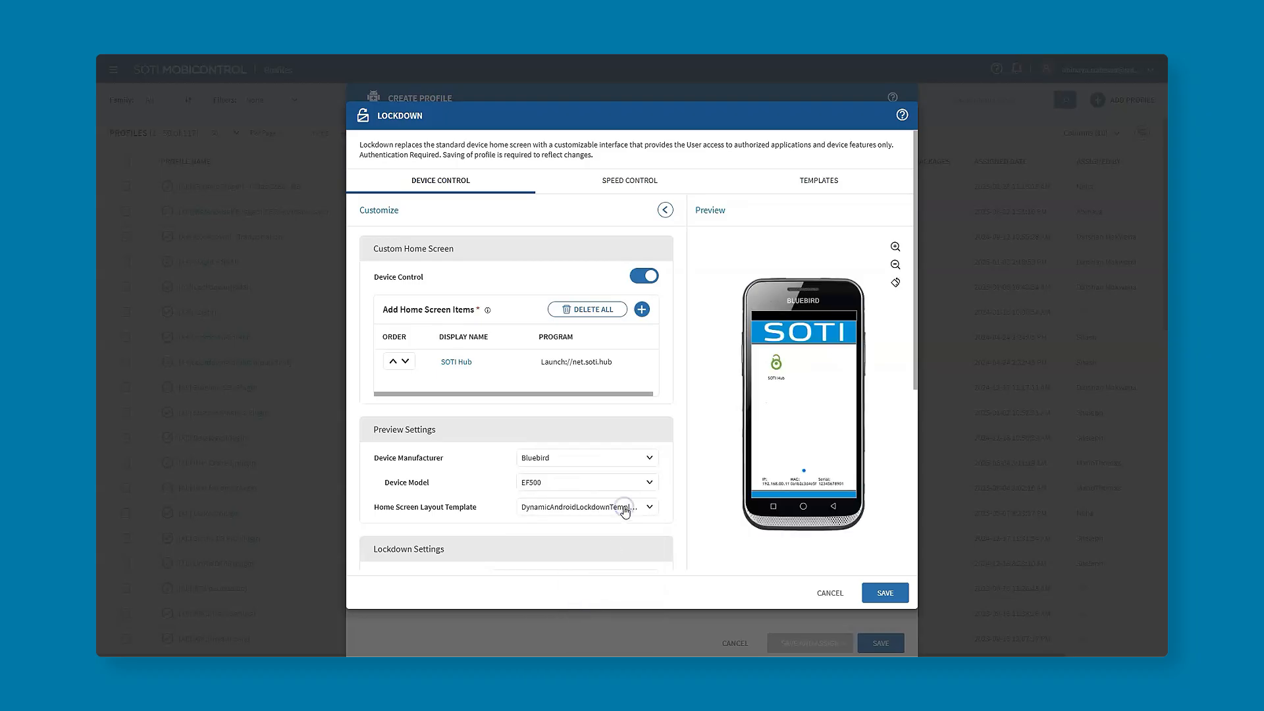
click(651, 505)
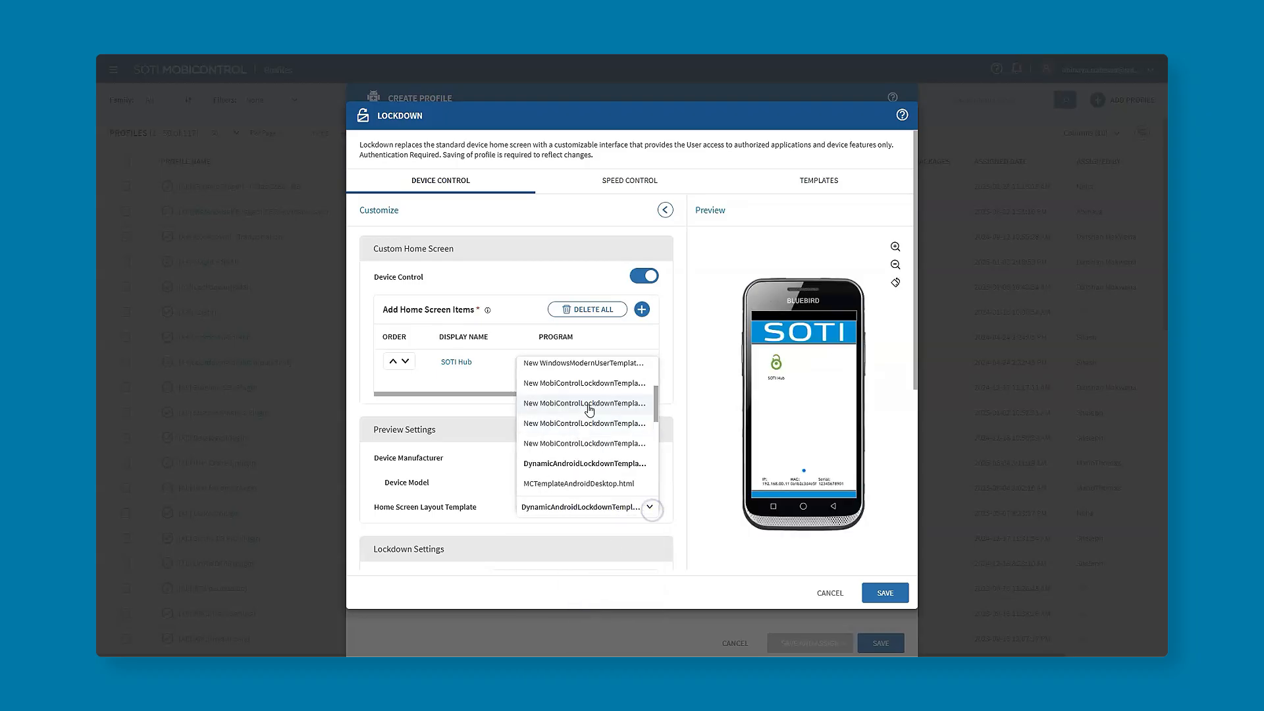
click(585, 403)
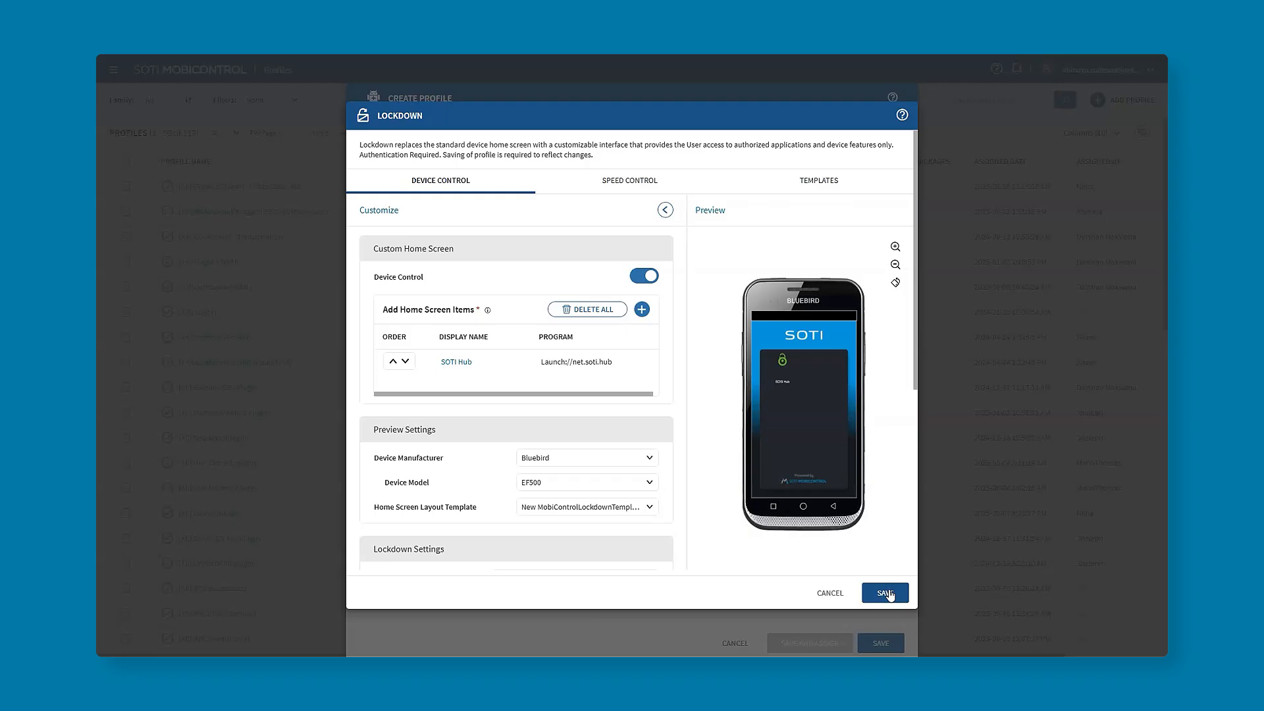
Review the remaining lockdown settings and save the Restrictions-Lockdown profile.
scroll(down, 3)
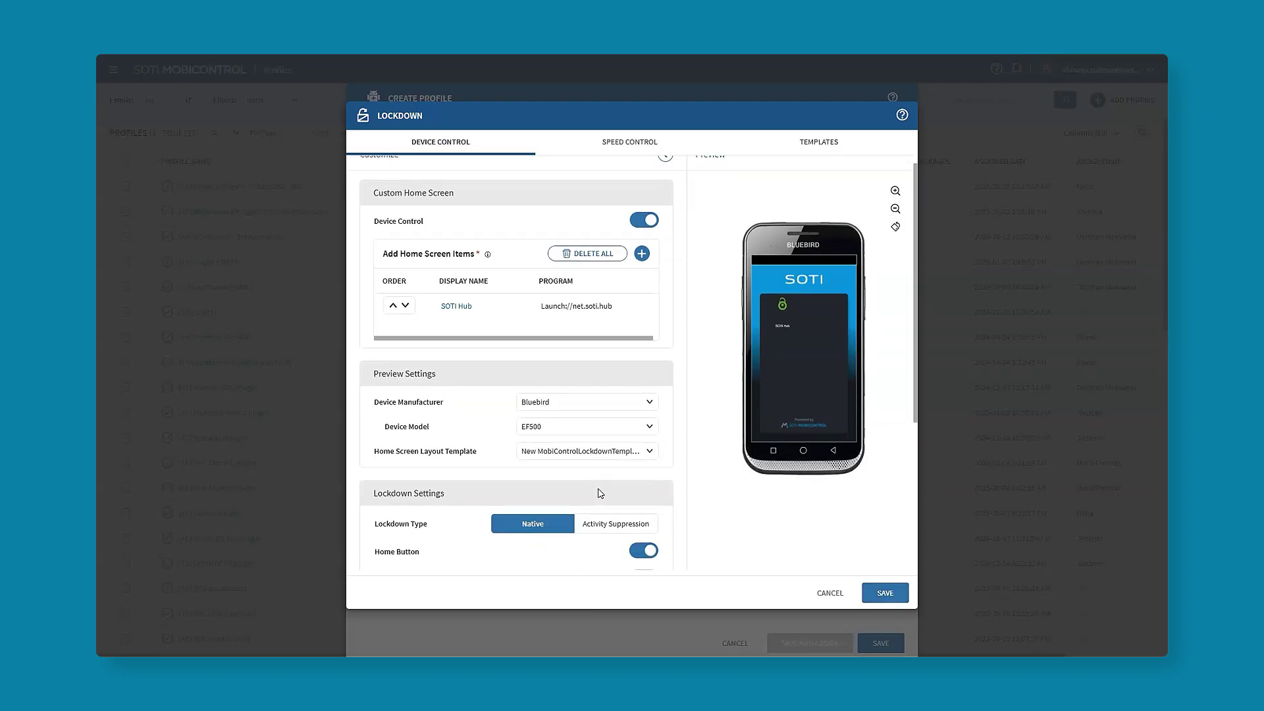
scroll(down, 3)
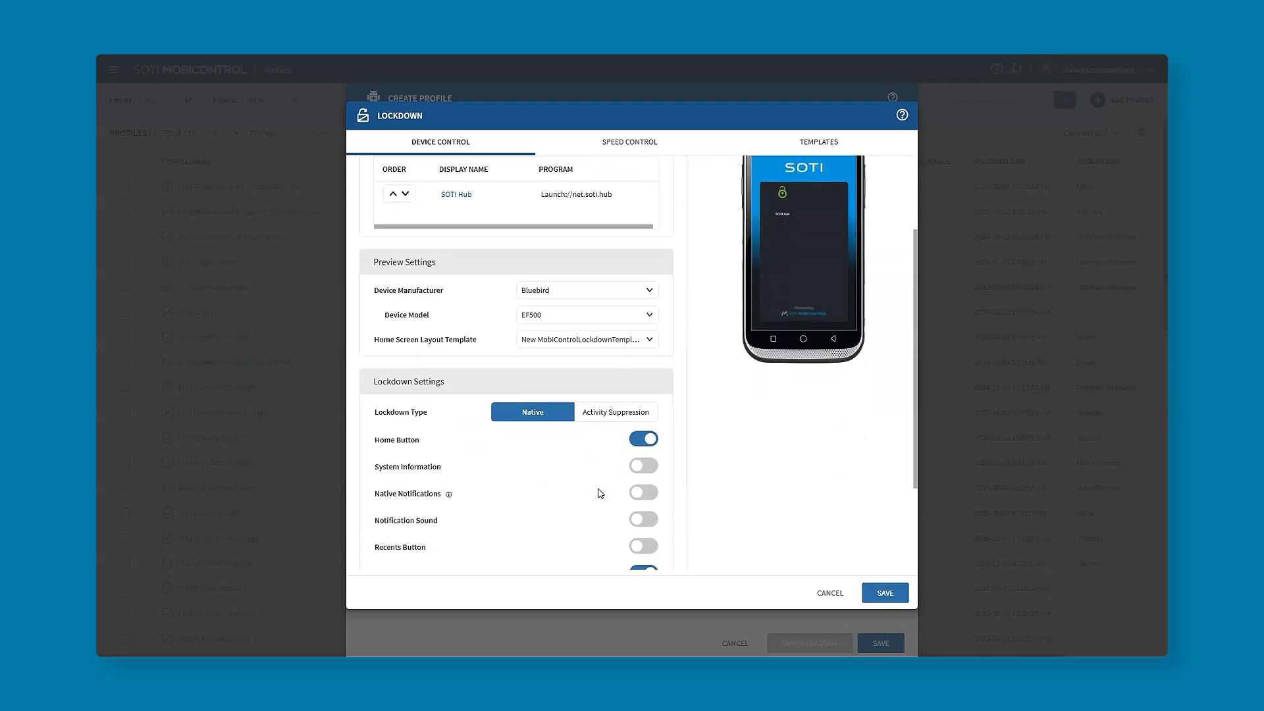
scroll(down, 3)
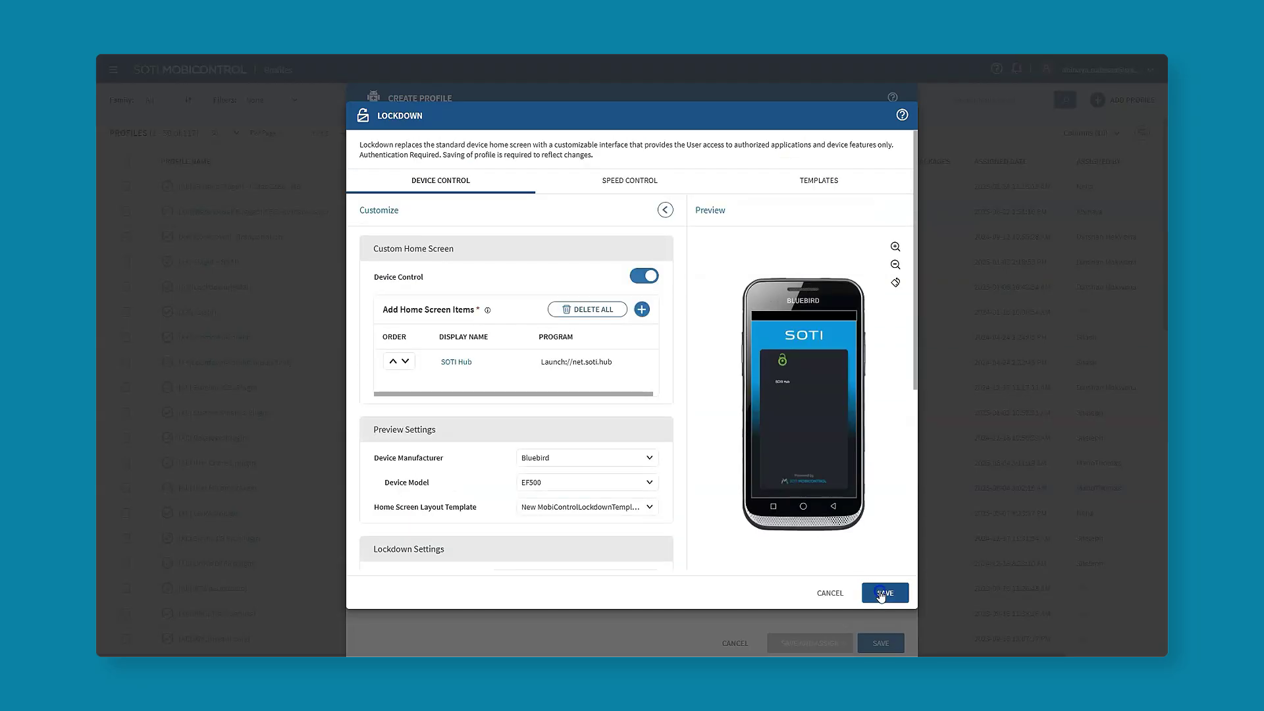
click(885, 593)
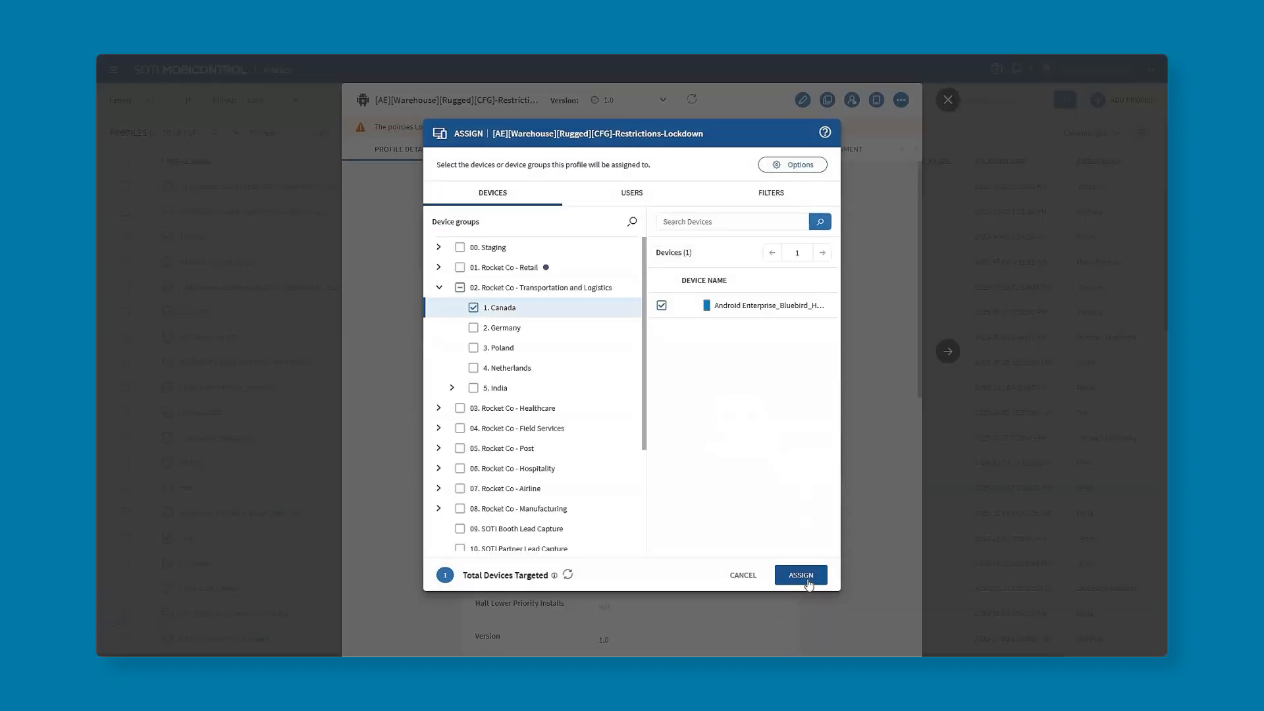
Assign the profile to the Canada group and check the Bluebird device's Configurations show it Installed.
click(801, 574)
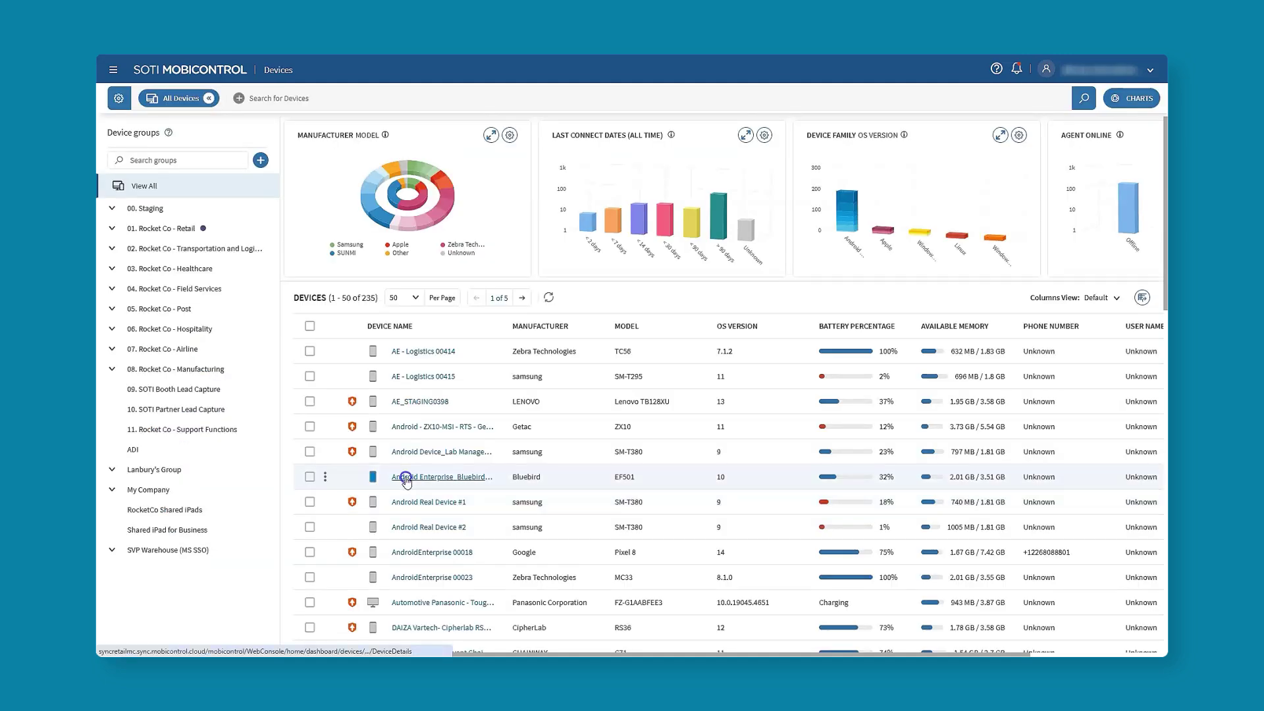
click(405, 477)
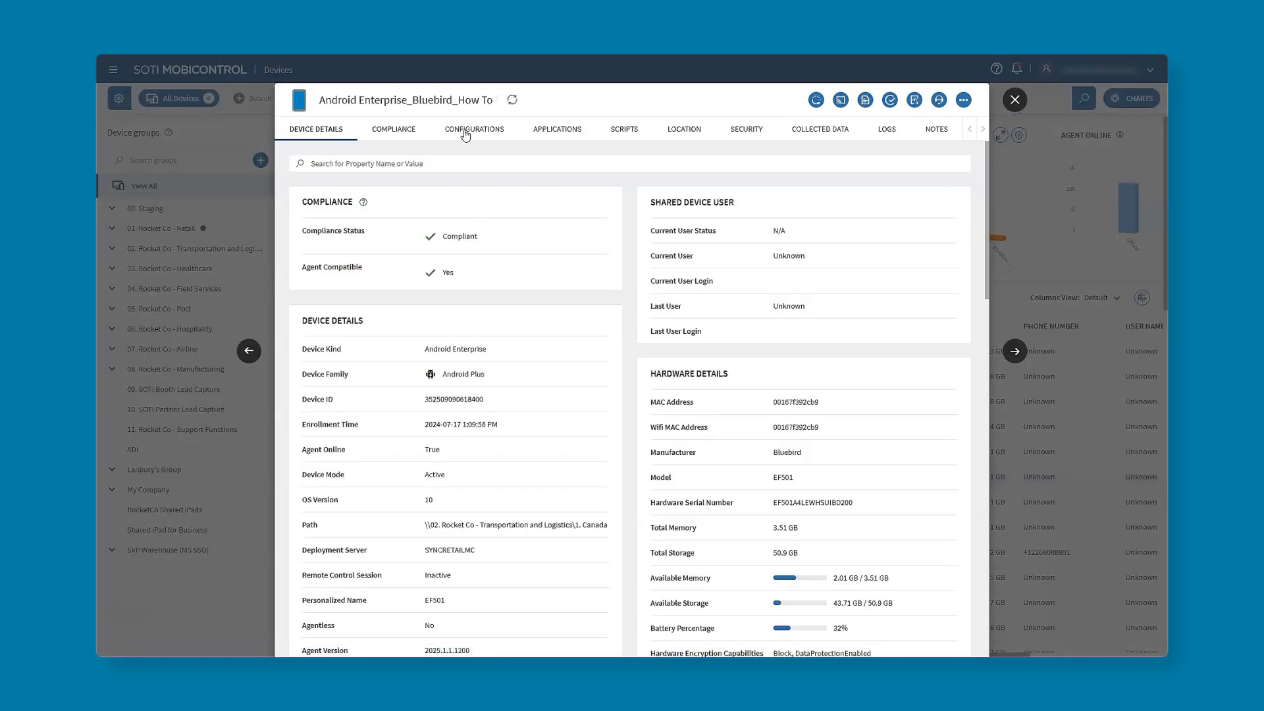
click(475, 129)
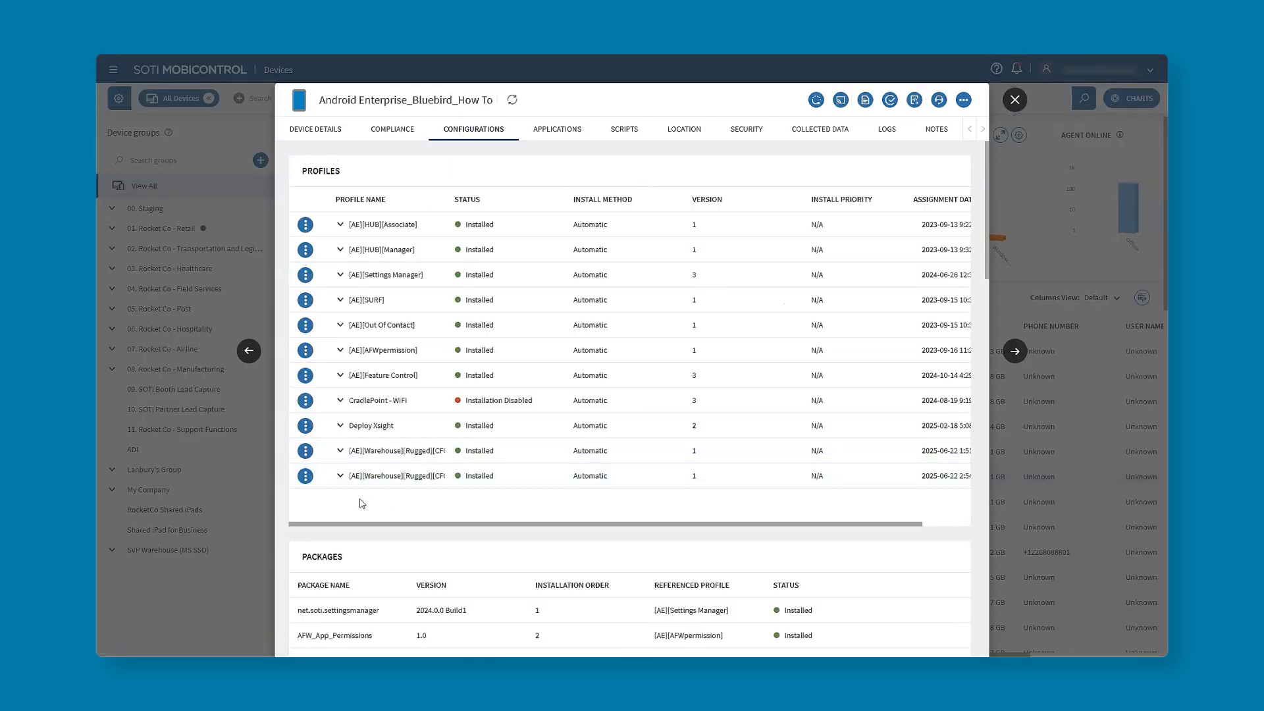
click(339, 476)
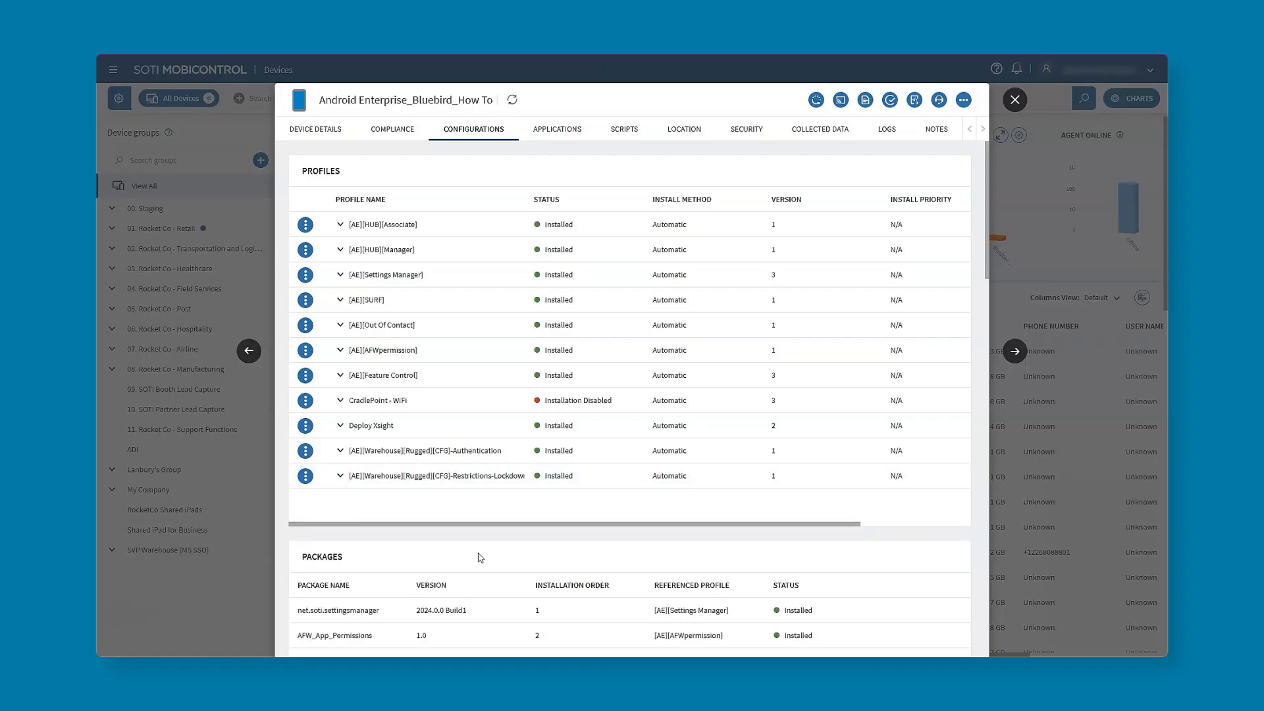
mouse_move(343, 511)
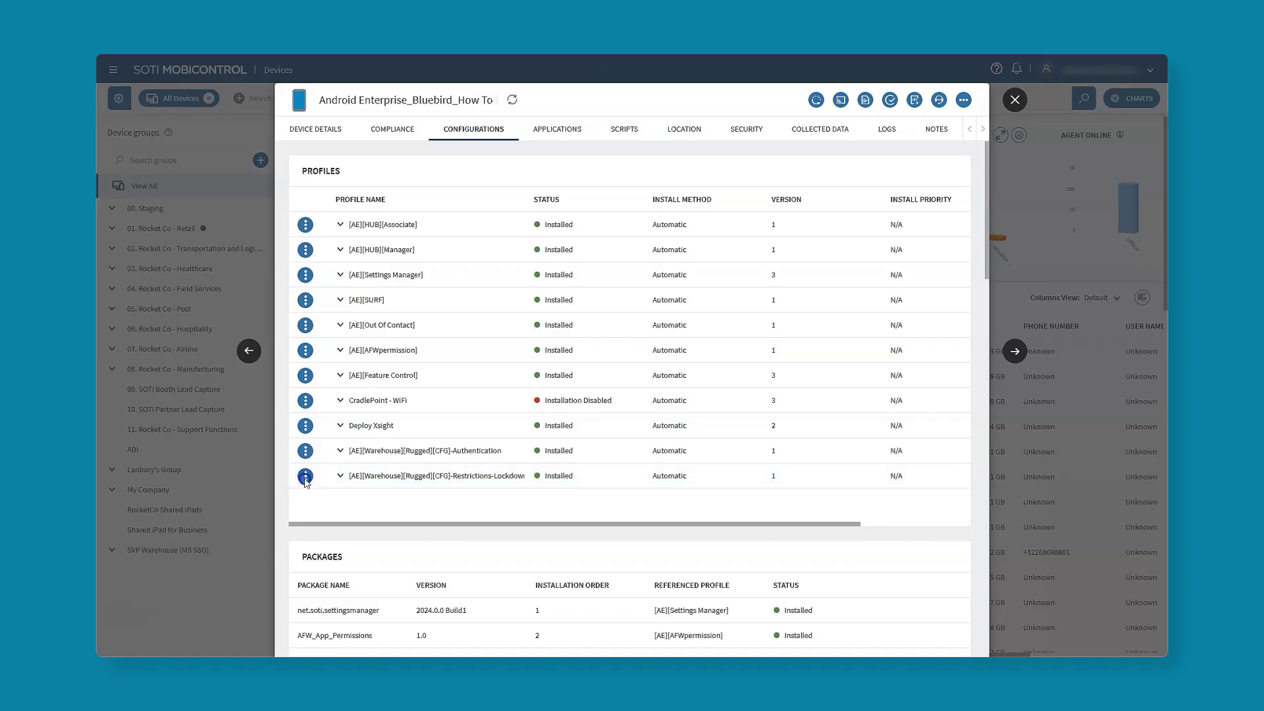
click(306, 477)
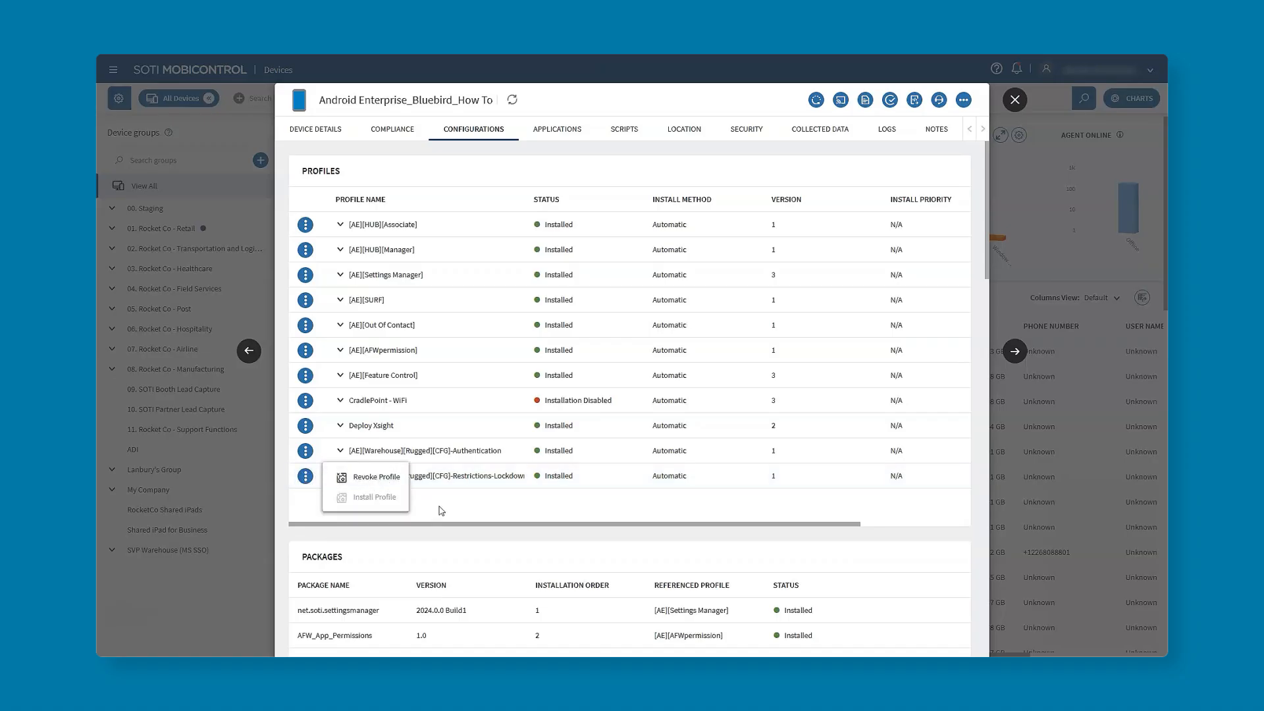
Leave the device details and return to the Profiles list via the main navigation.
click(1014, 100)
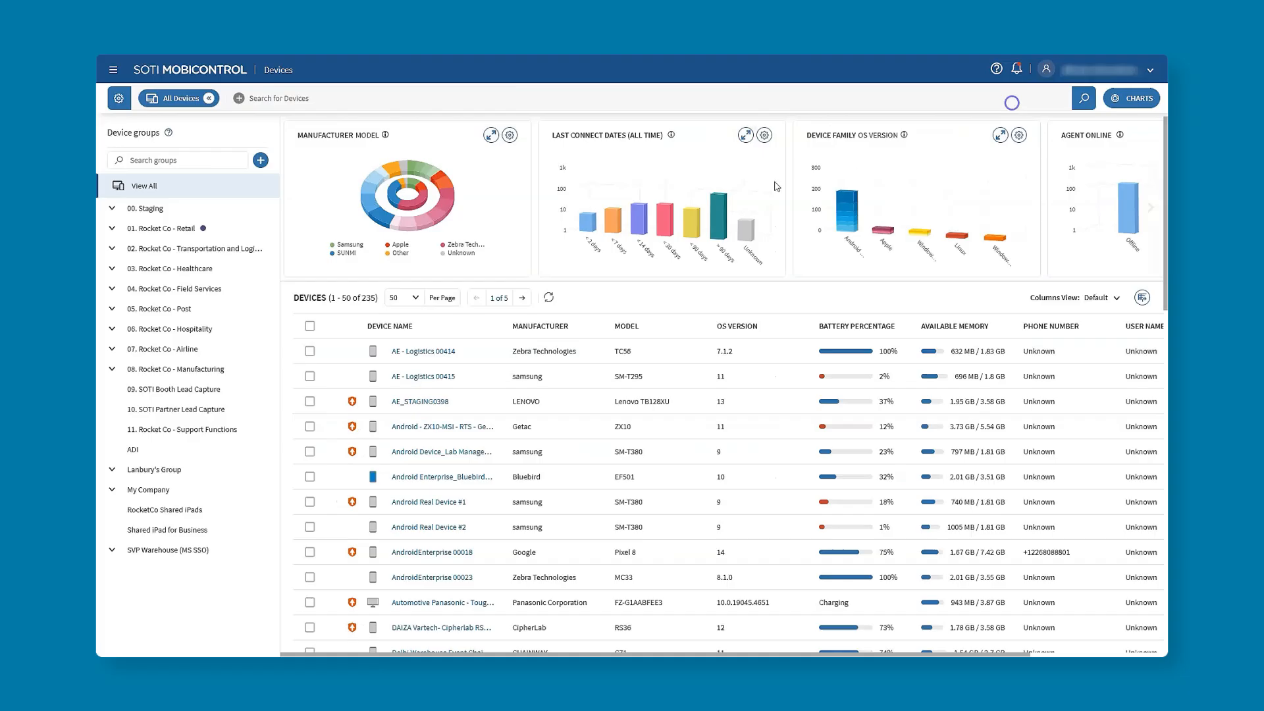
click(116, 70)
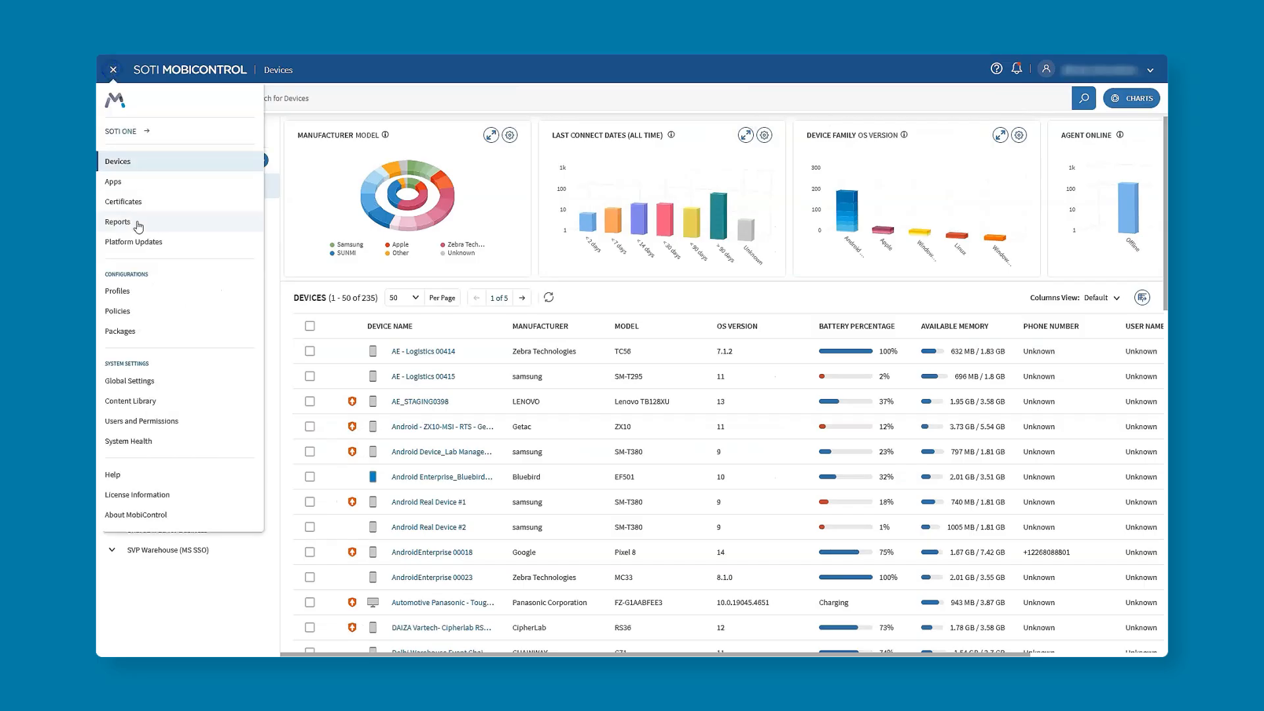
click(116, 69)
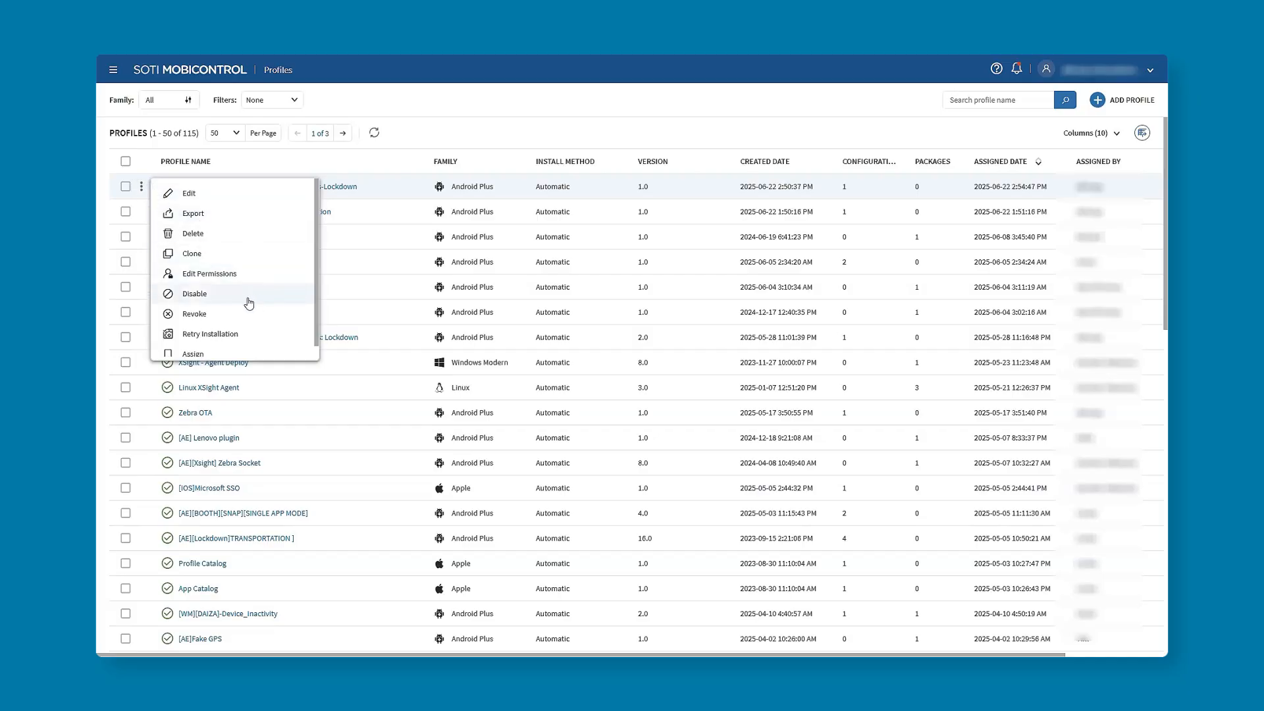
mouse_move(245, 298)
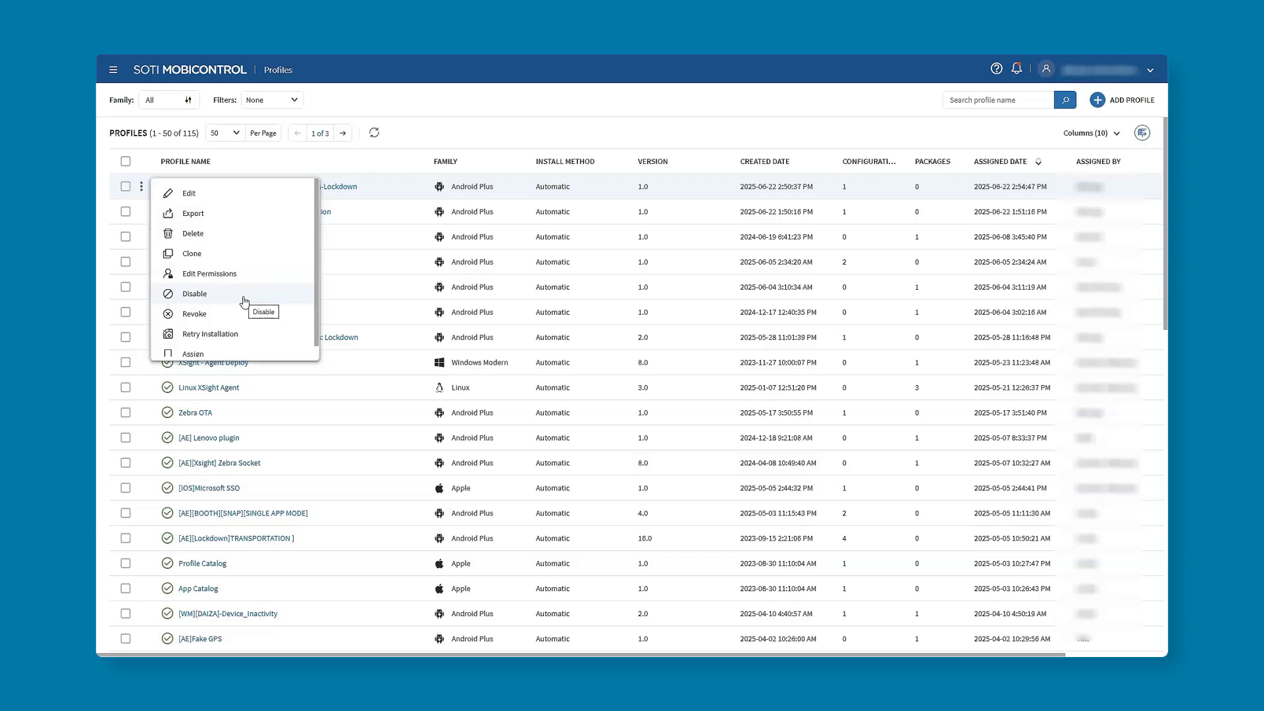
mouse_move(242, 295)
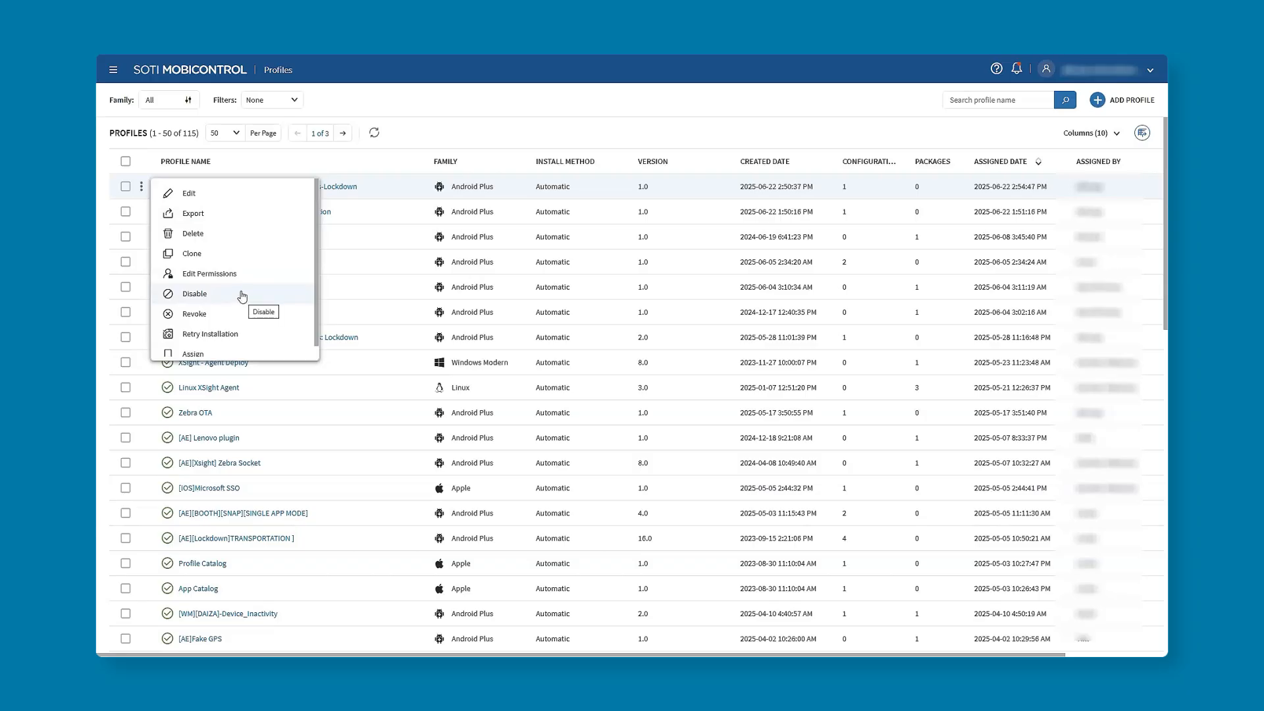
mouse_move(240, 237)
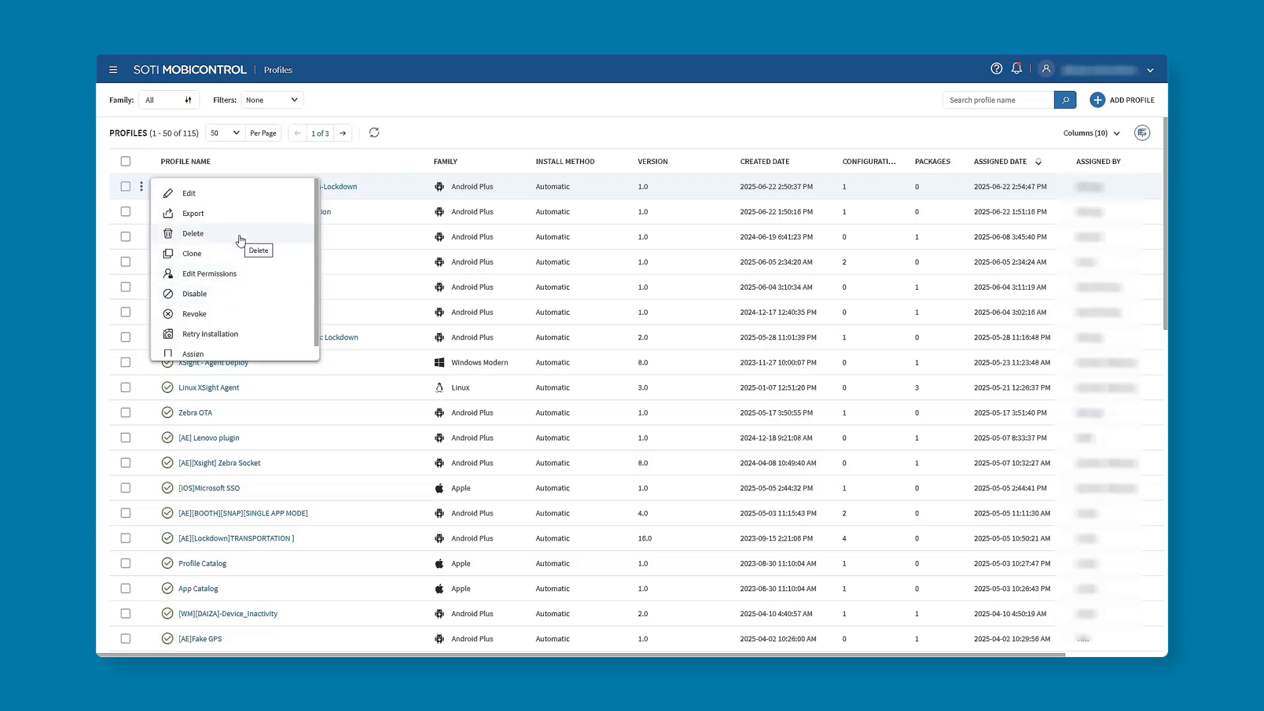